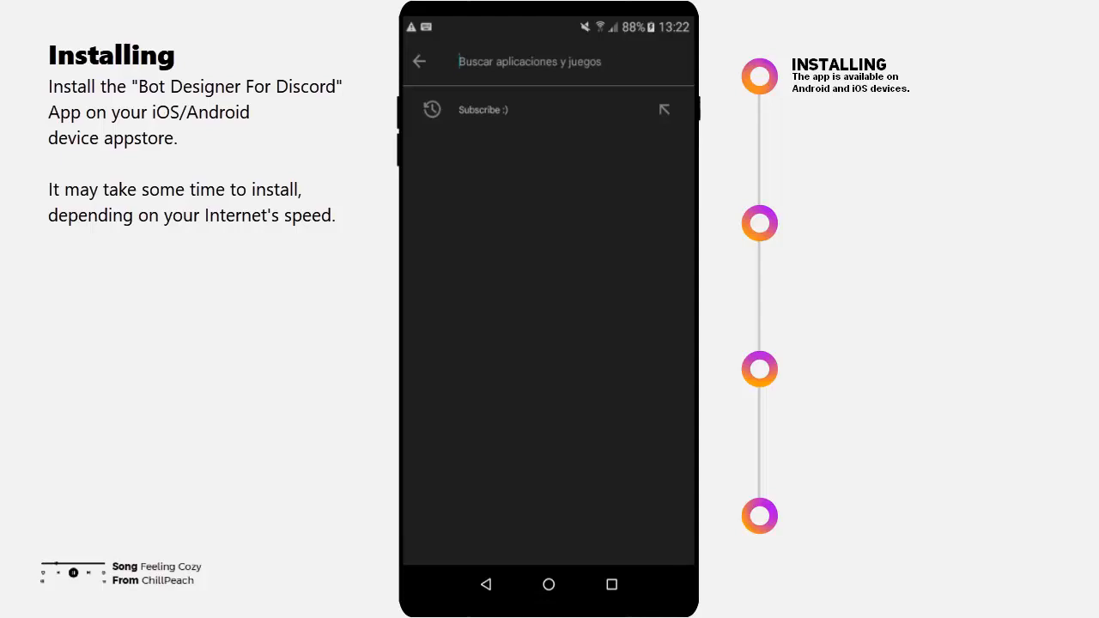
Find "Bot Designer For Discord" in the Play Store and install it from its listing.
type("Bo")
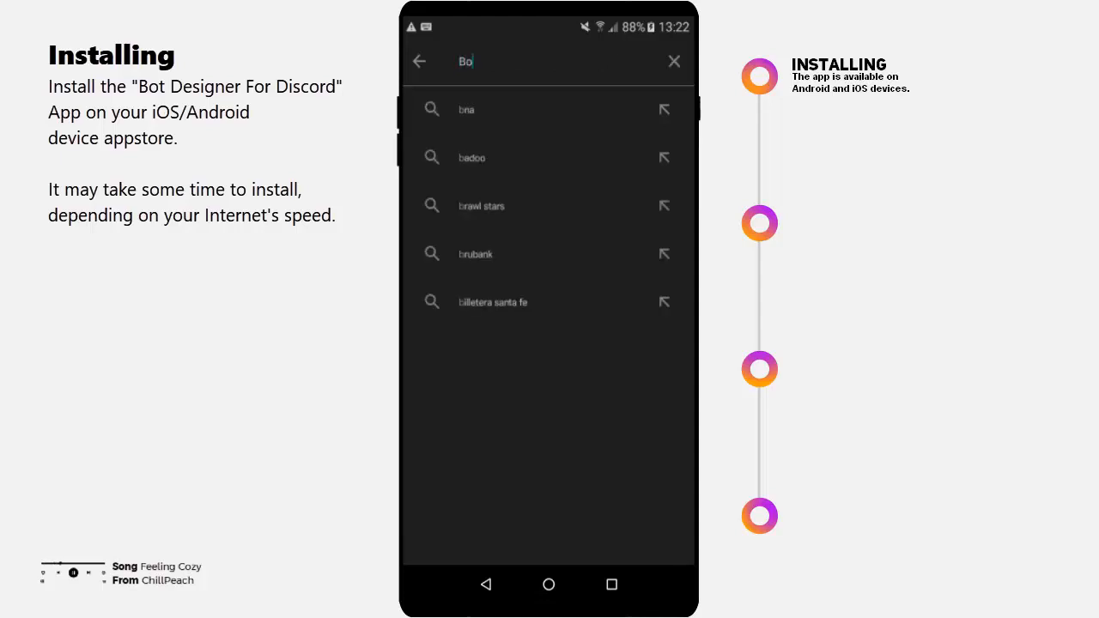
type("Bot Designer For D")
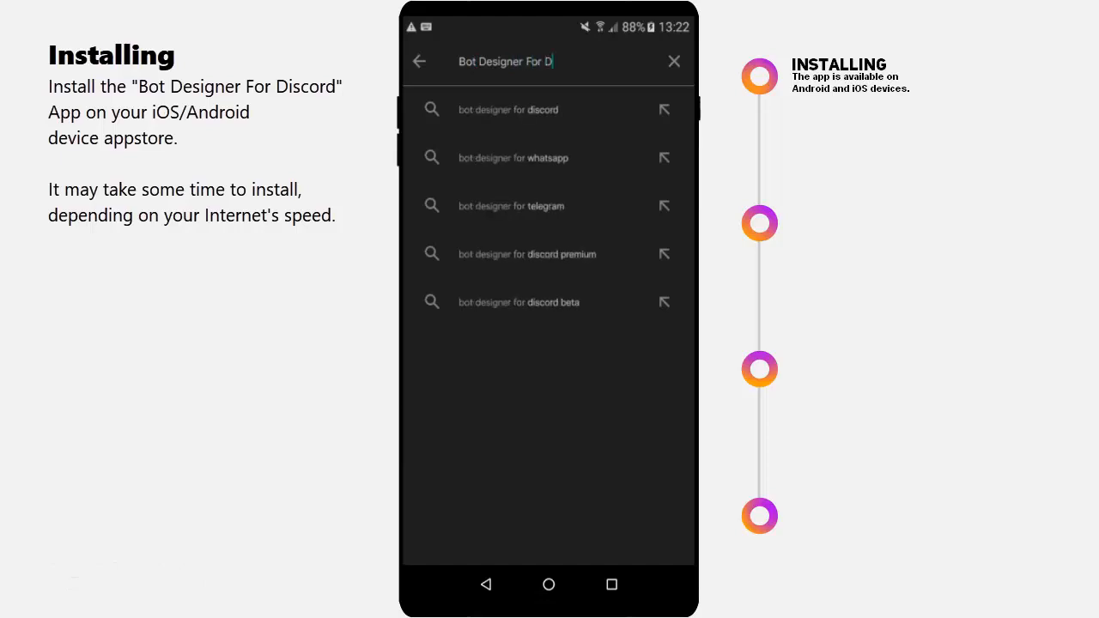
type("iscord")
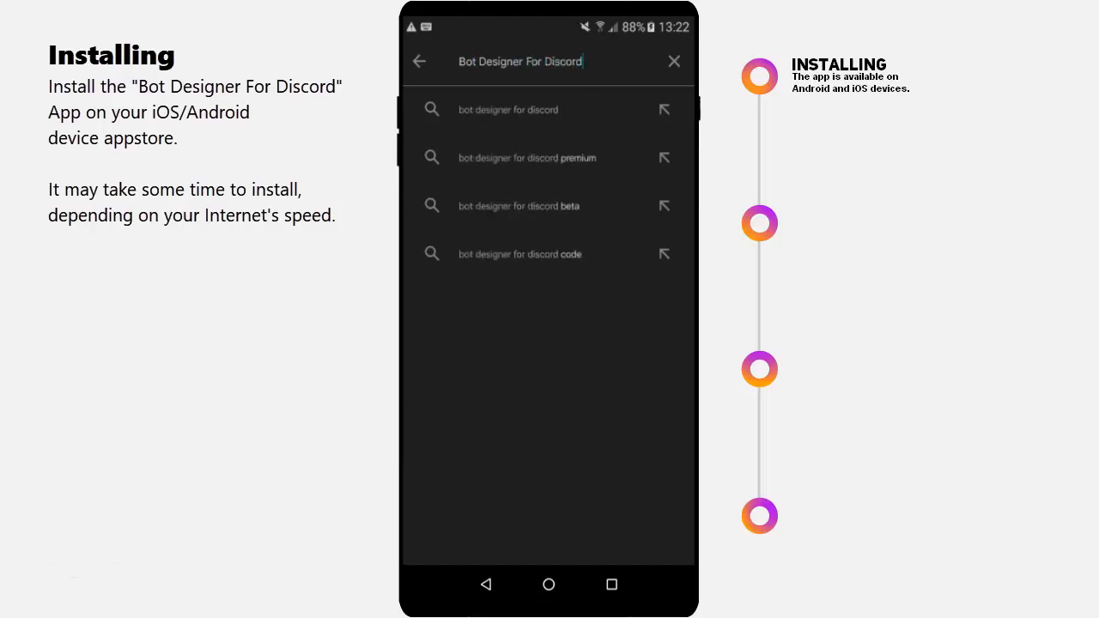
left_click(508, 110)
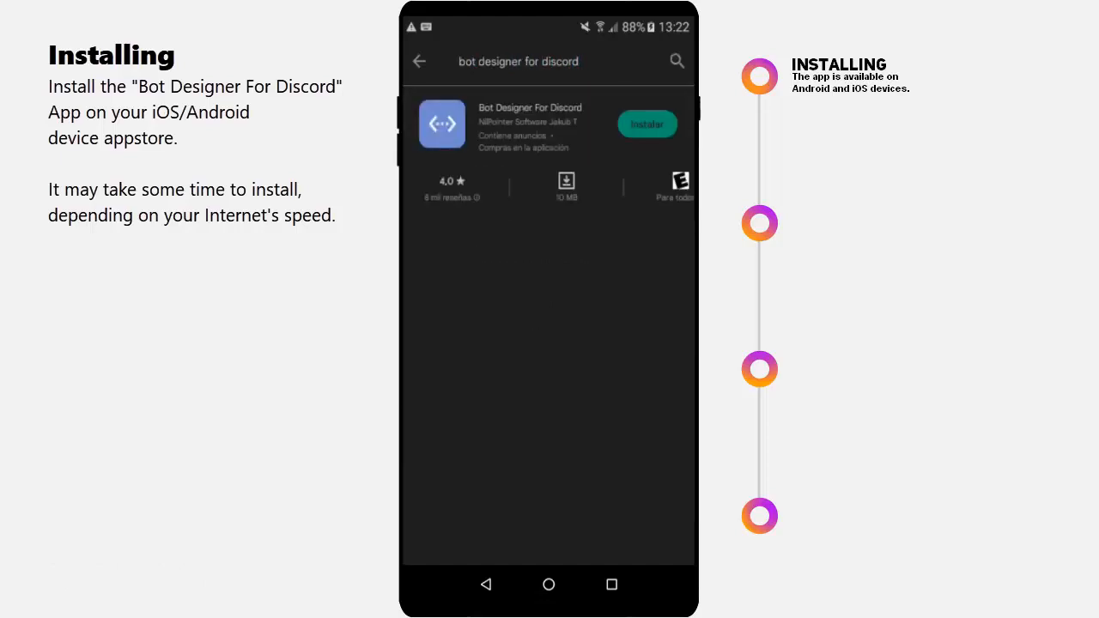
left_click(646, 123)
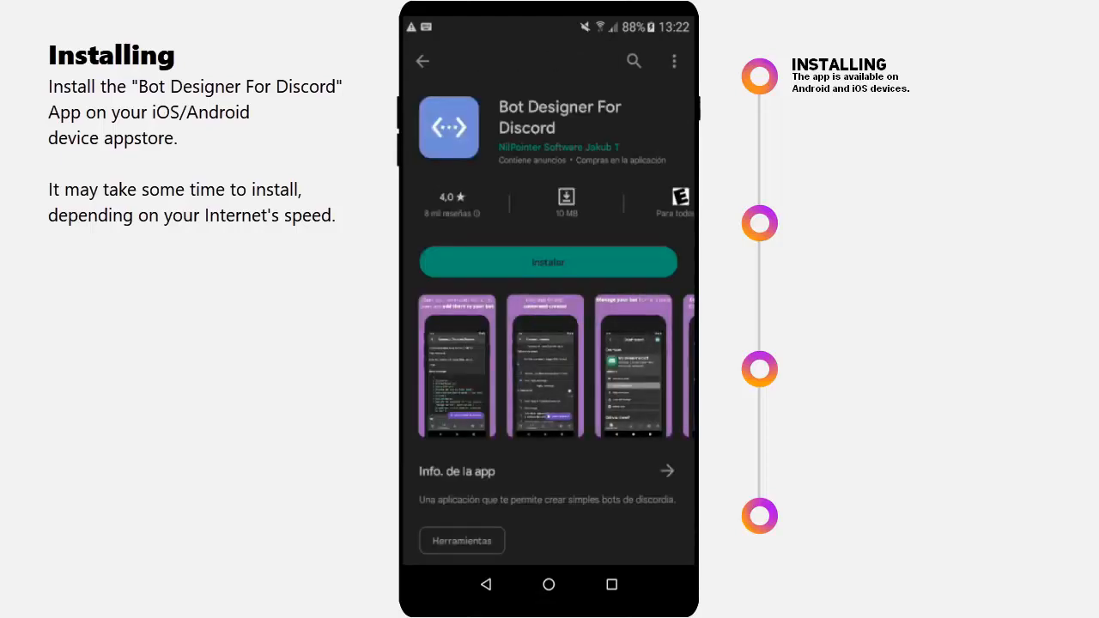
left_click(548, 261)
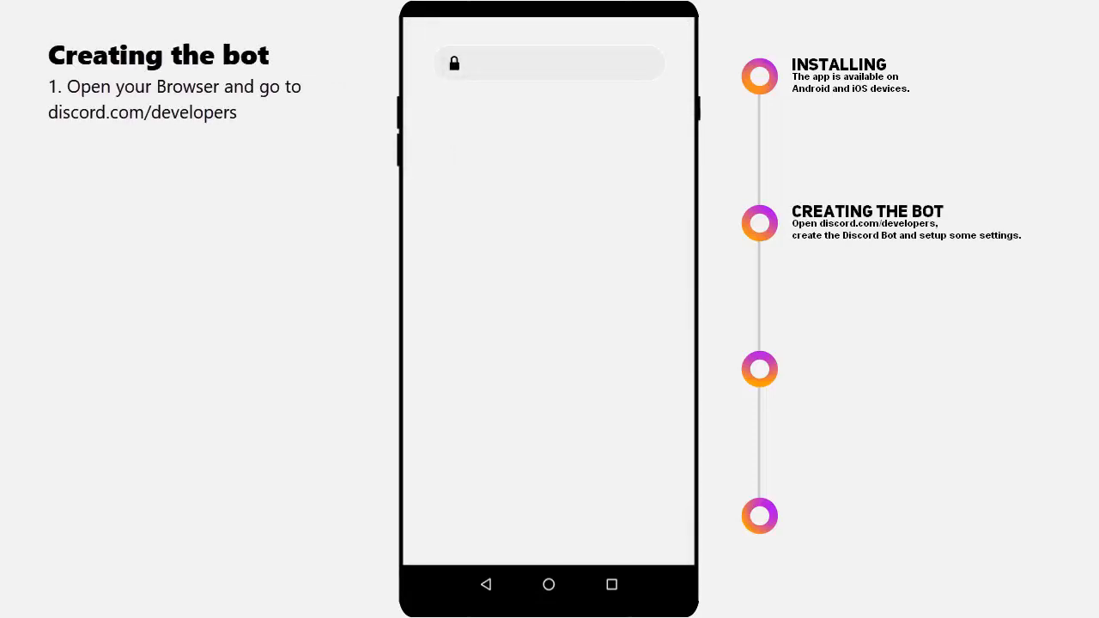
Go to discord.com/developers to reach the Developer Portal Applications page.
type("discord.com/developers")
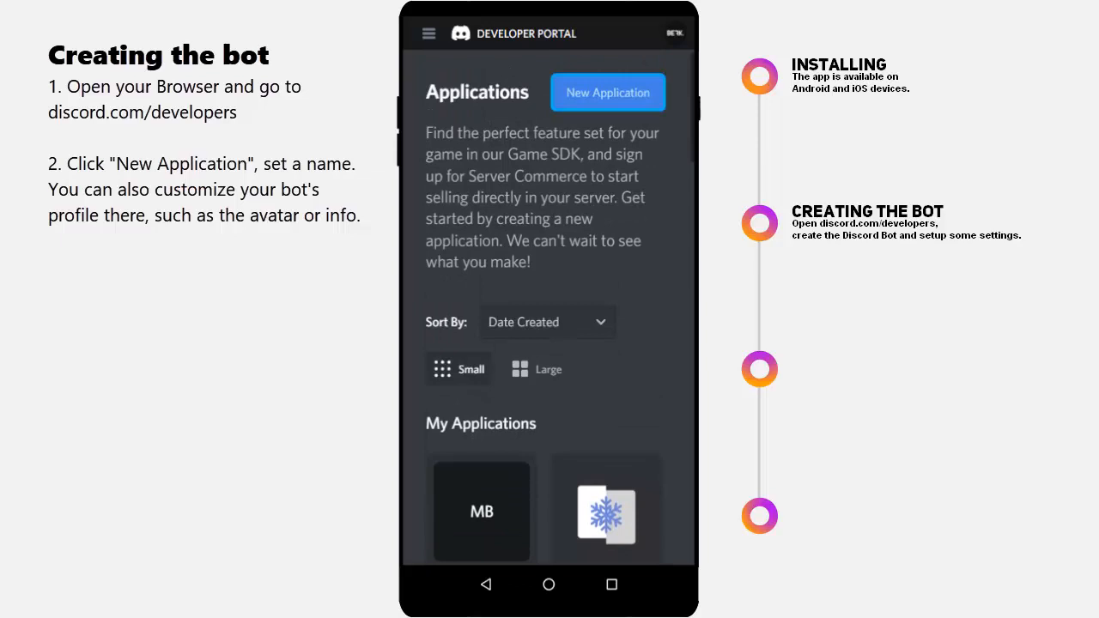
Create a new application named Awesome Bot, accepting the developer terms.
left_click(608, 93)
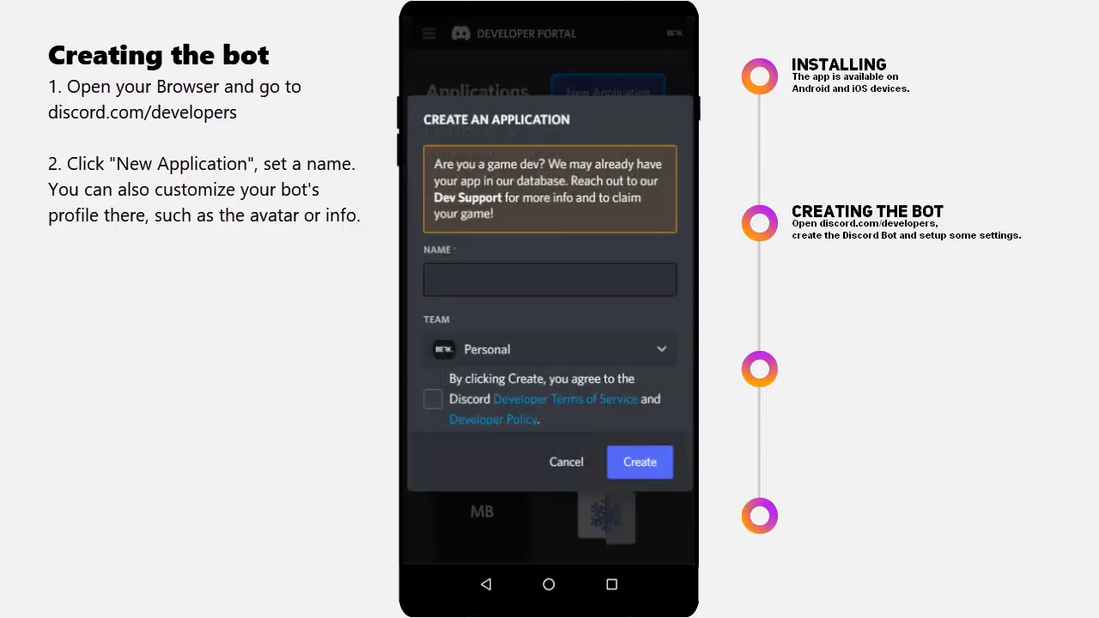
type("Awesome Bot")
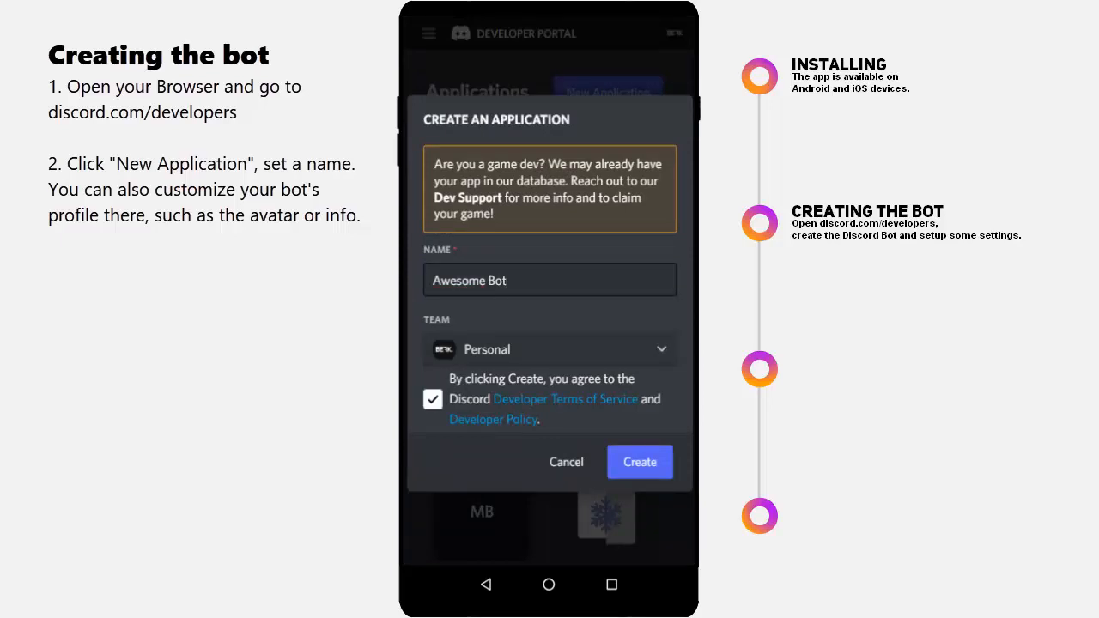
left_click(639, 462)
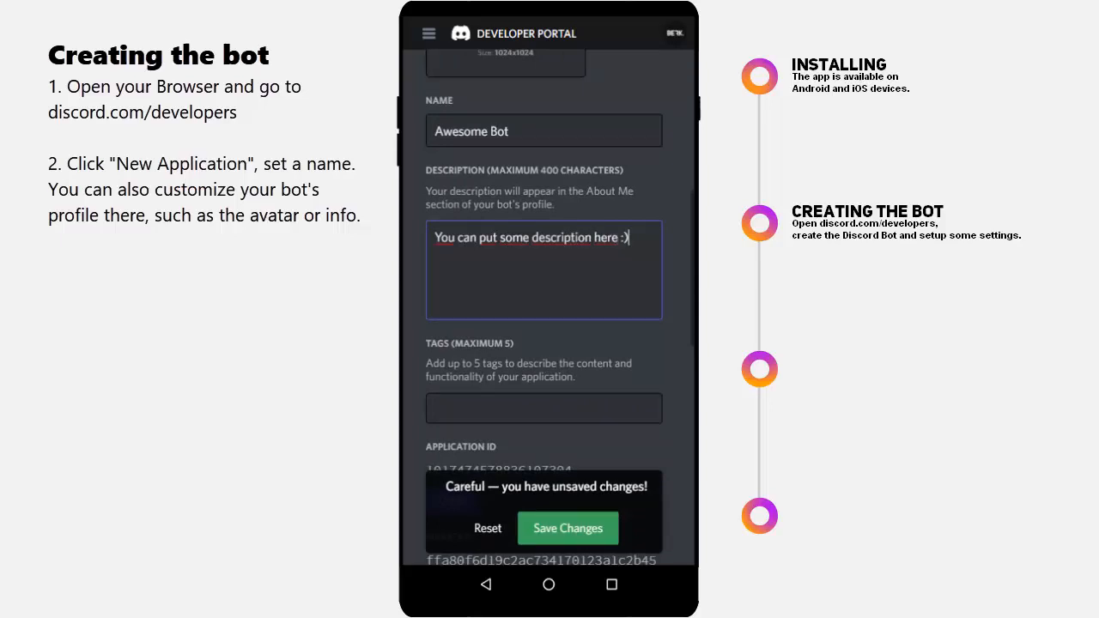
Describe Awesome Bot as "This is an utility bot made in BDFD" and tag it utility, fun, giveaways.
type("it will show on your Bot's prof")
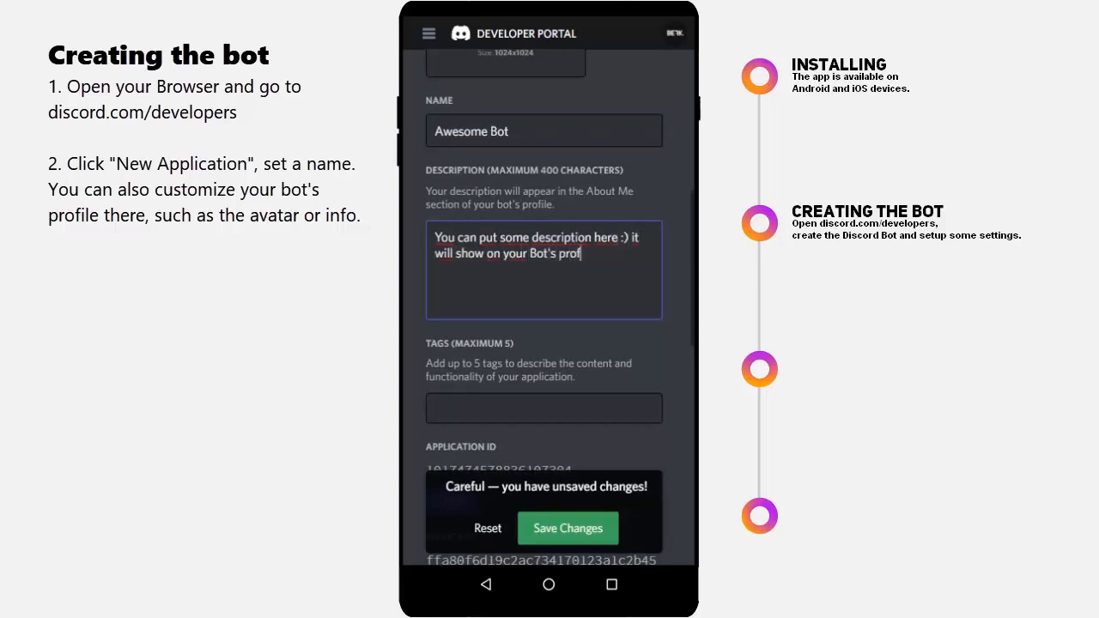
type("This is an")
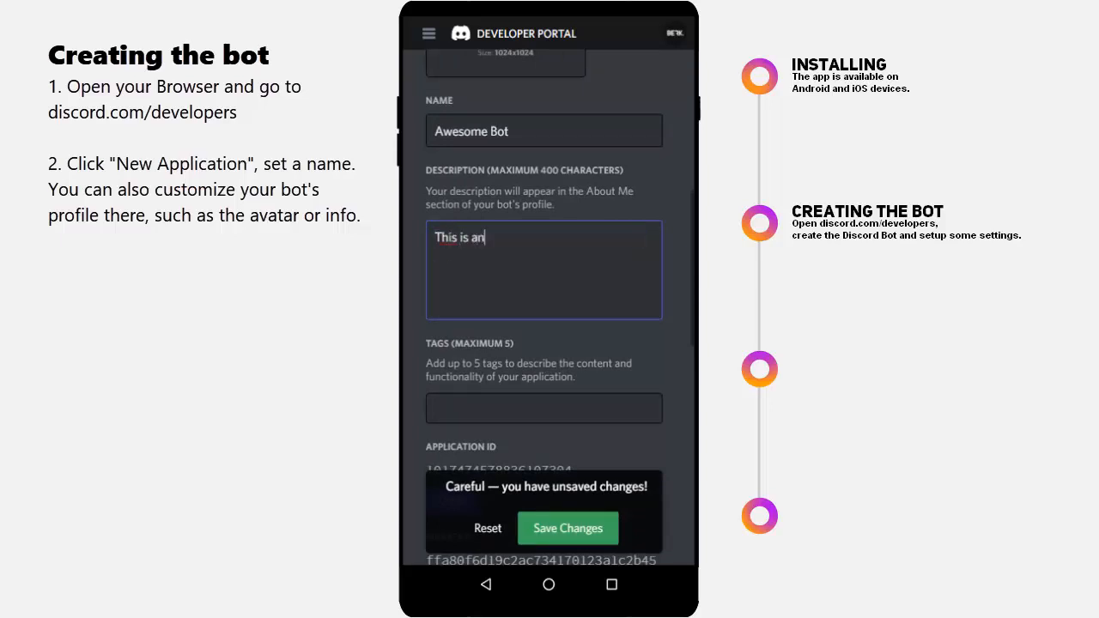
type("utility bot made in BDFD")
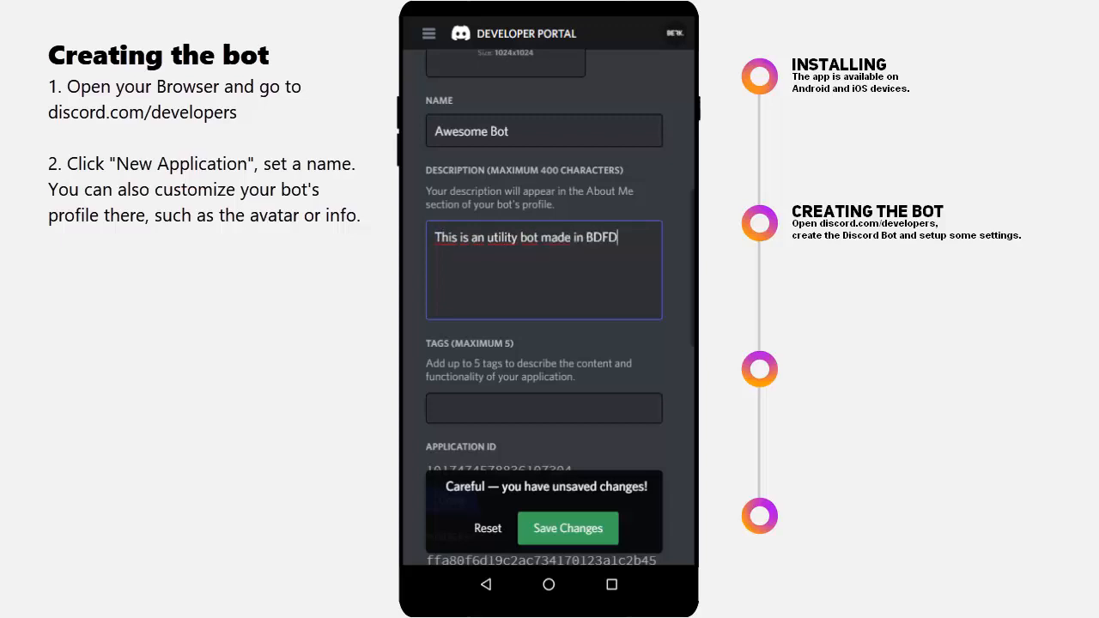
type("utility")
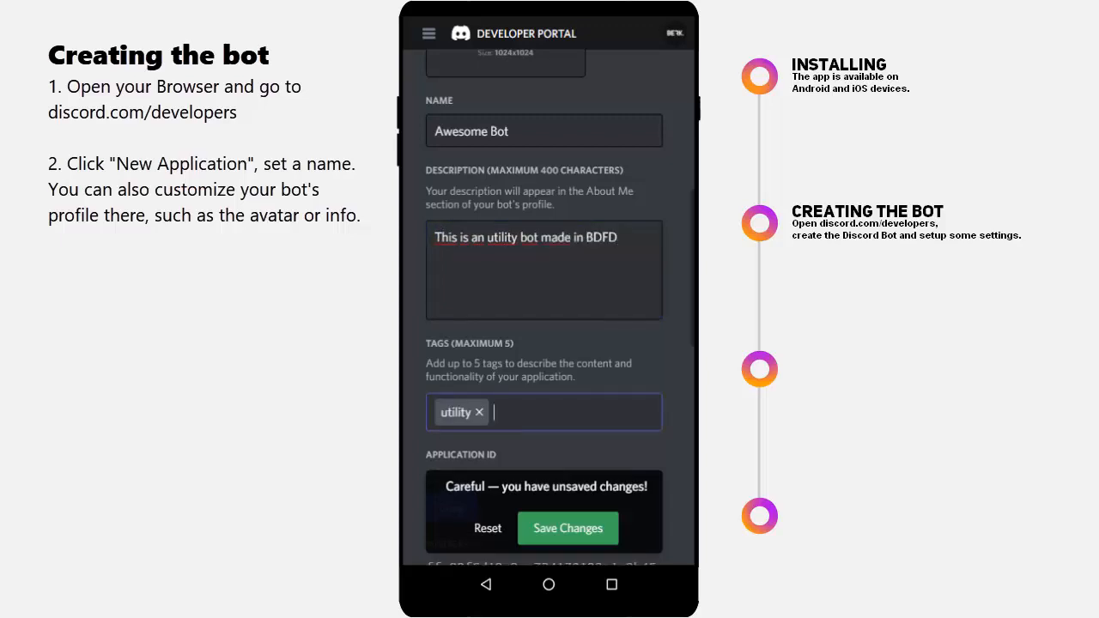
type("fun")
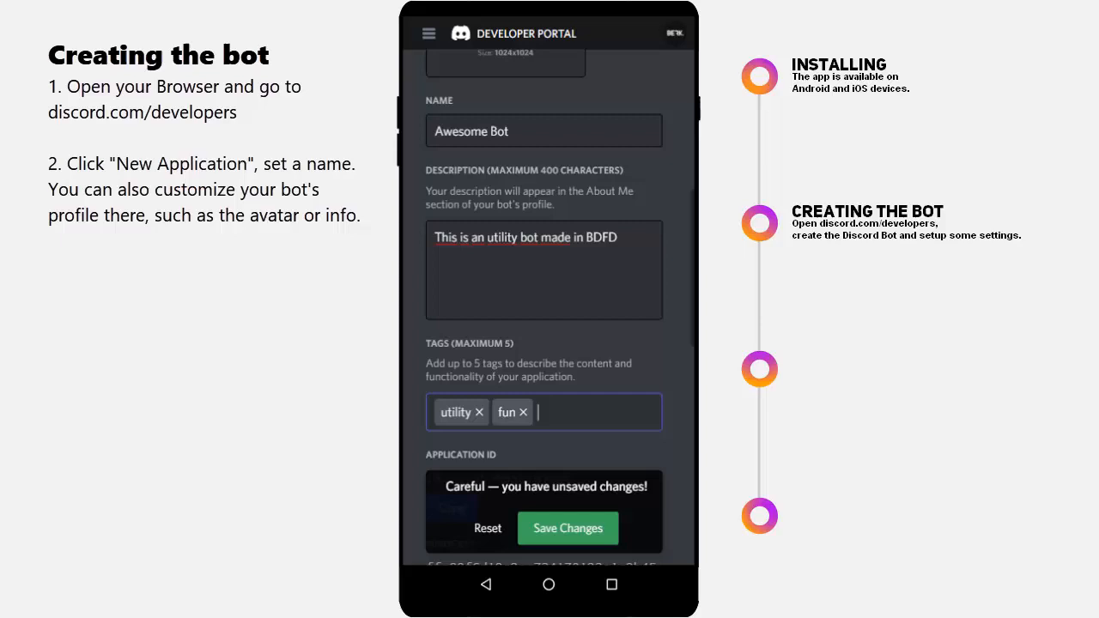
type("giveaways")
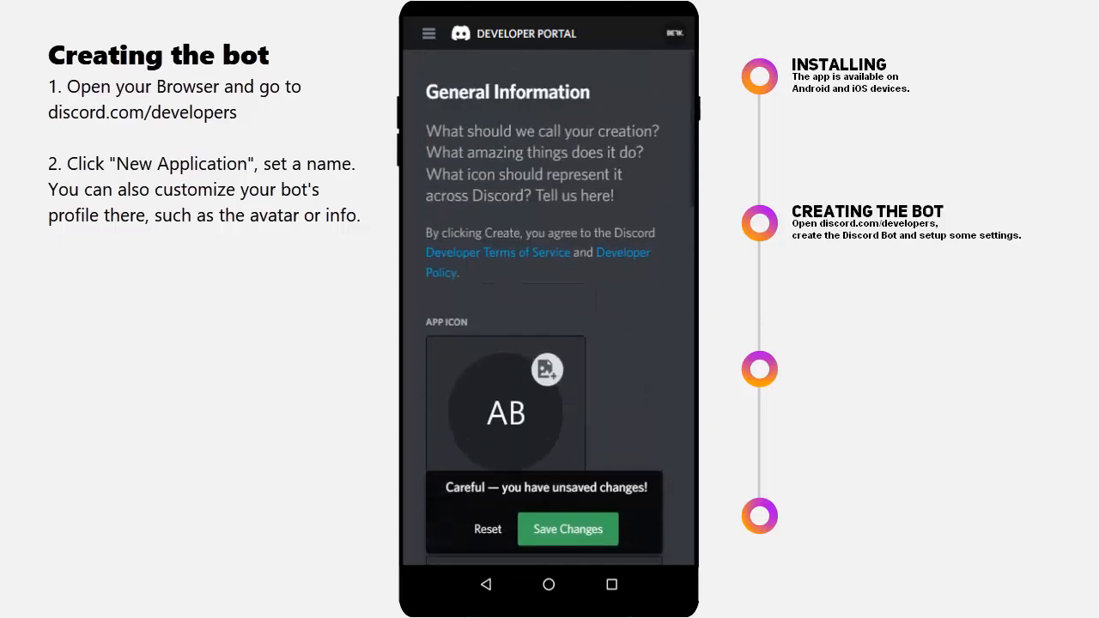
Upload a new app icon and save the updated General Information.
scroll("down", 3)
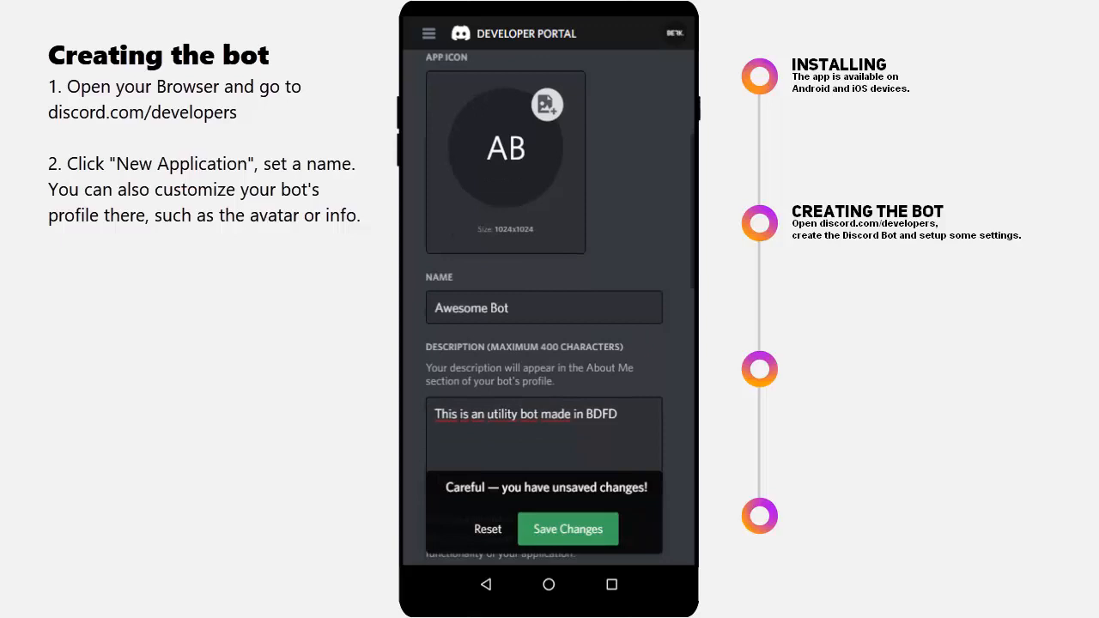
scroll("down", 3)
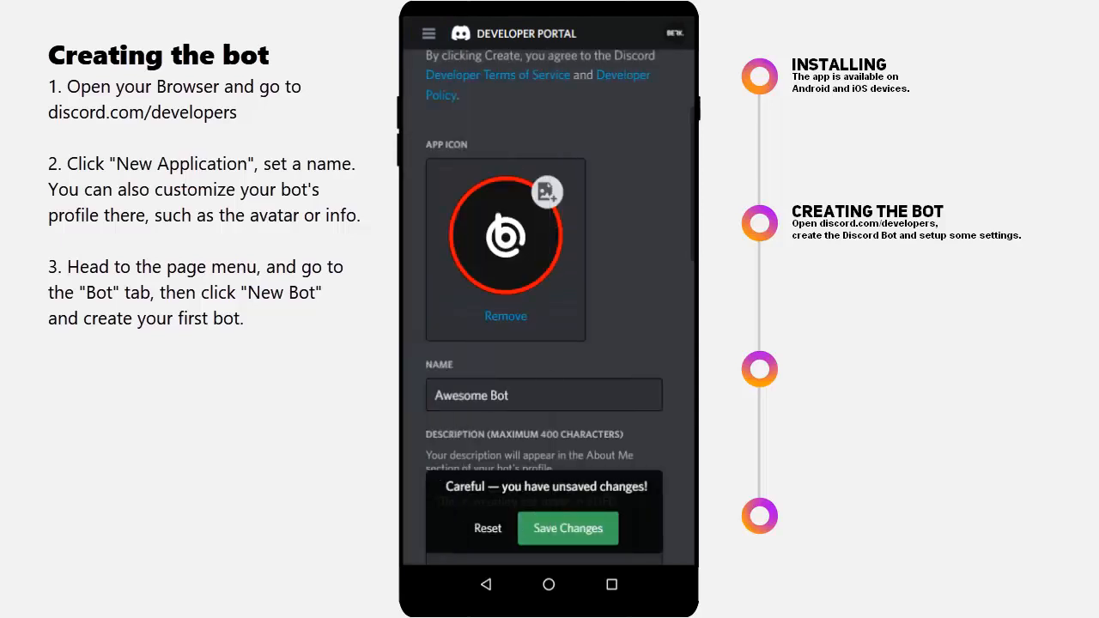
left_click(567, 529)
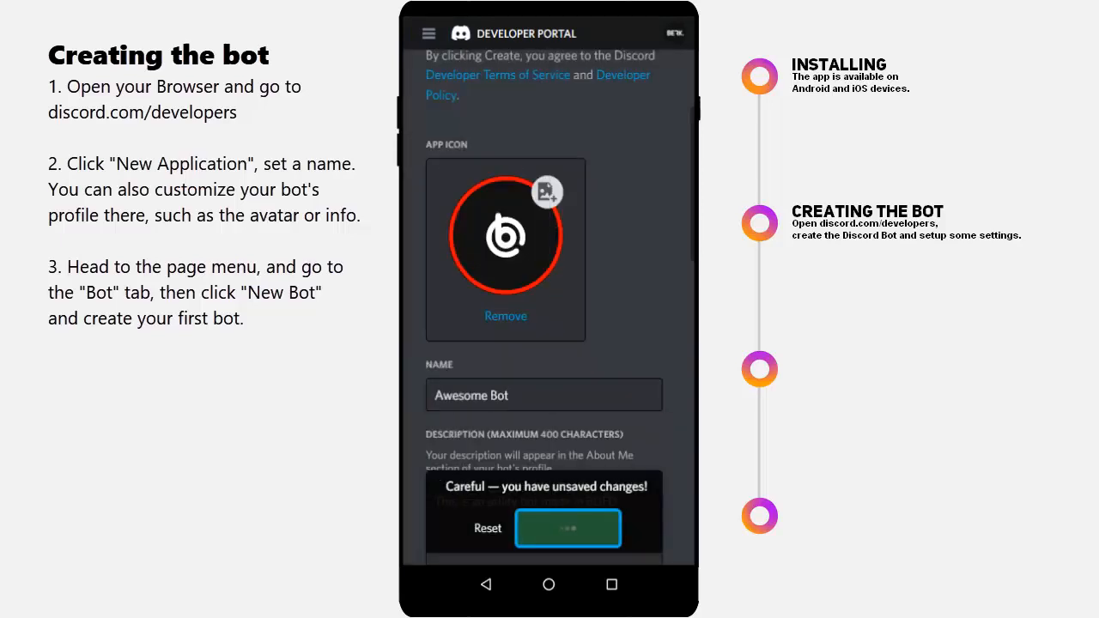
left_click(567, 528)
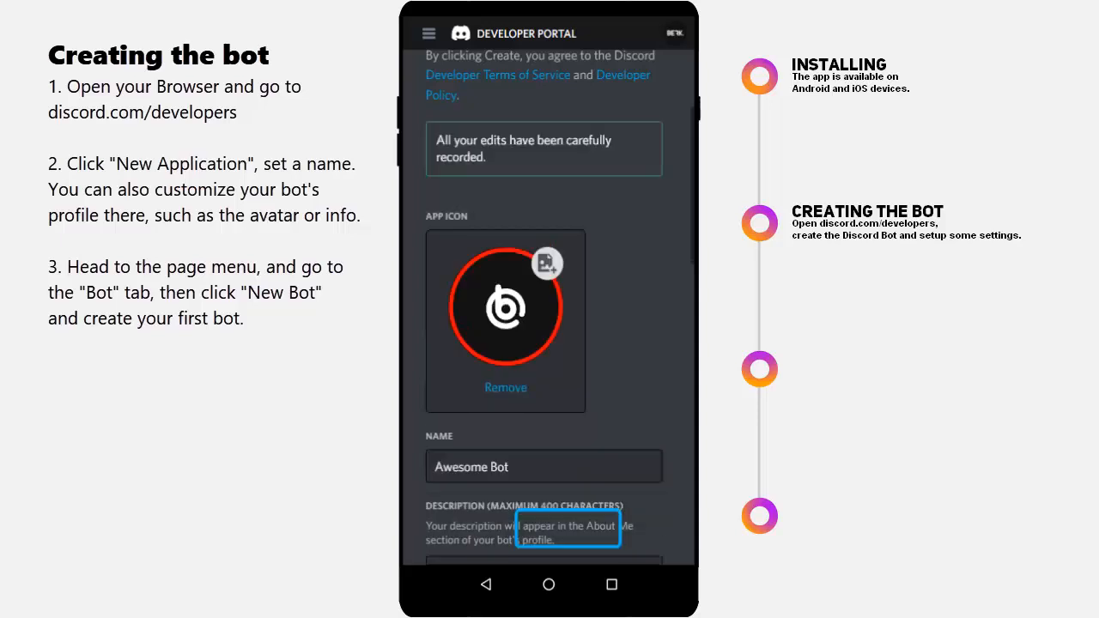
Add a bot user to Awesome Bot from the Bot settings section.
left_click(428, 34)
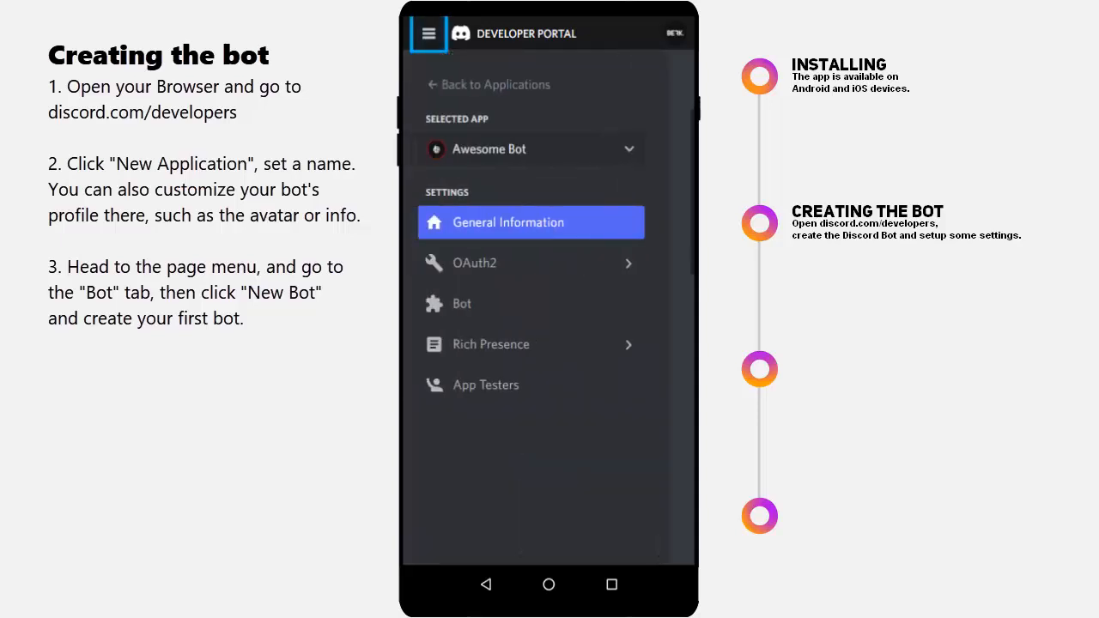
left_click(462, 302)
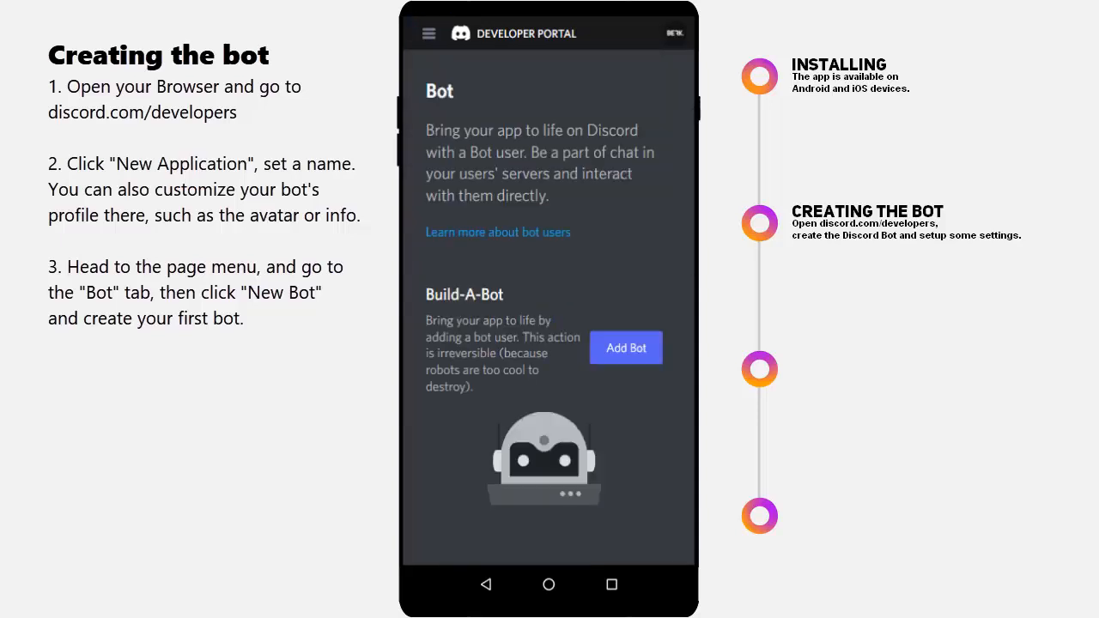
left_click(625, 347)
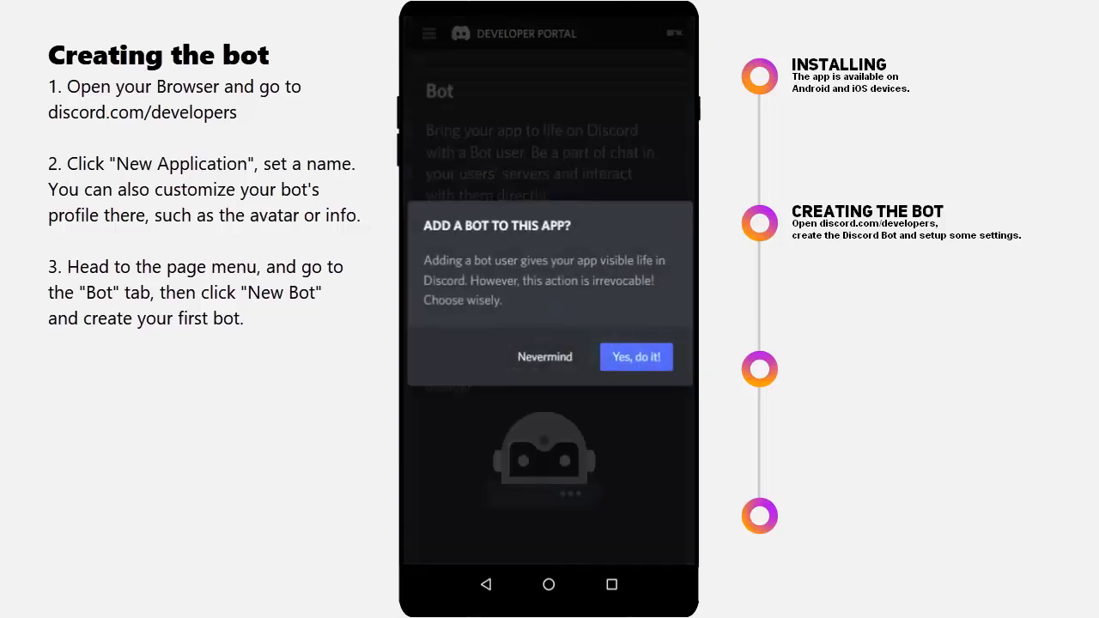
left_click(635, 357)
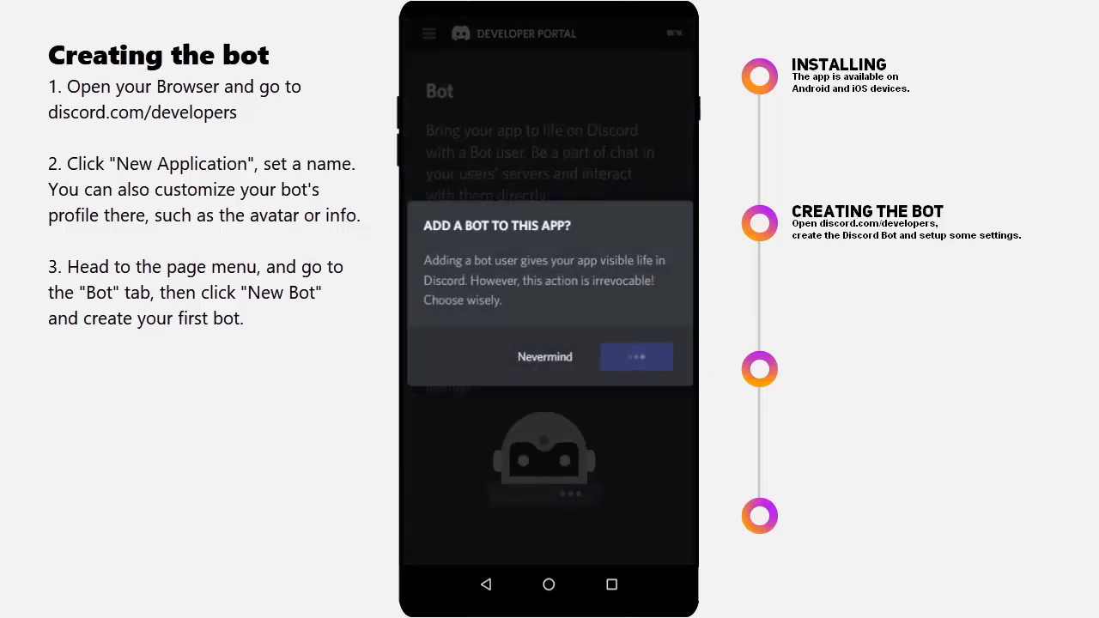
left_click(635, 355)
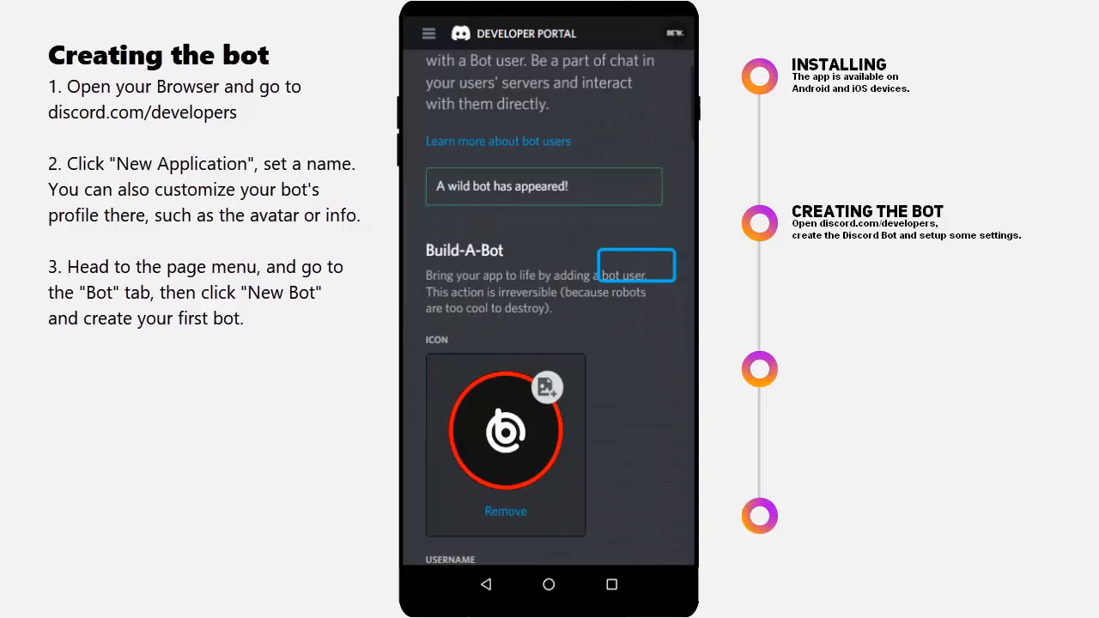
Change the bot's username to TestBot.
scroll("down", 3)
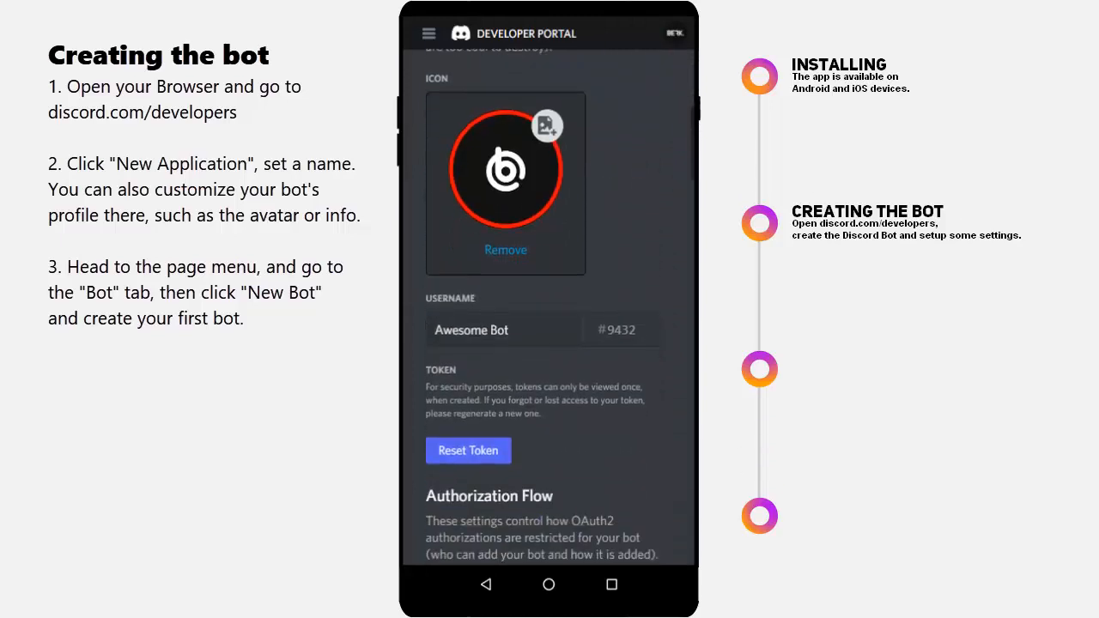
type("Bo")
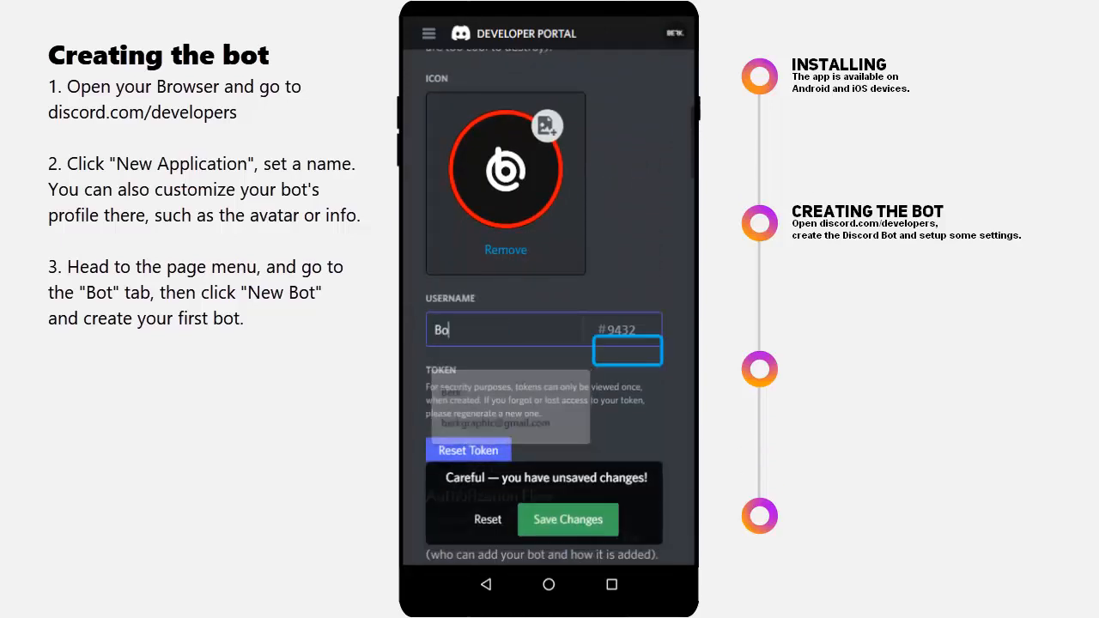
type("Bot name!")
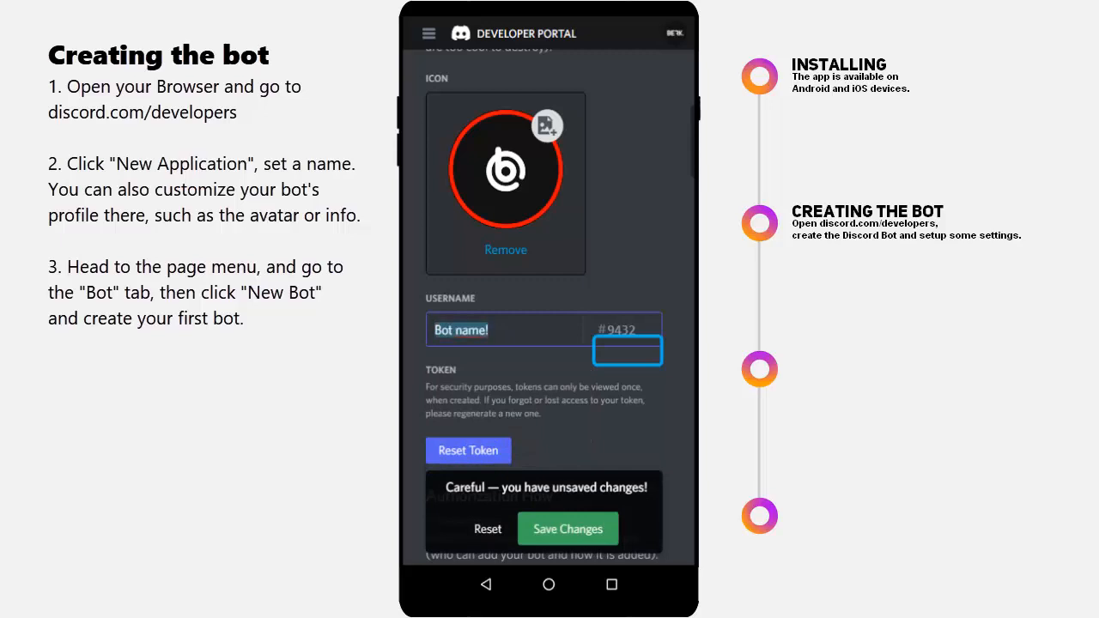
type("TestBot")
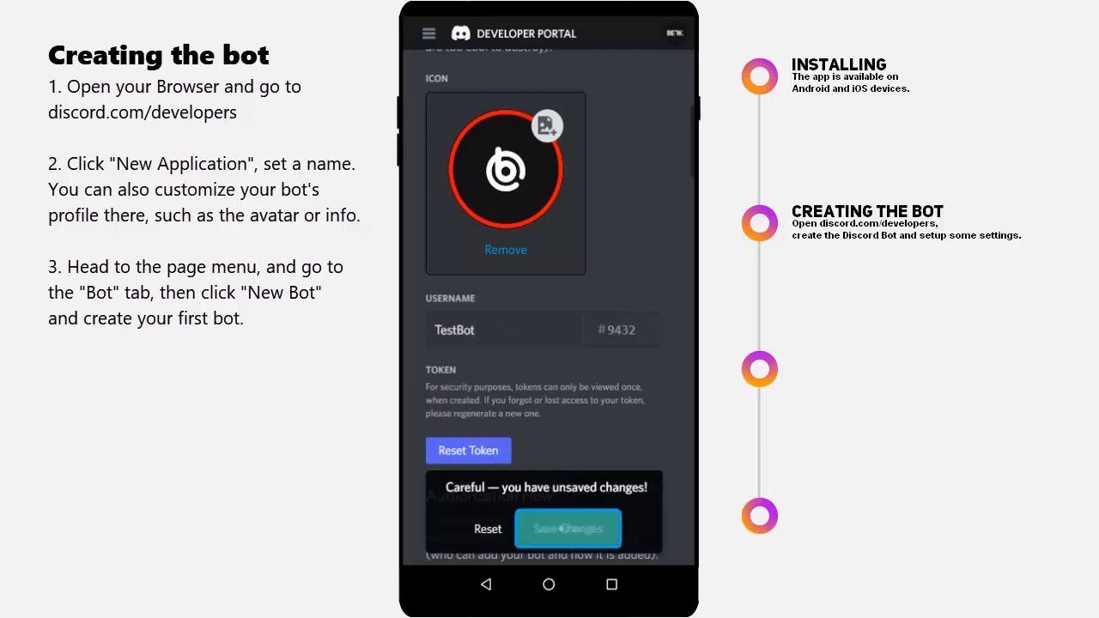
Turn on the three Privileged Gateway Intents switches further down the Bot page.
scroll("down", 3)
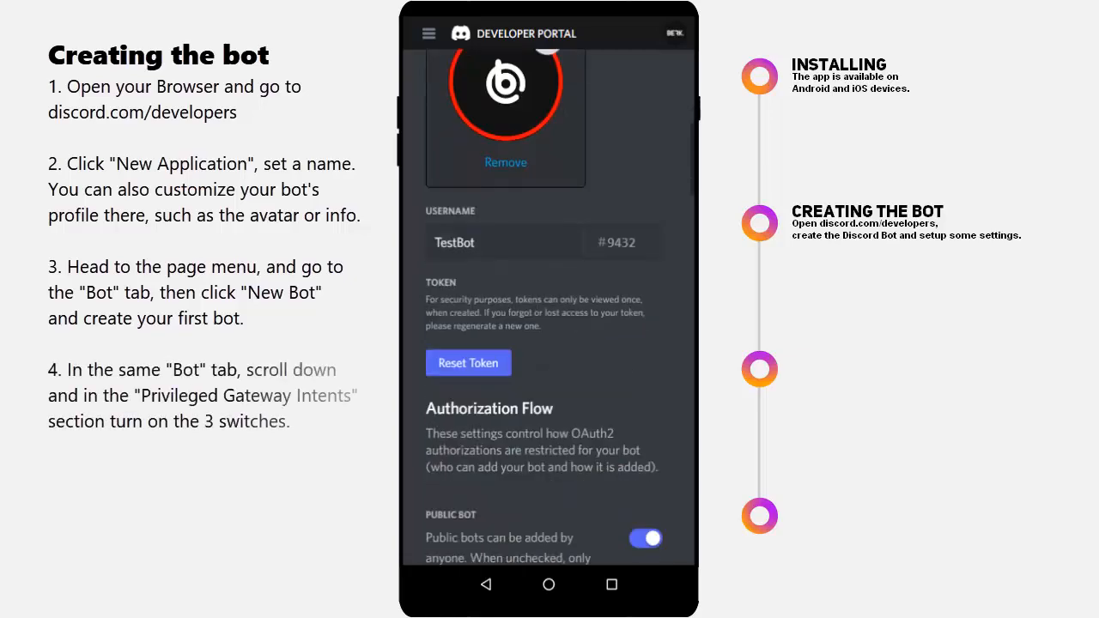
scroll("down", 3)
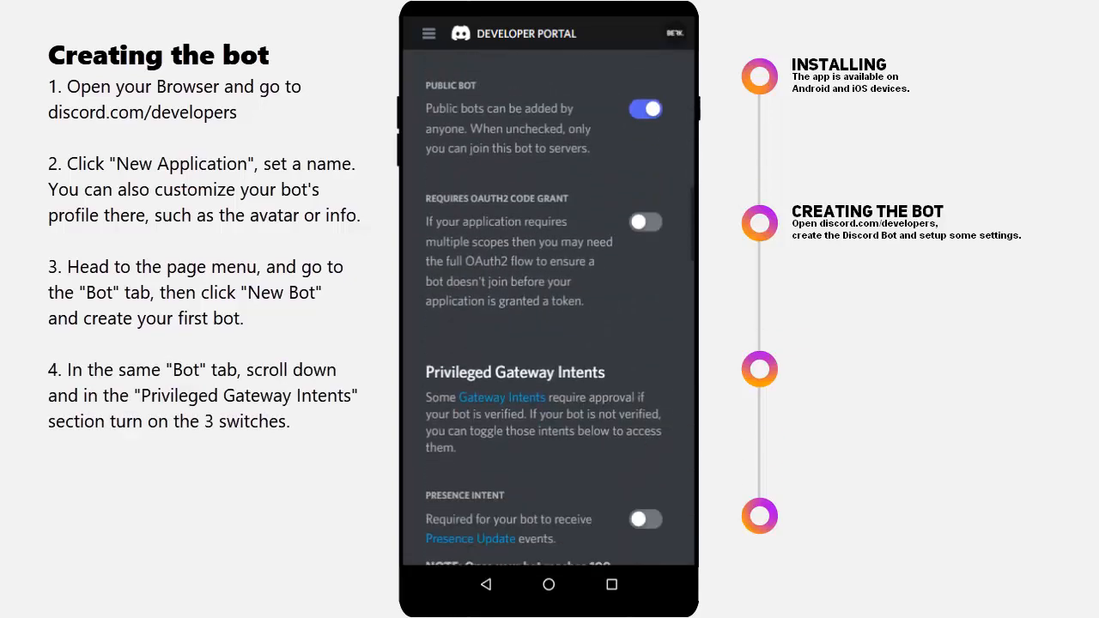
scroll("down", 3)
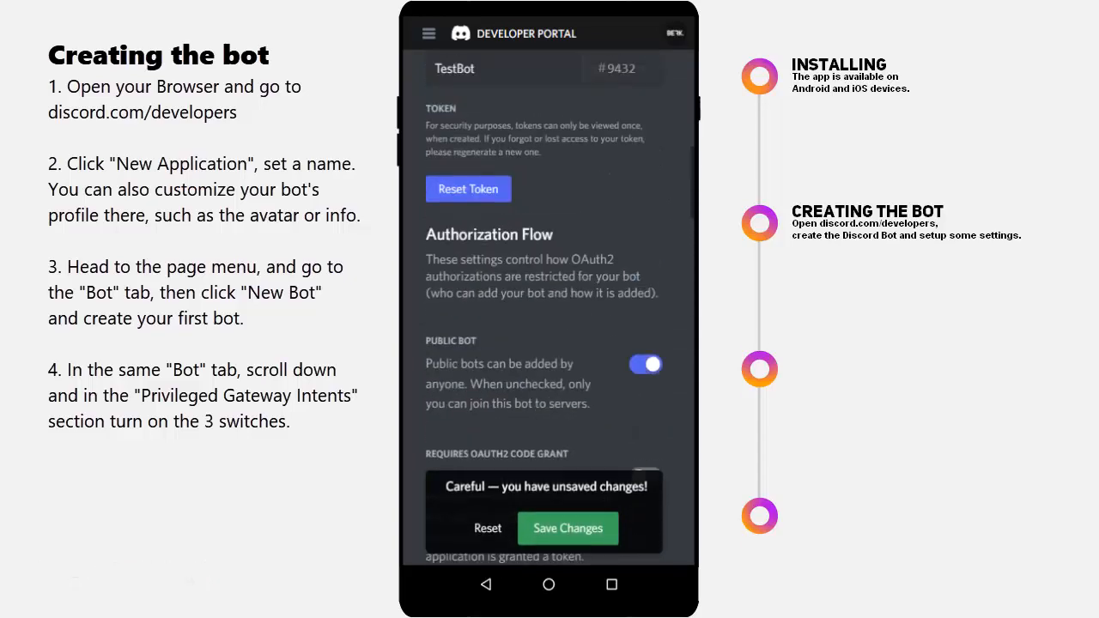
scroll("down", 3)
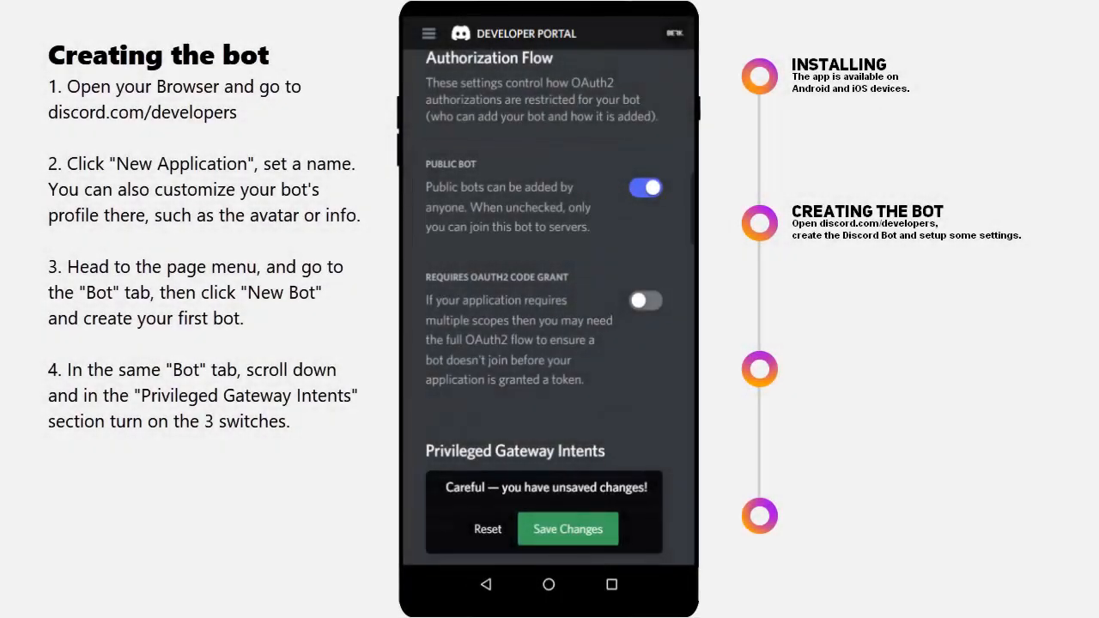
scroll("down", 3)
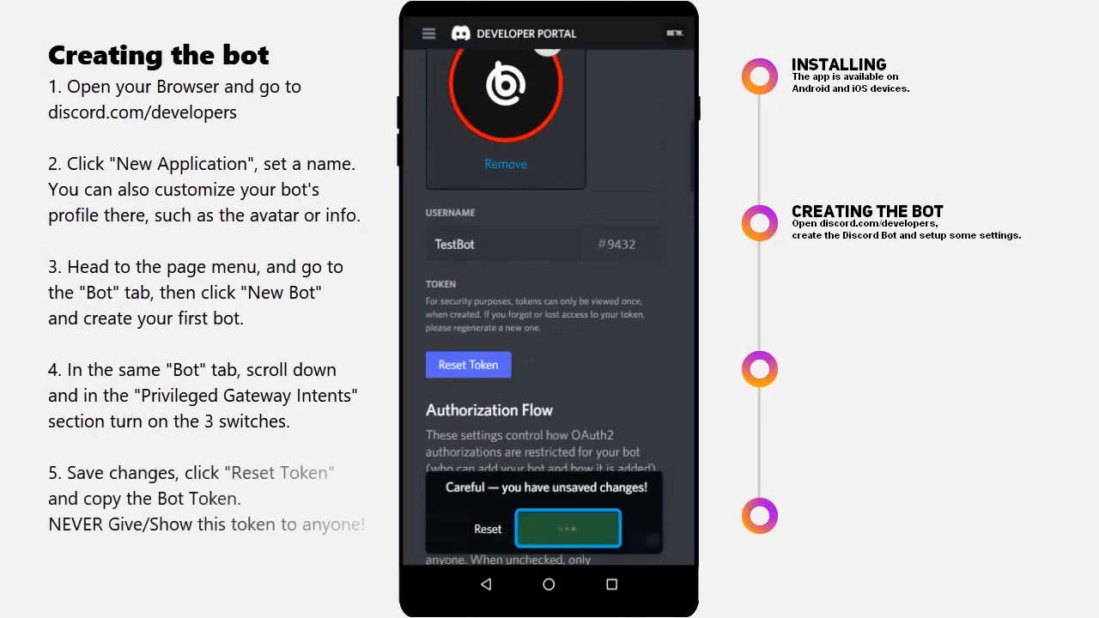
Save the bot settings and reset the token to generate a fresh one to copy.
left_click(566, 529)
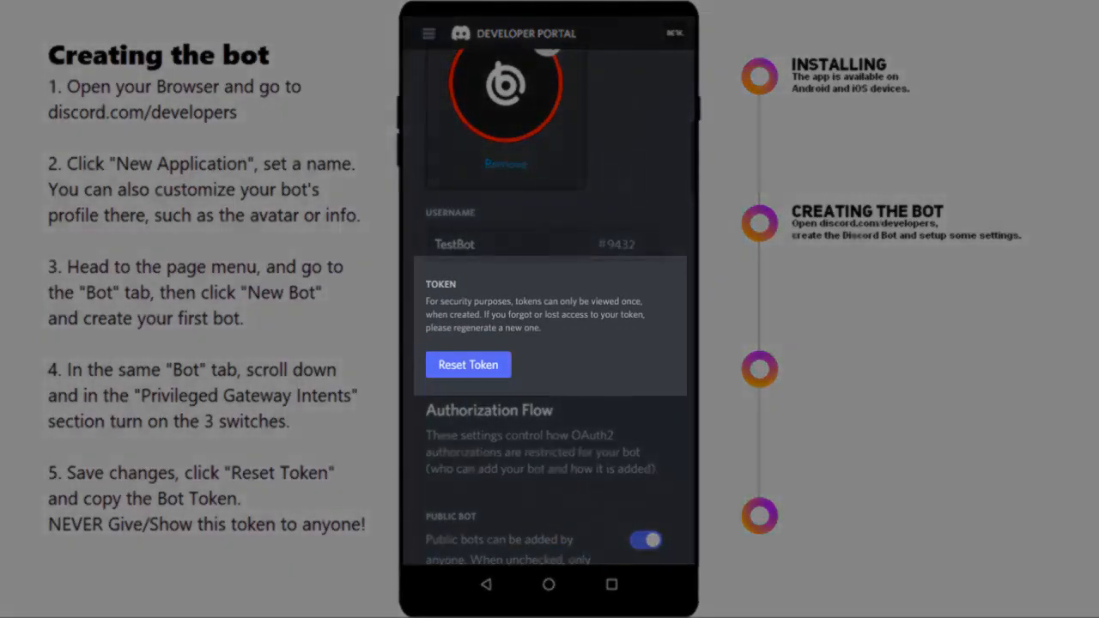
left_click(467, 364)
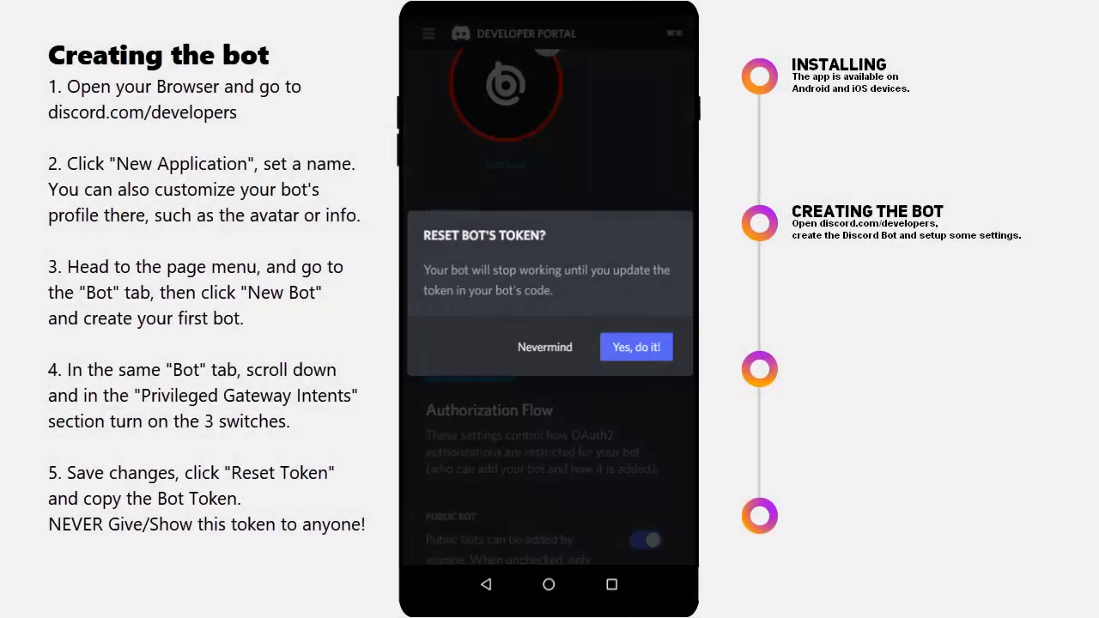
left_click(635, 347)
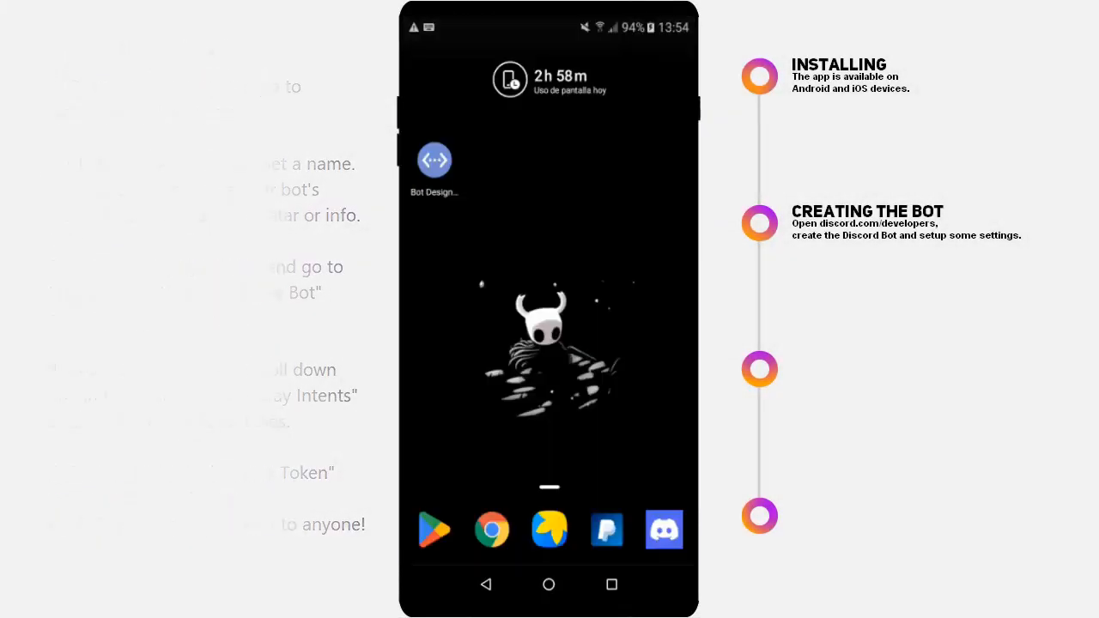
Launch Bot Designer for Discord, pass the intro slides and agree to data use.
left_click(432, 161)
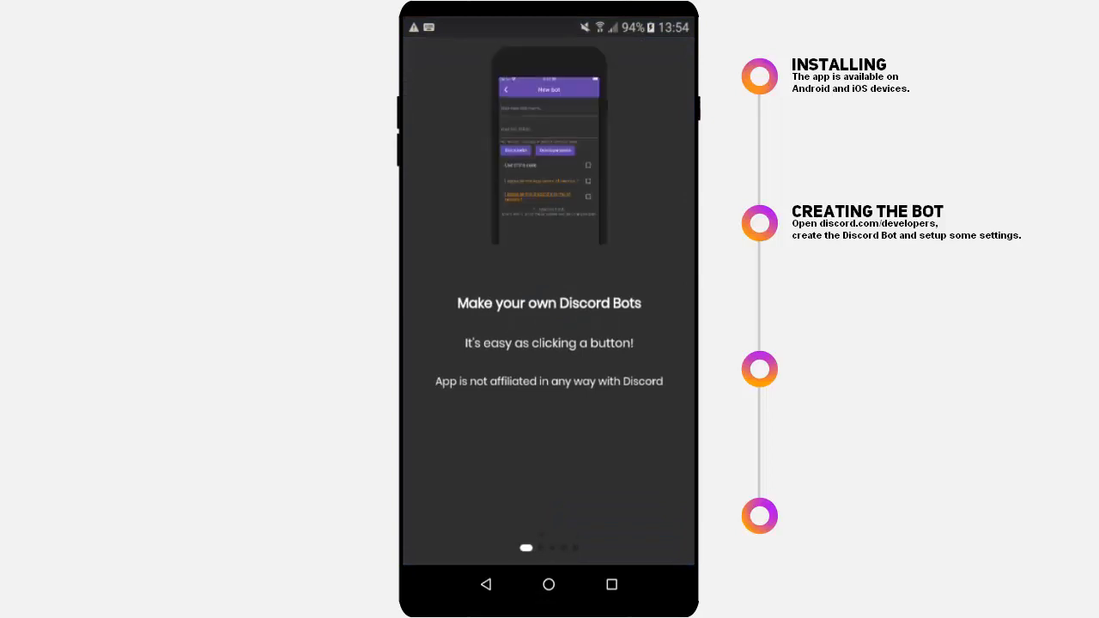
scroll("left", 3)
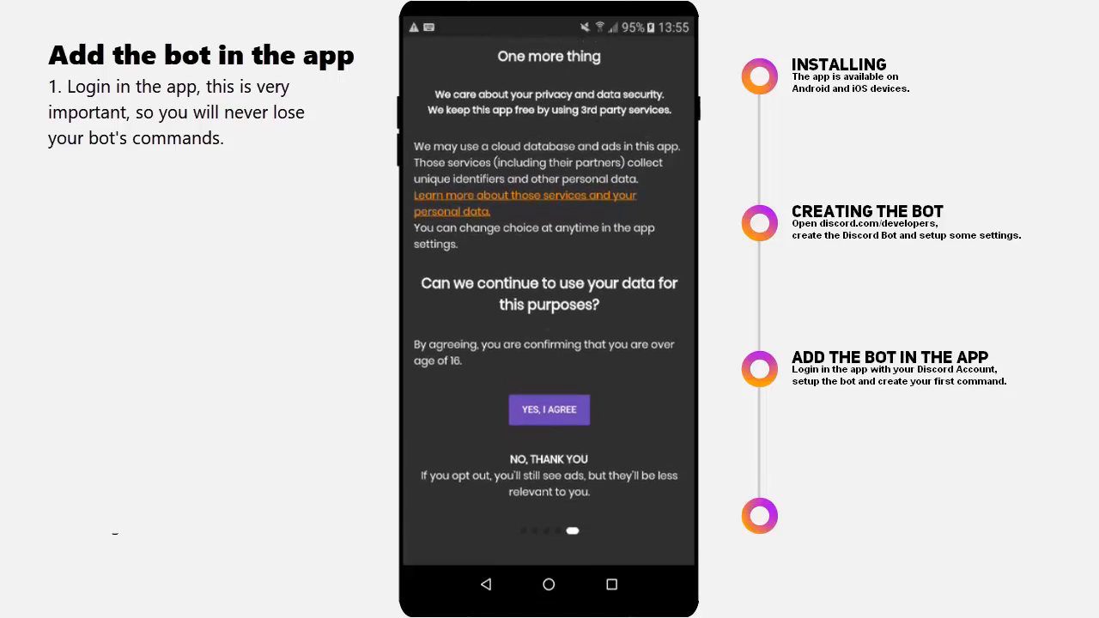
left_click(550, 409)
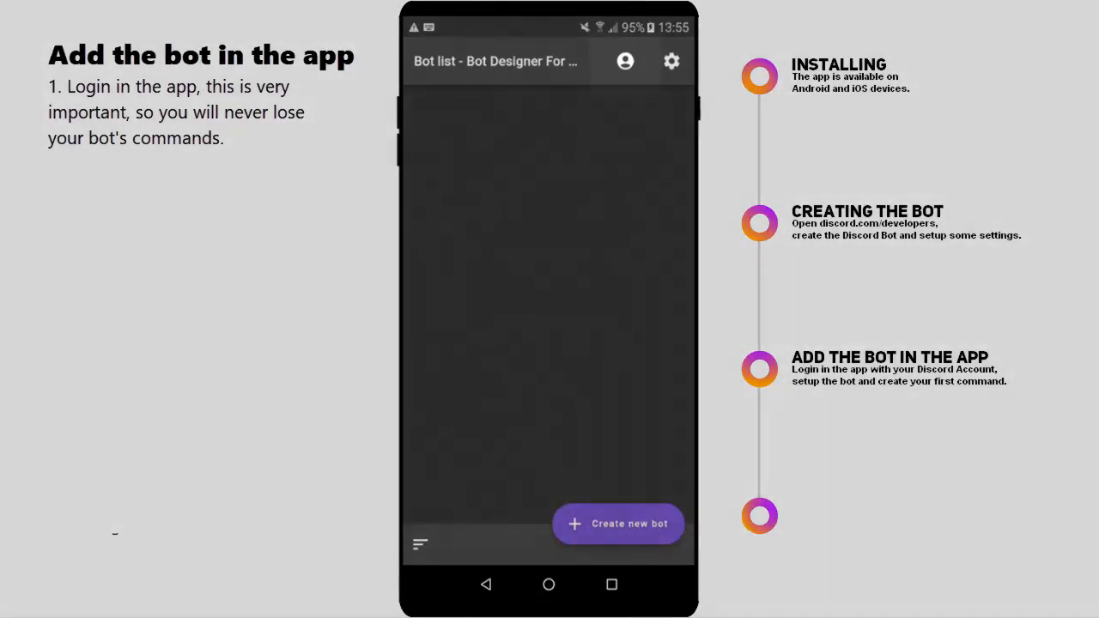
Start signing in to Bot Designer with a Discord account.
left_click(625, 62)
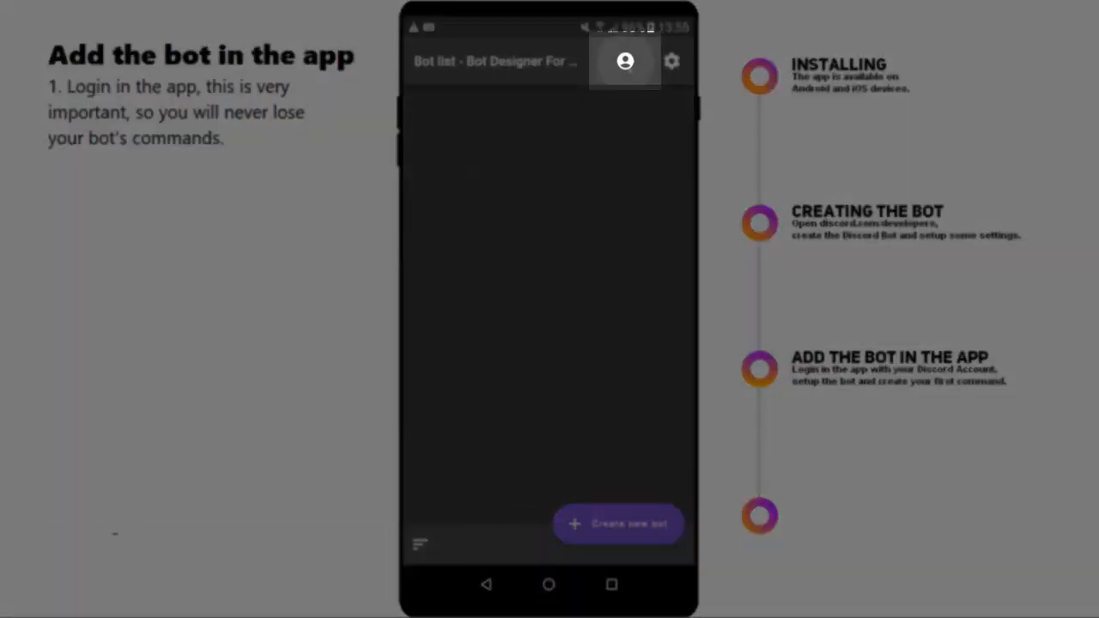
left_click(625, 61)
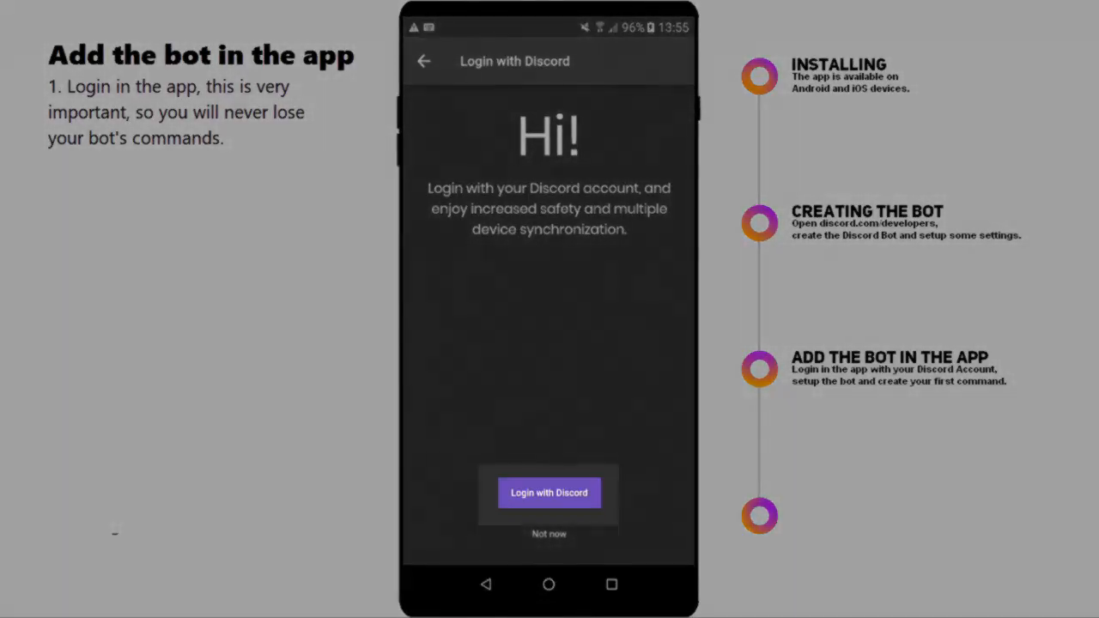
left_click(550, 491)
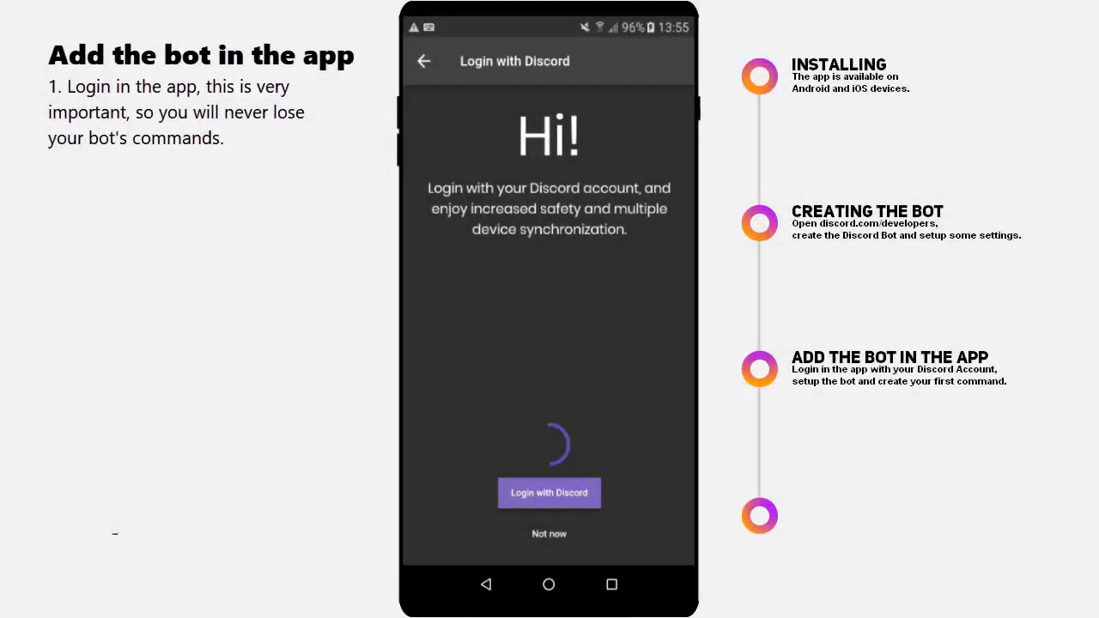
left_click(549, 491)
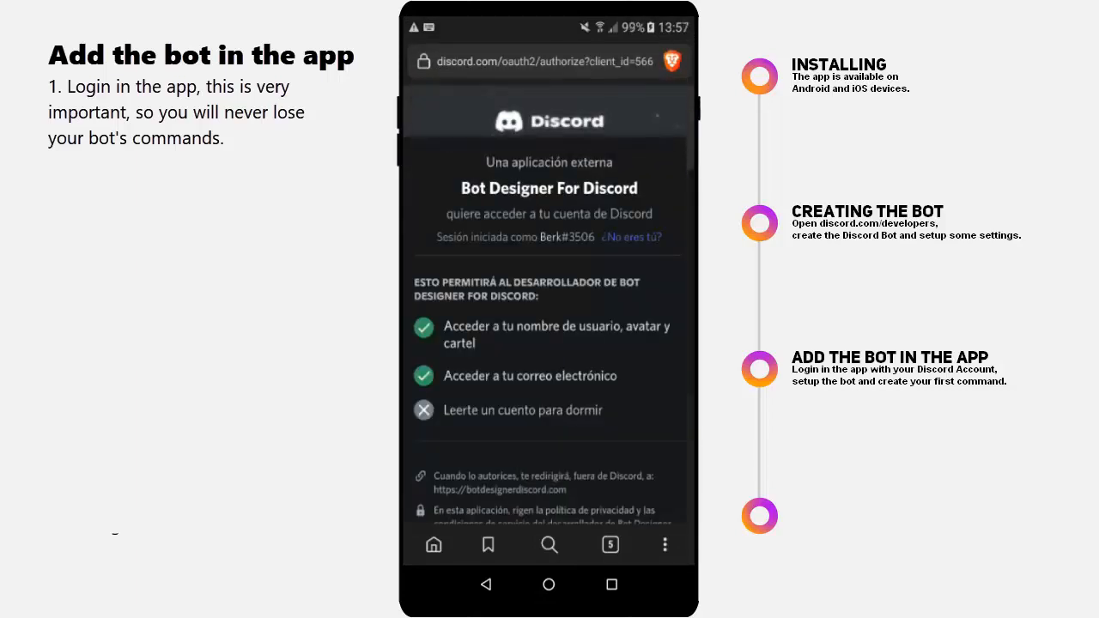
Authorize Bot Designer on the Discord OAuth page, then return to the home screen.
scroll("down", 3)
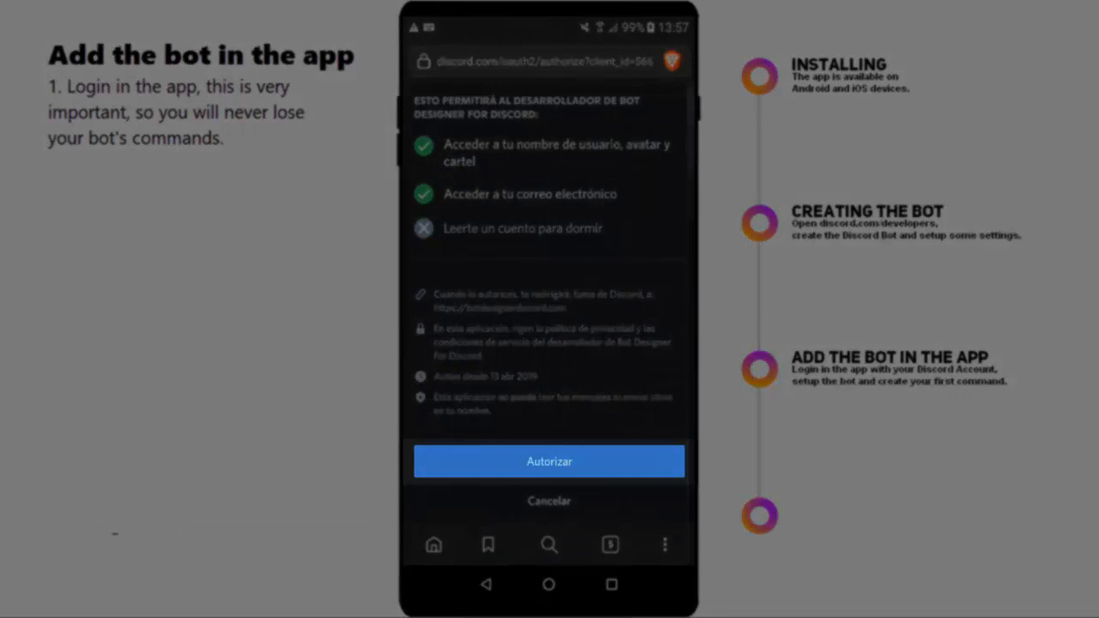
left_click(549, 461)
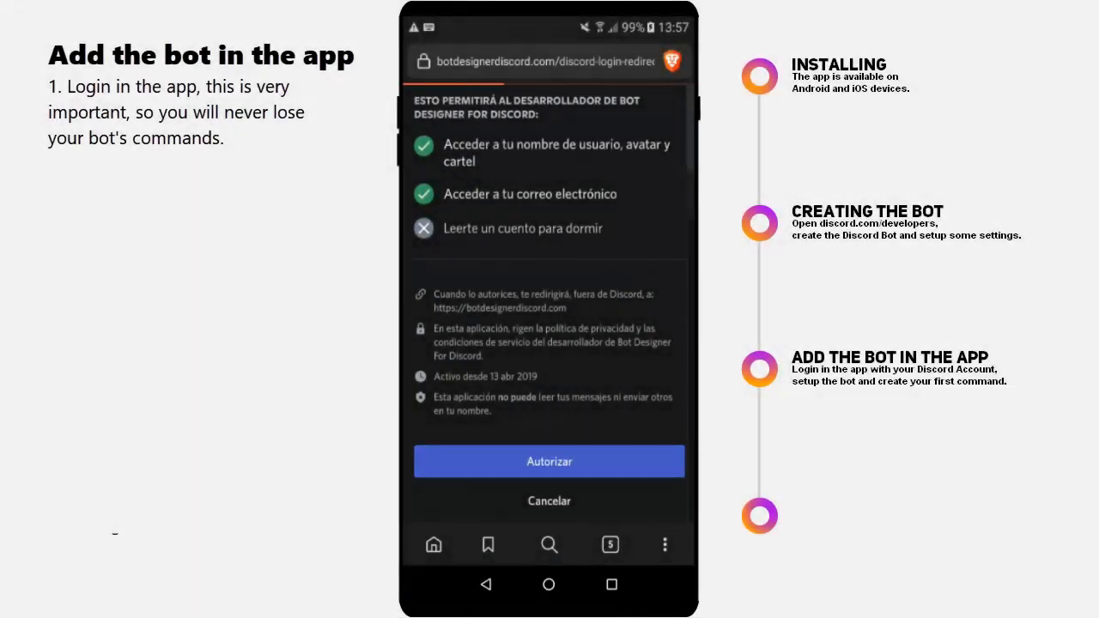
left_click(549, 460)
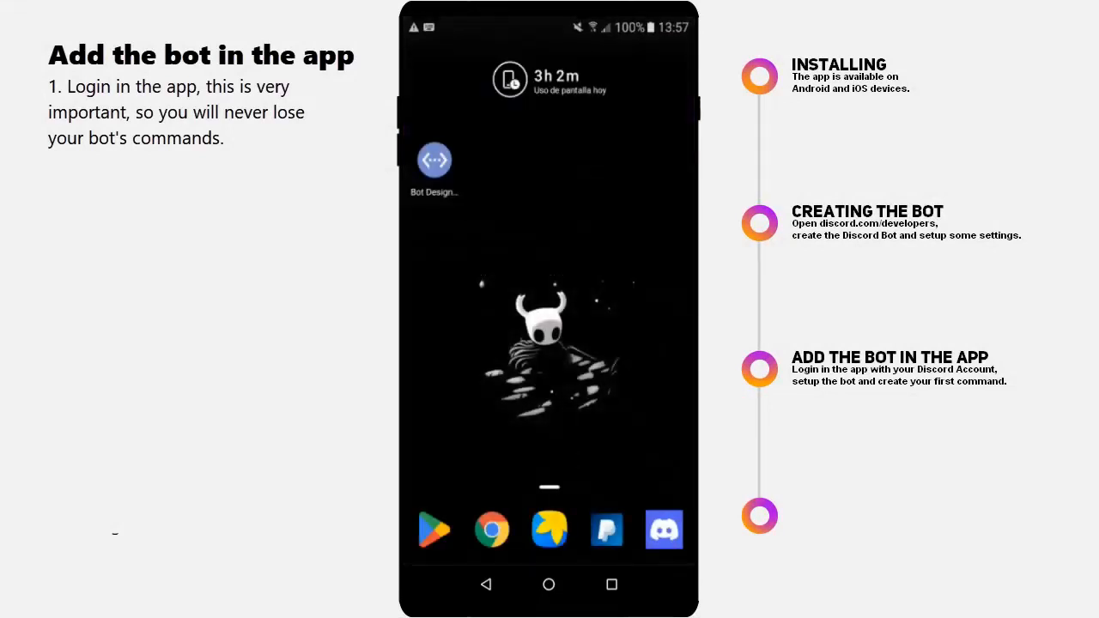
Start a new bot in Bot Designer and name it 'Any Bot Name here'.
left_click(433, 160)
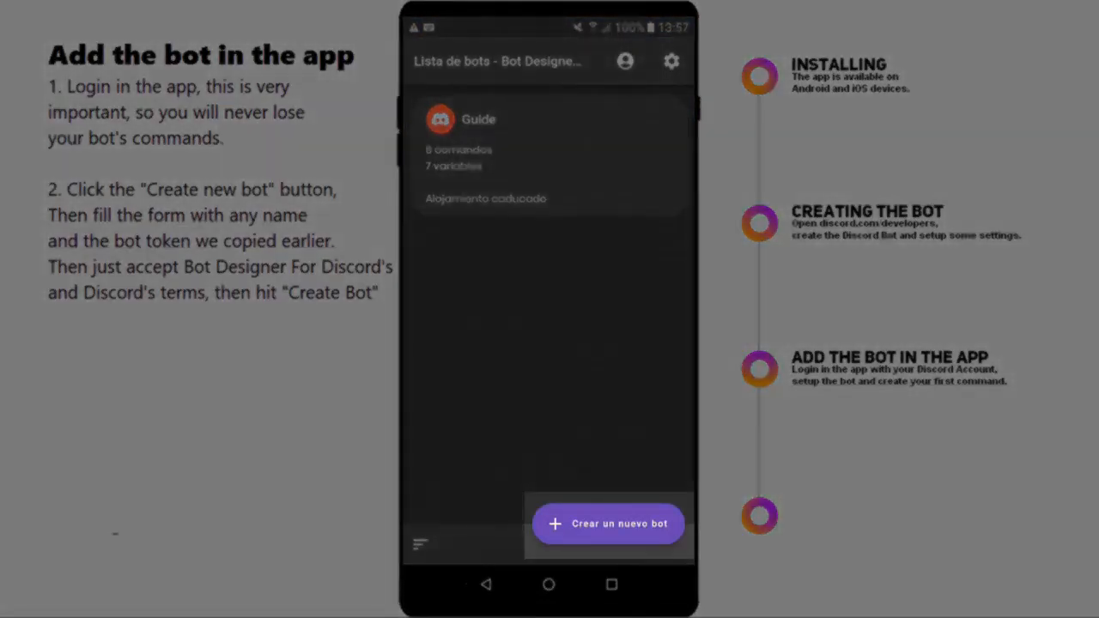
left_click(608, 522)
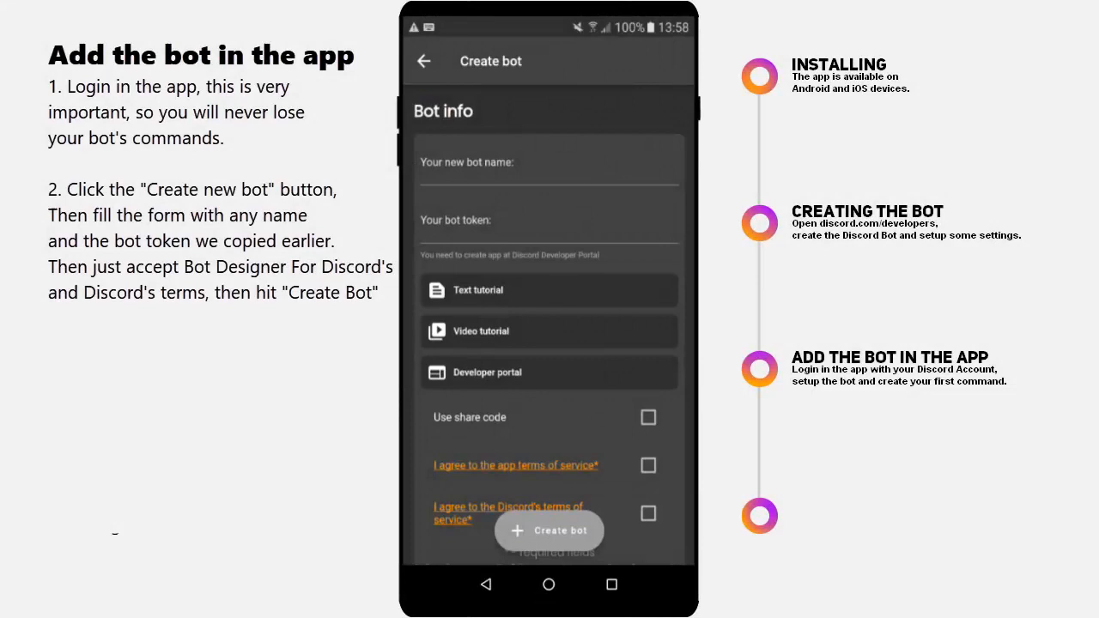
type("My awesome Discord bot")
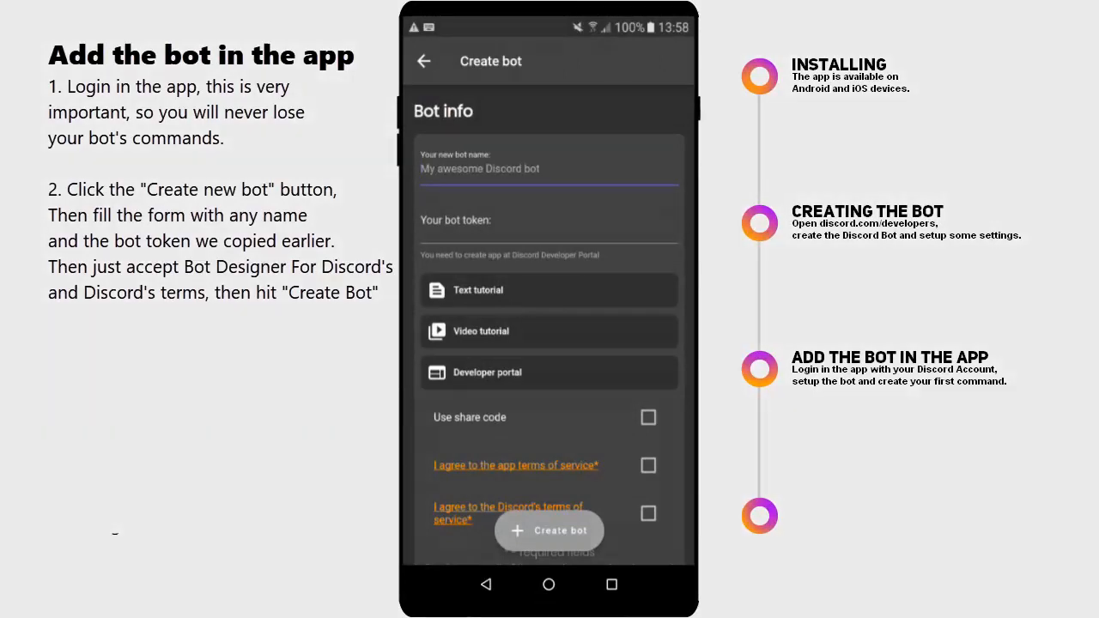
type("A")
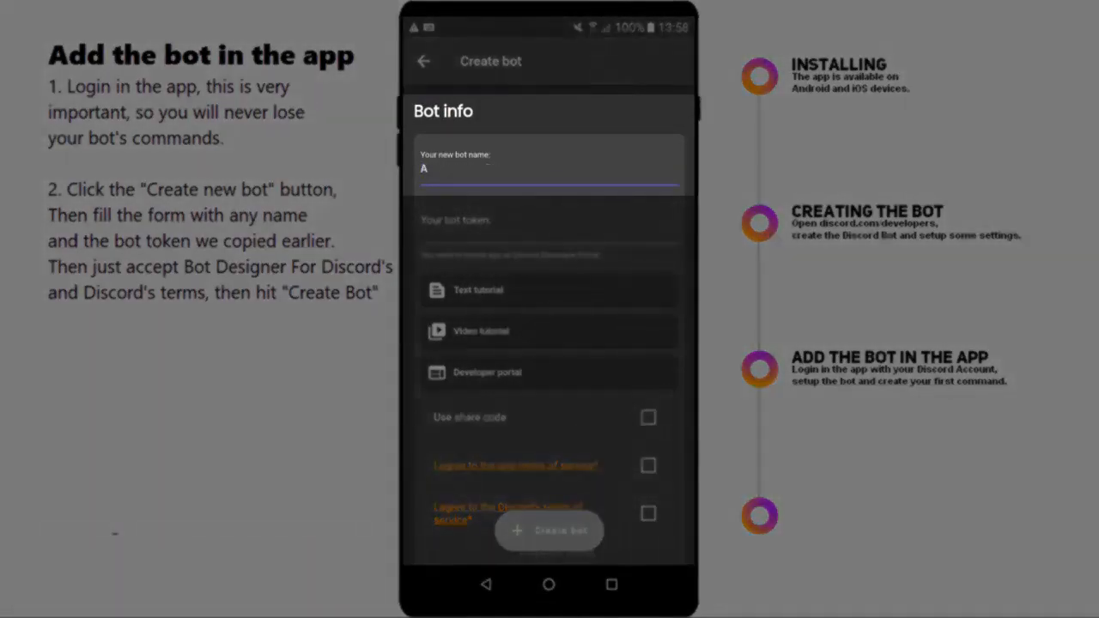
type("ny Bot Name here")
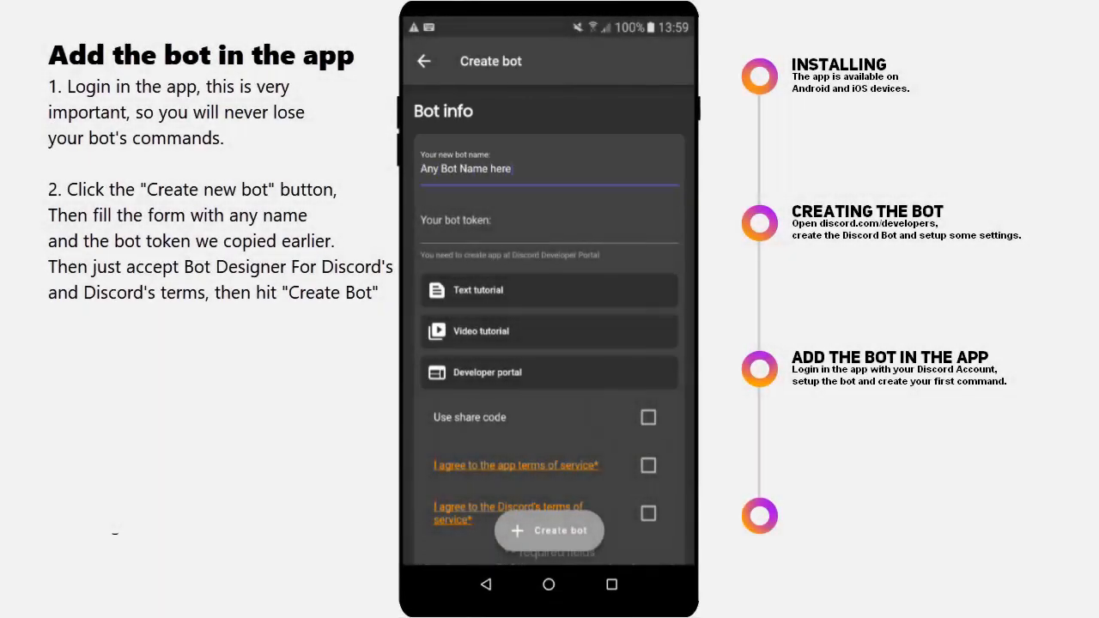
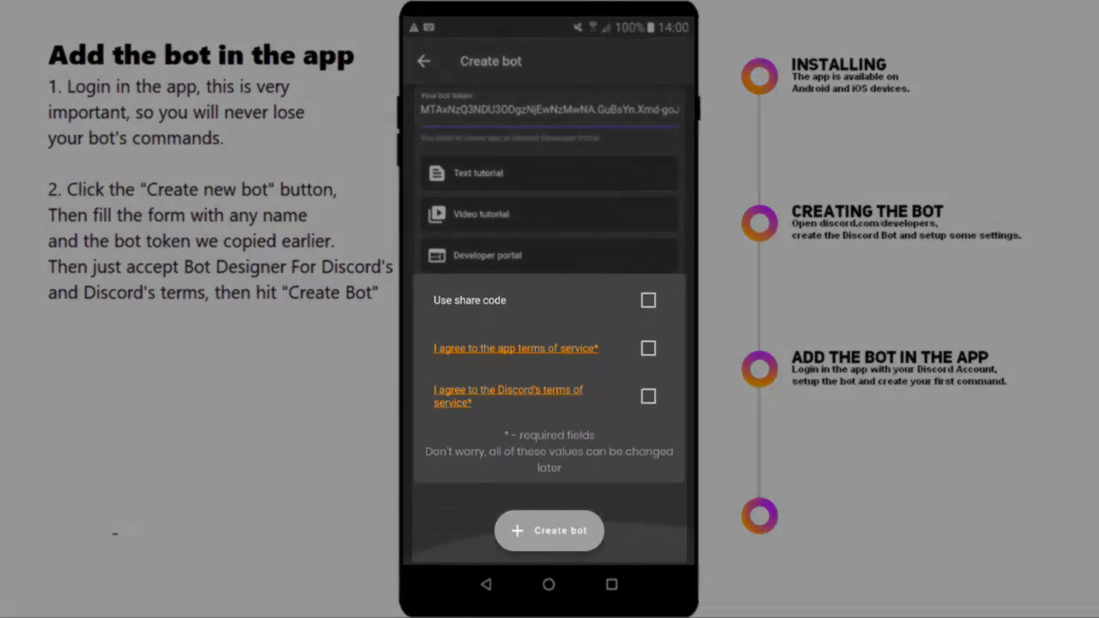
Paste the bot token and accept both the app's and Discord's terms of service.
left_click(649, 347)
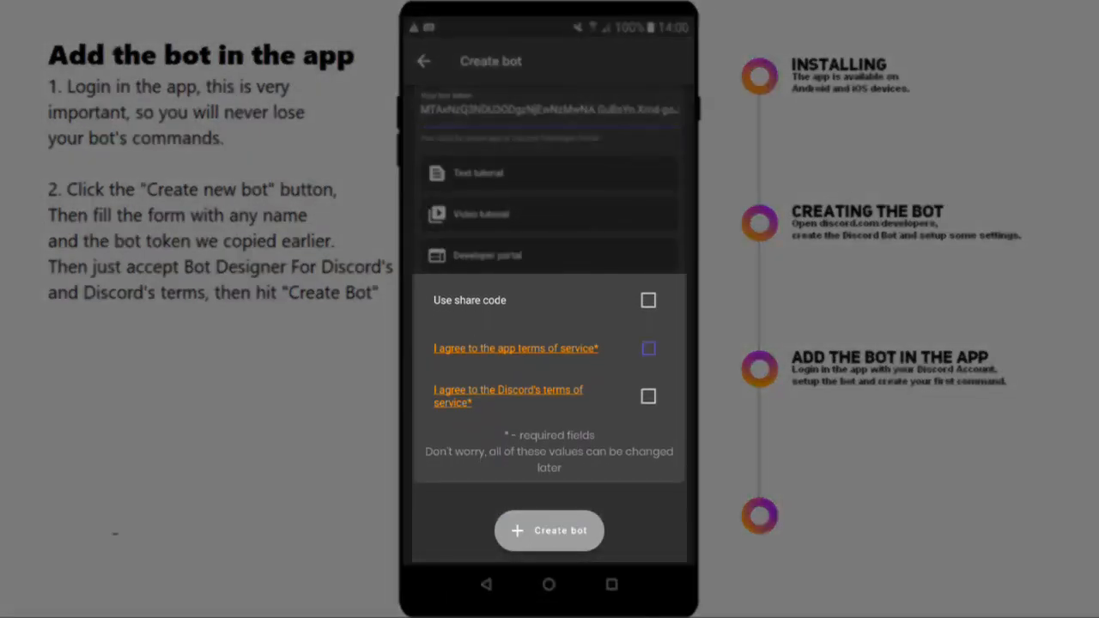
left_click(649, 347)
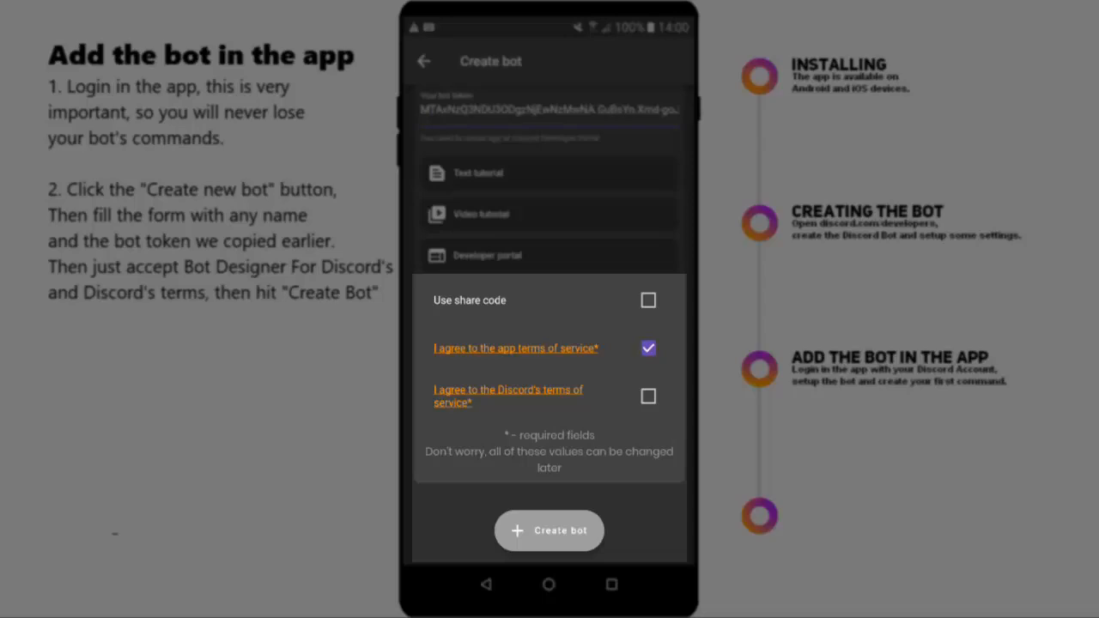
left_click(649, 395)
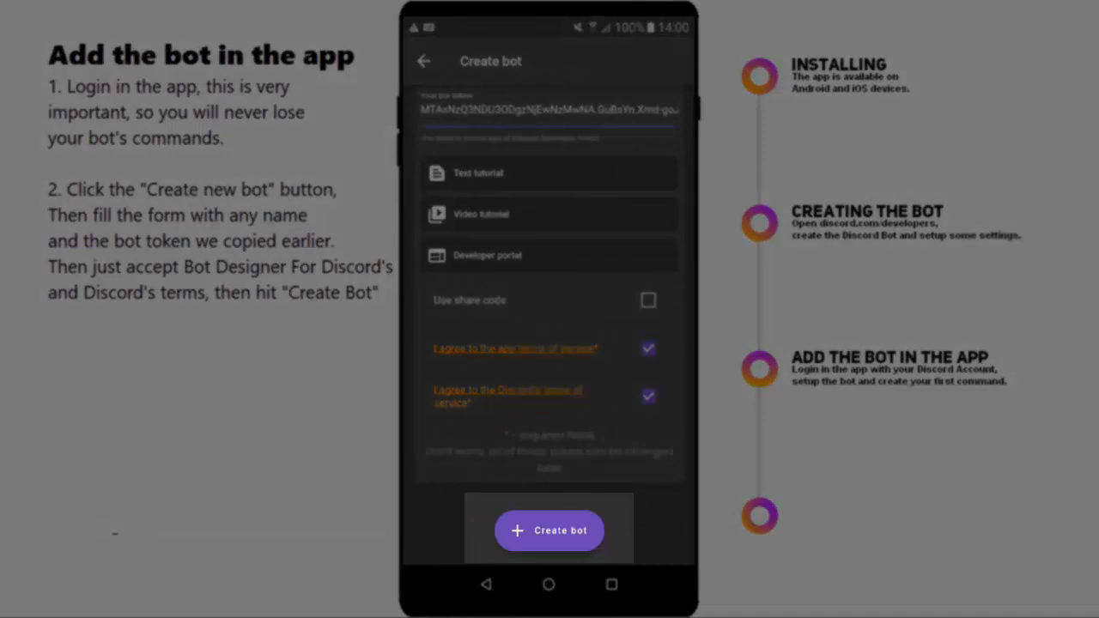
Create the bot and add free hosting time, dismissing each success popup, reaching 2 hours 49 minutes.
left_click(550, 530)
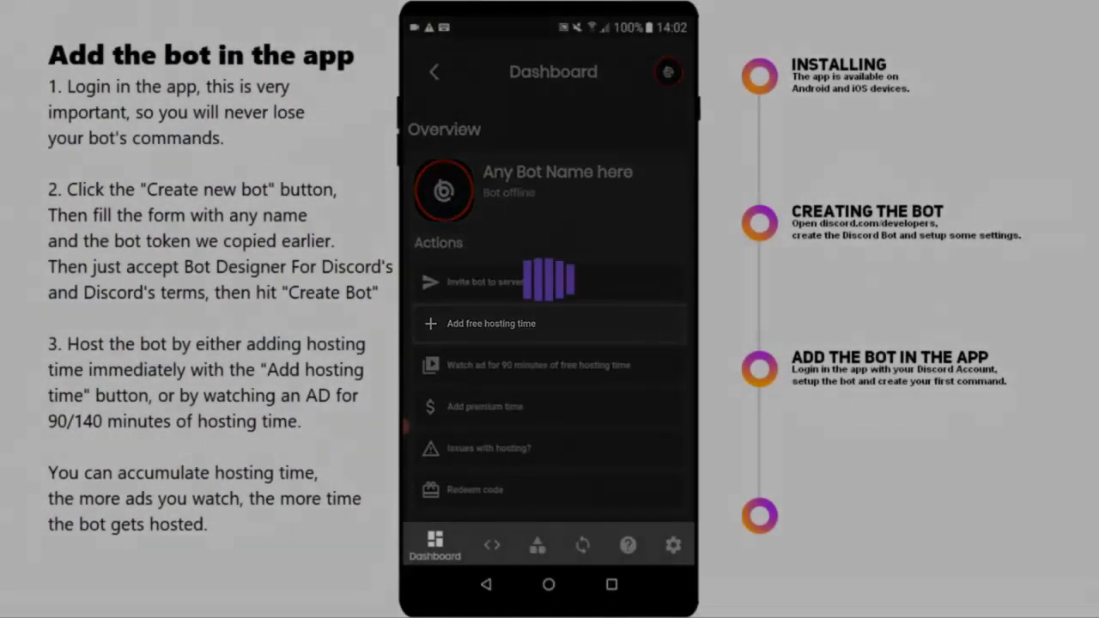
left_click(491, 322)
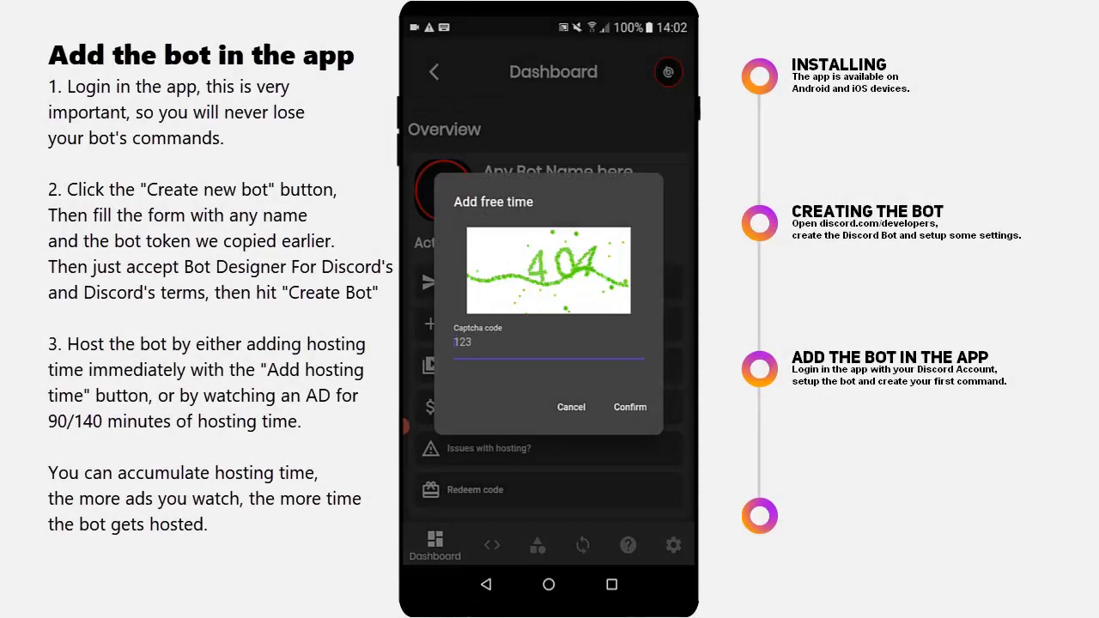
type("404")
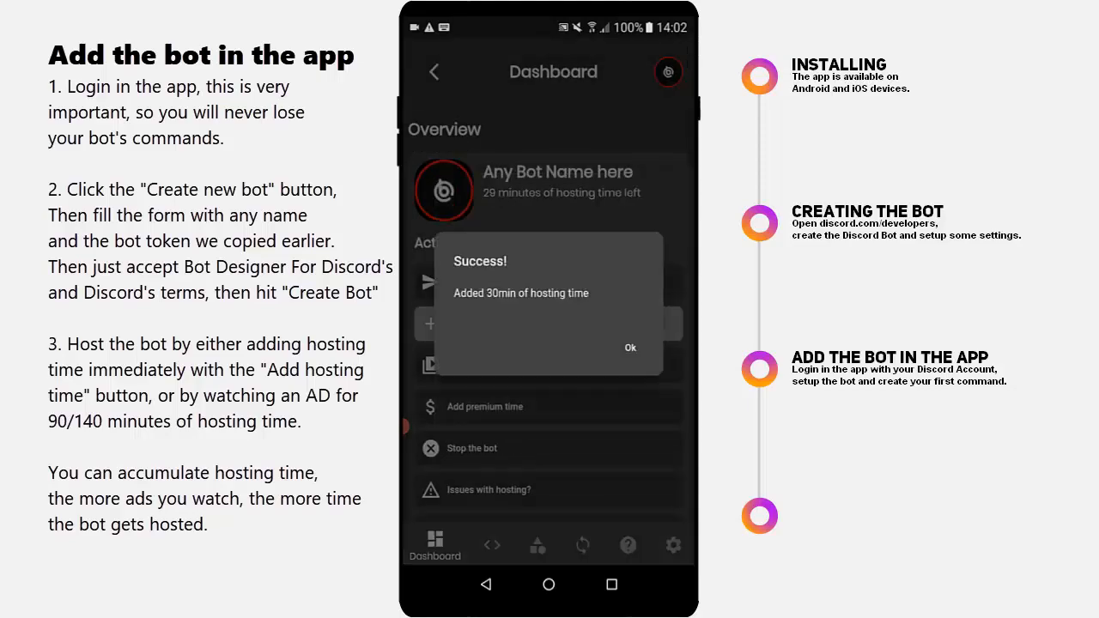
left_click(630, 347)
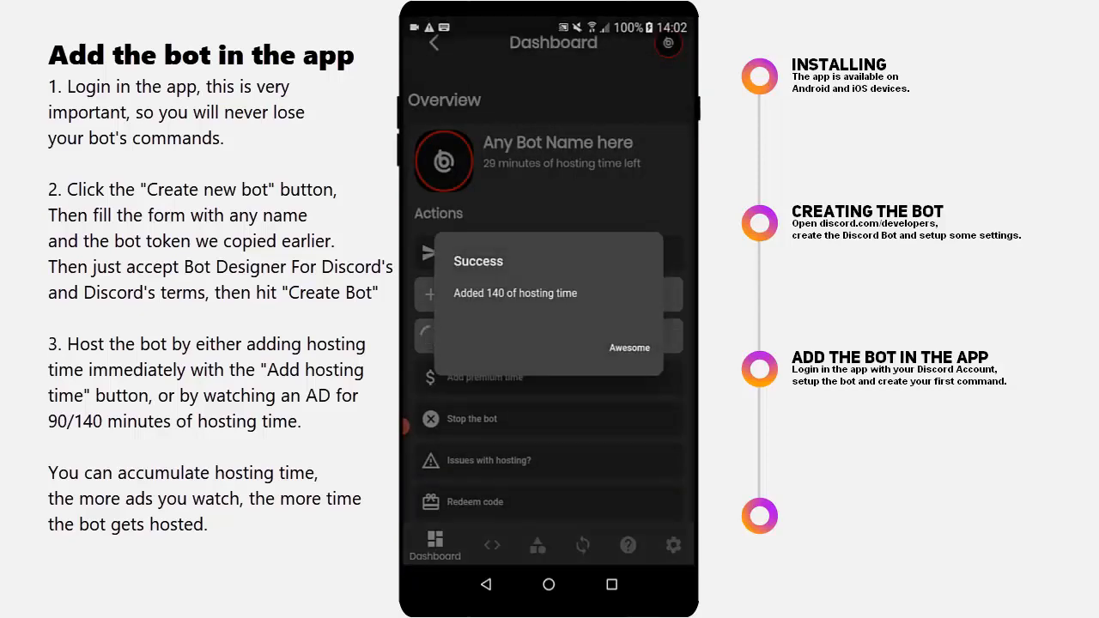
left_click(628, 347)
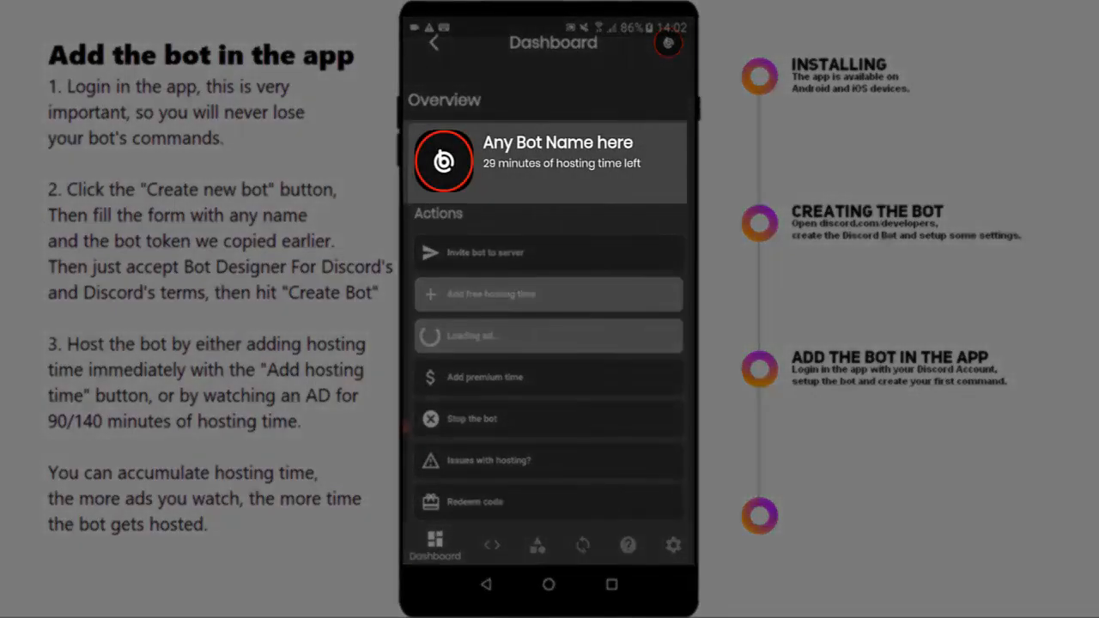
left_click(548, 294)
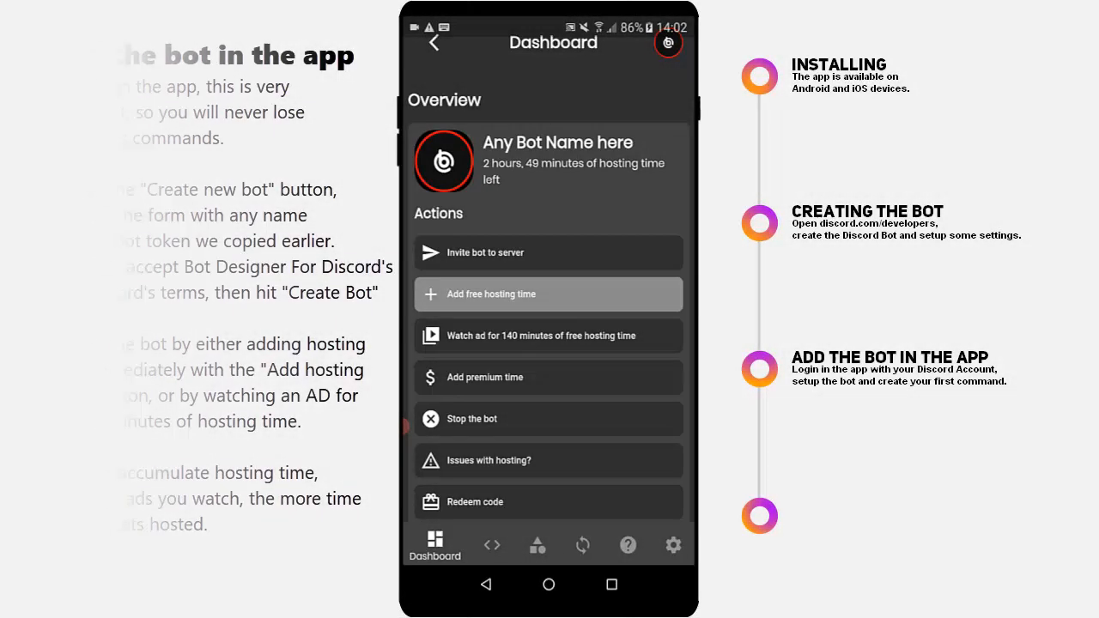
Go to the bot's Commands list and start a new command in the command creator.
left_click(547, 335)
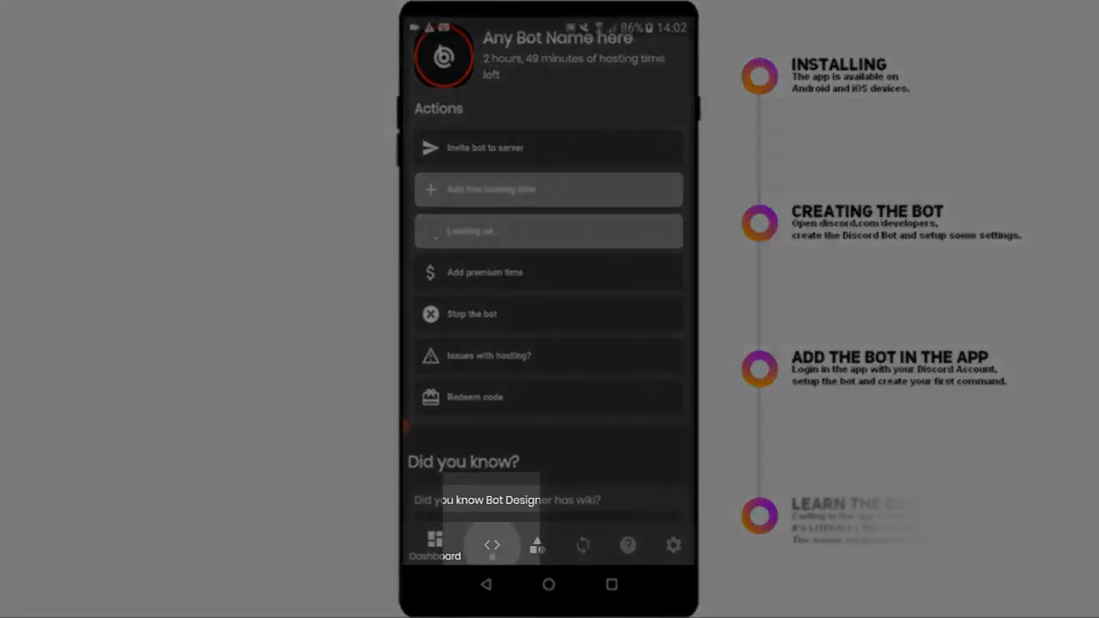
left_click(491, 545)
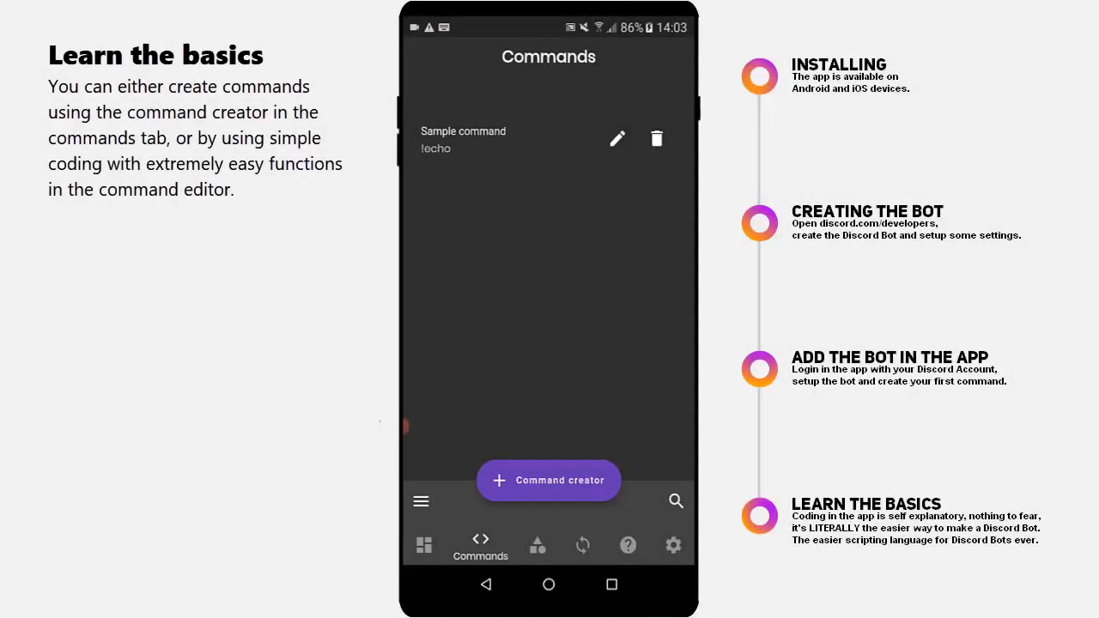
left_click(549, 481)
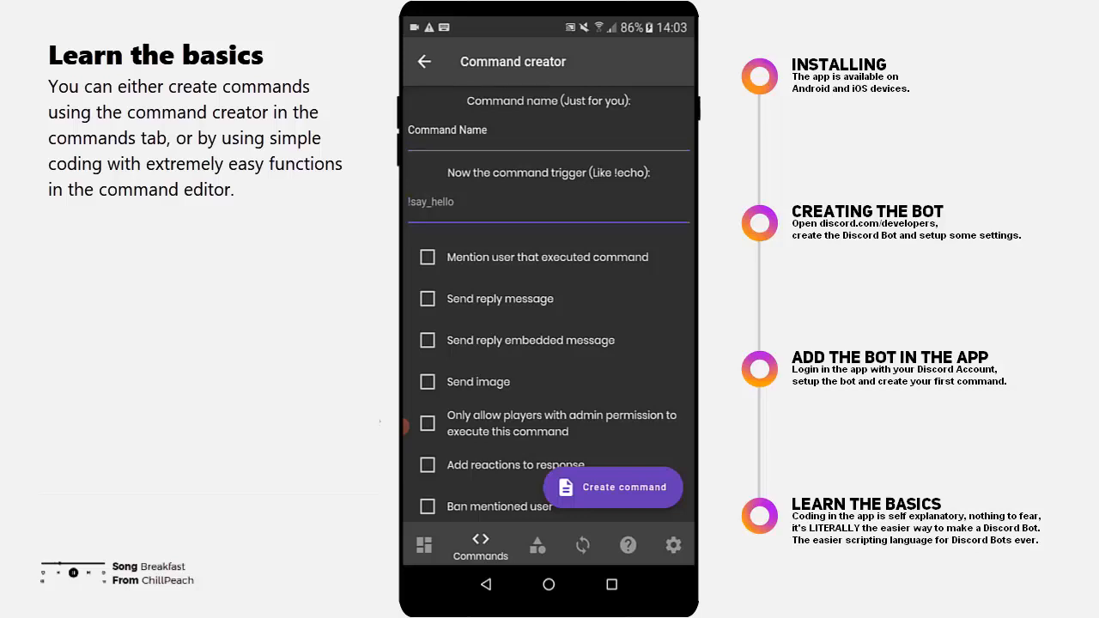
Set the new command's trigger to !hello.
type("Command trig")
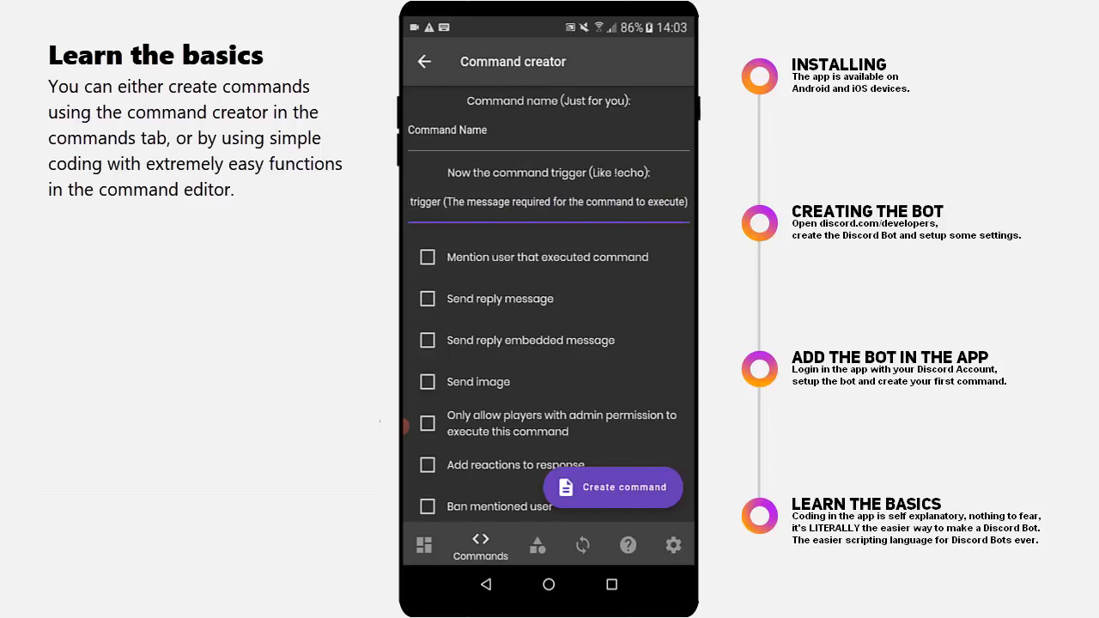
type("!")
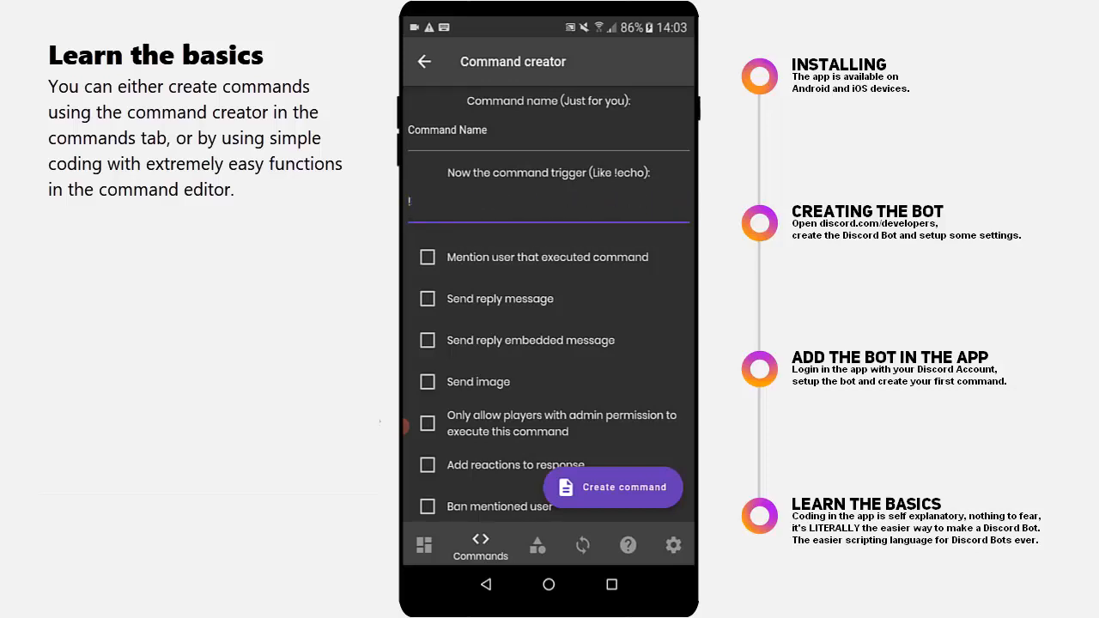
type("hello")
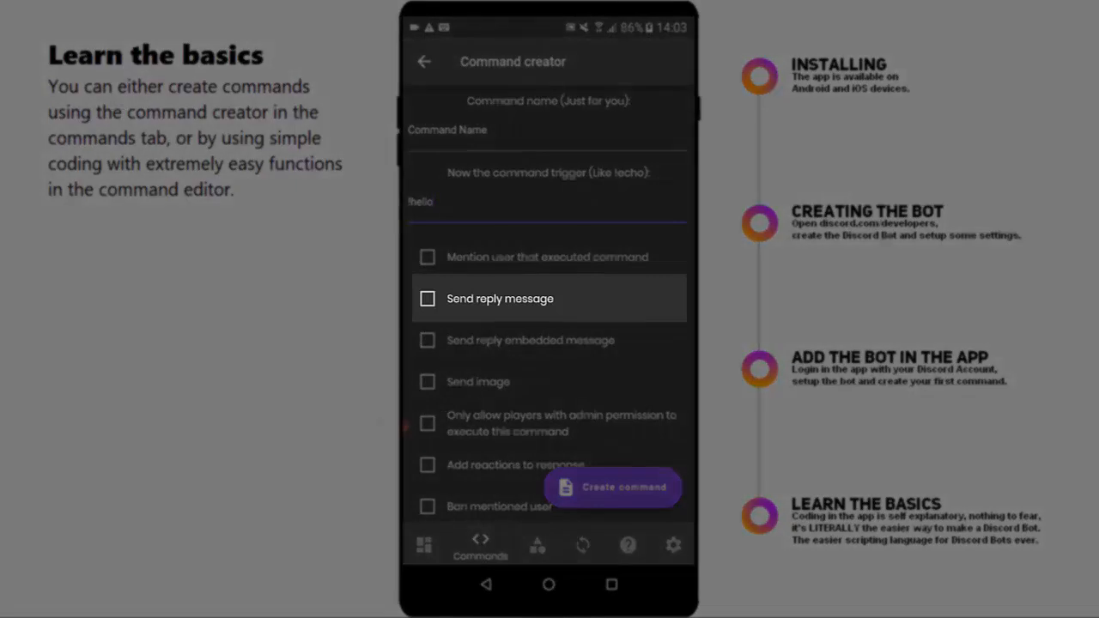
Enable Send reply message with the text 'Hey $username, how are you doing?'.
left_click(427, 298)
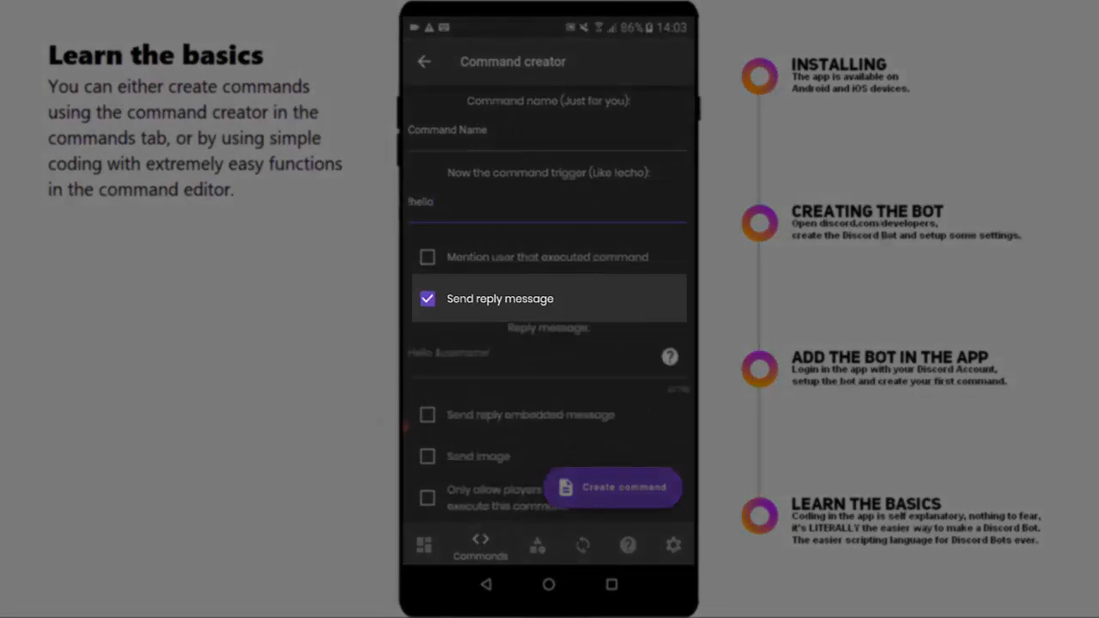
left_click(547, 352)
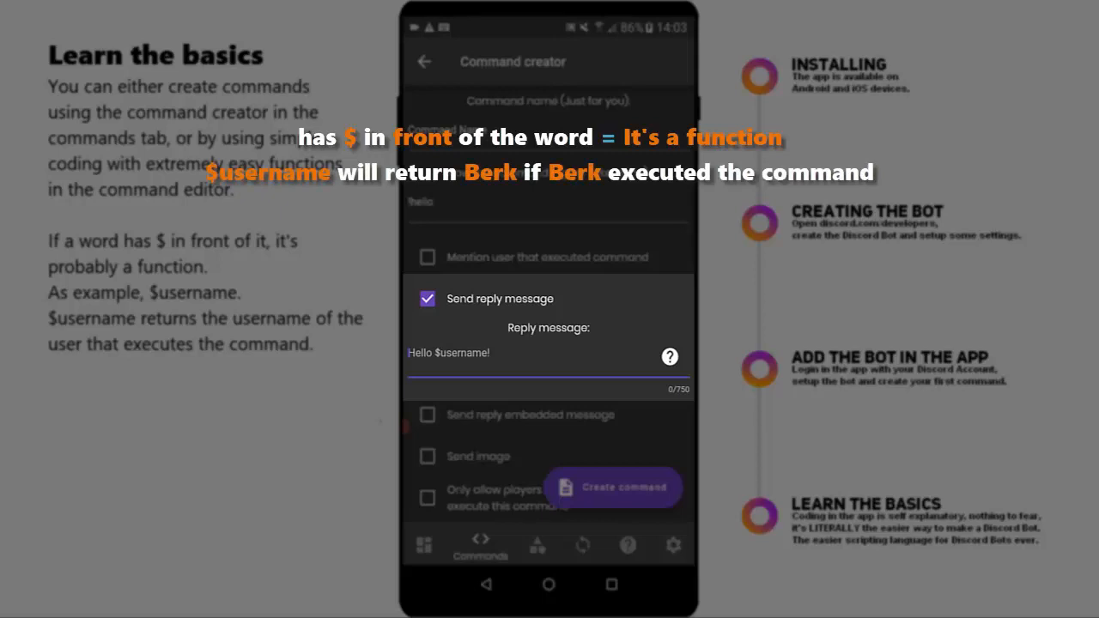
type("H")
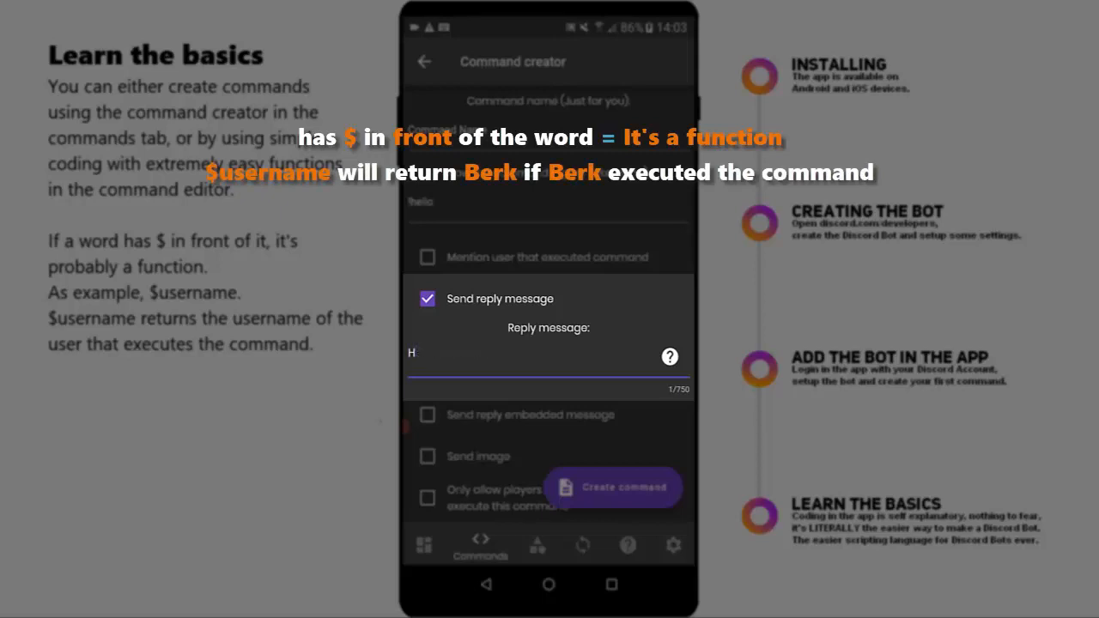
type("ey $username, how are you doing")
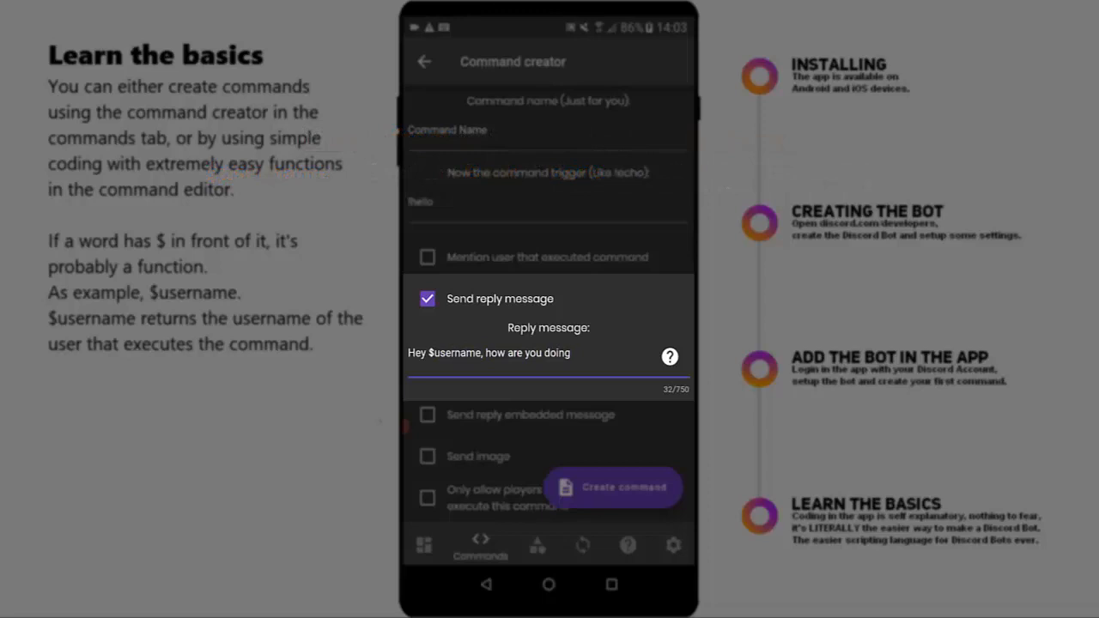
type("?")
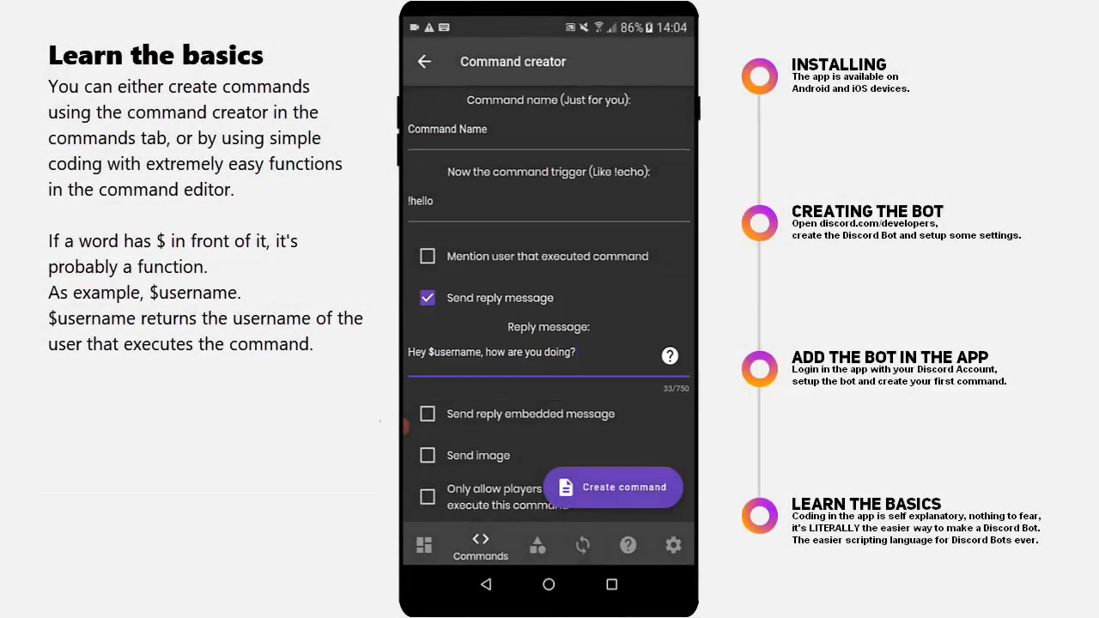
Create the !hello command and return to the bot's Dashboard.
scroll("down", 3)
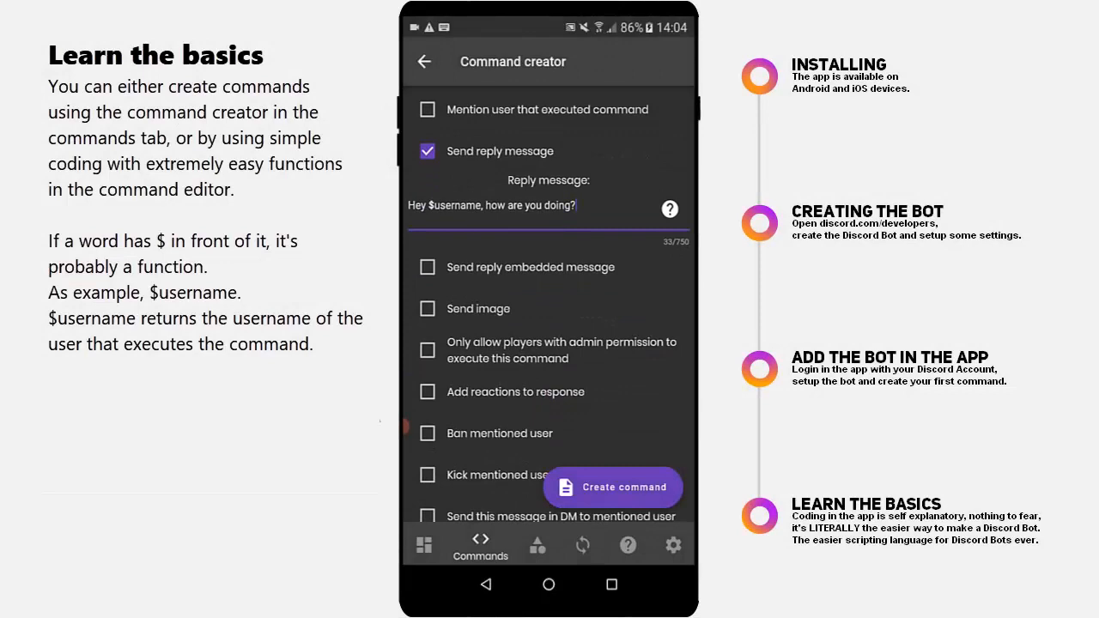
scroll("down", 3)
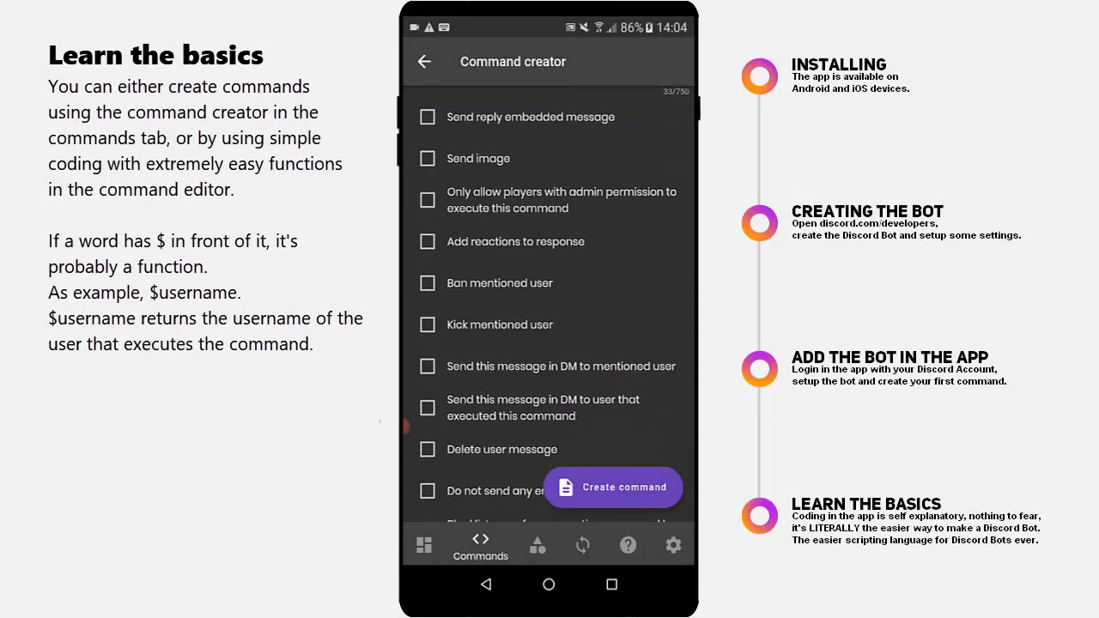
scroll("down", 3)
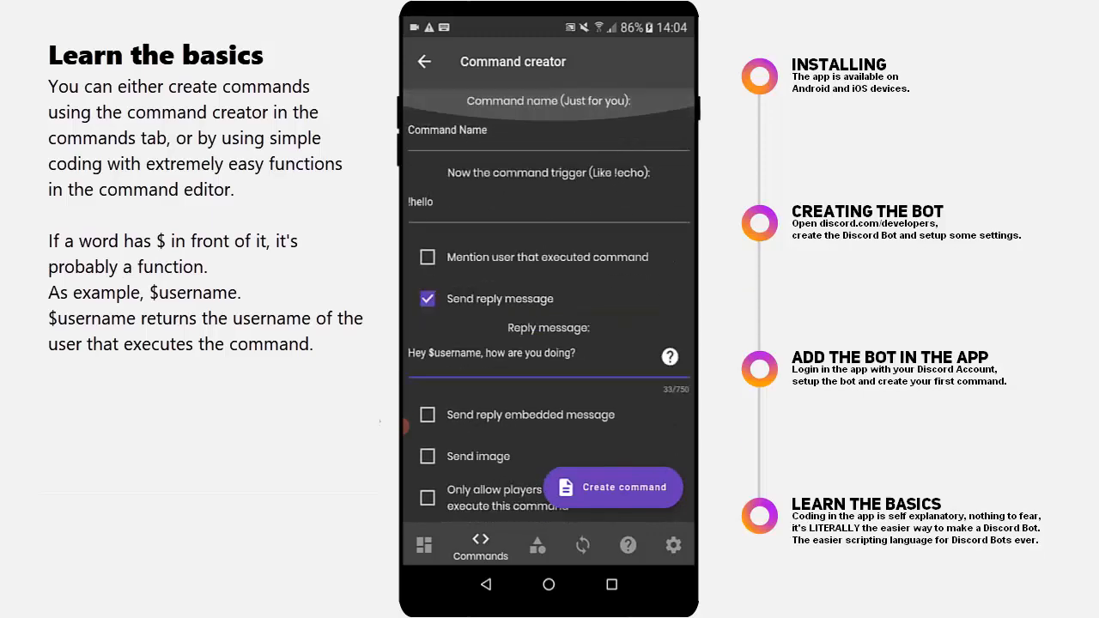
left_click(611, 488)
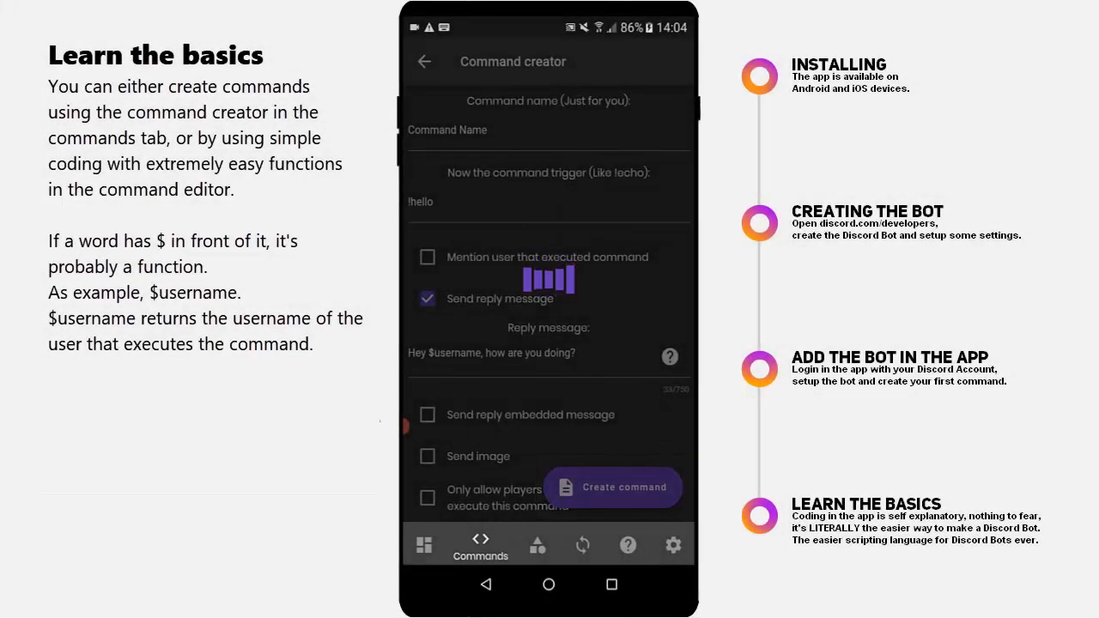
left_click(613, 488)
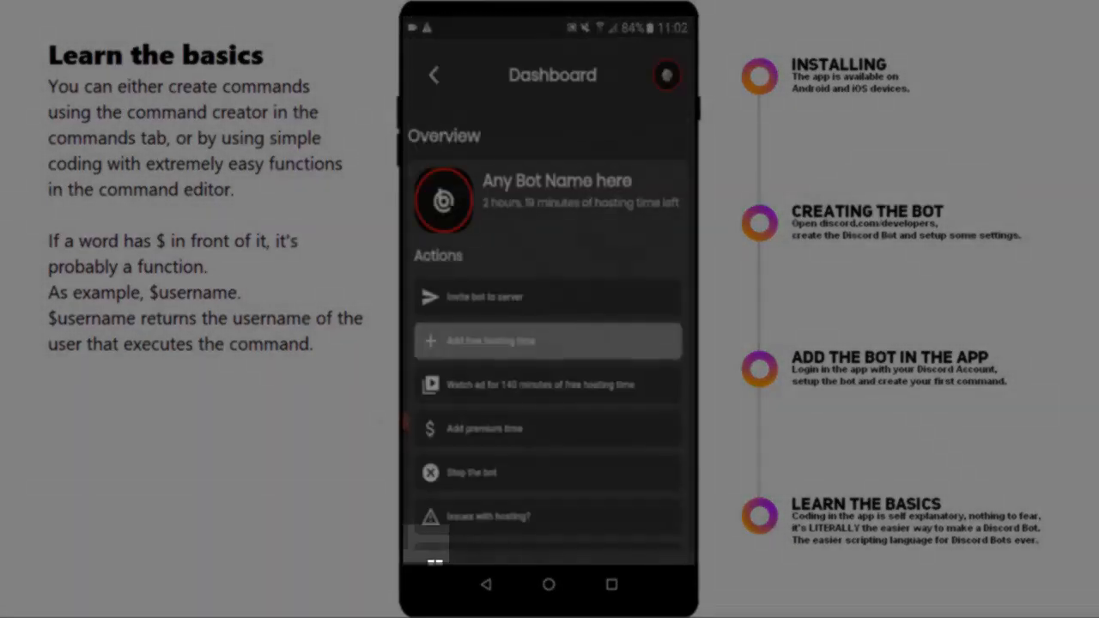
left_click(546, 297)
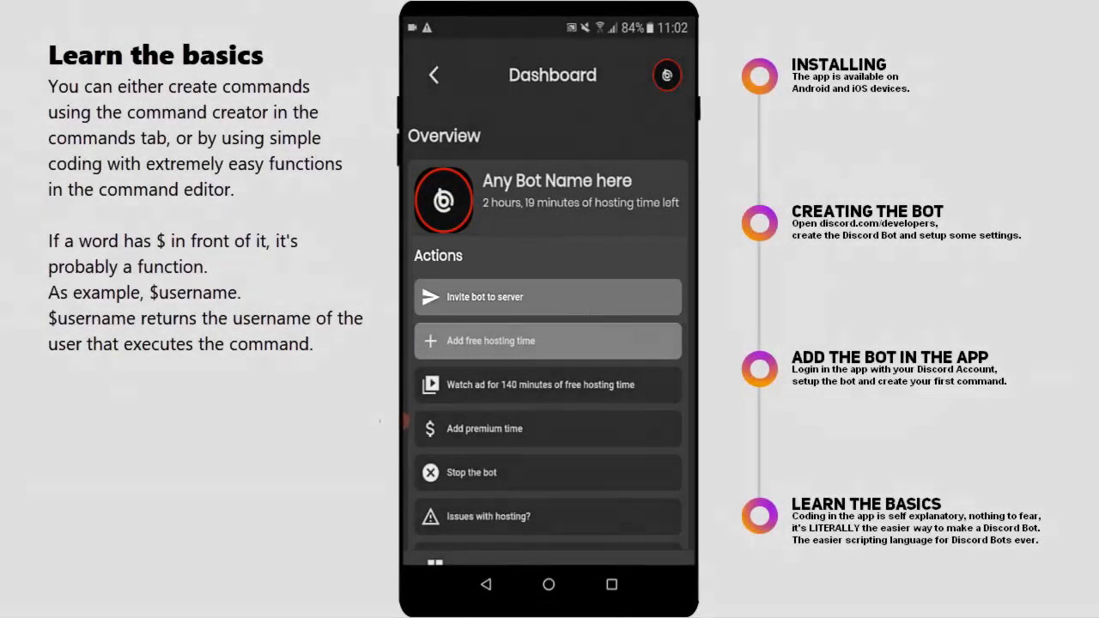
Use Invite bot to server to bring up Discord's authorization page.
left_click(546, 295)
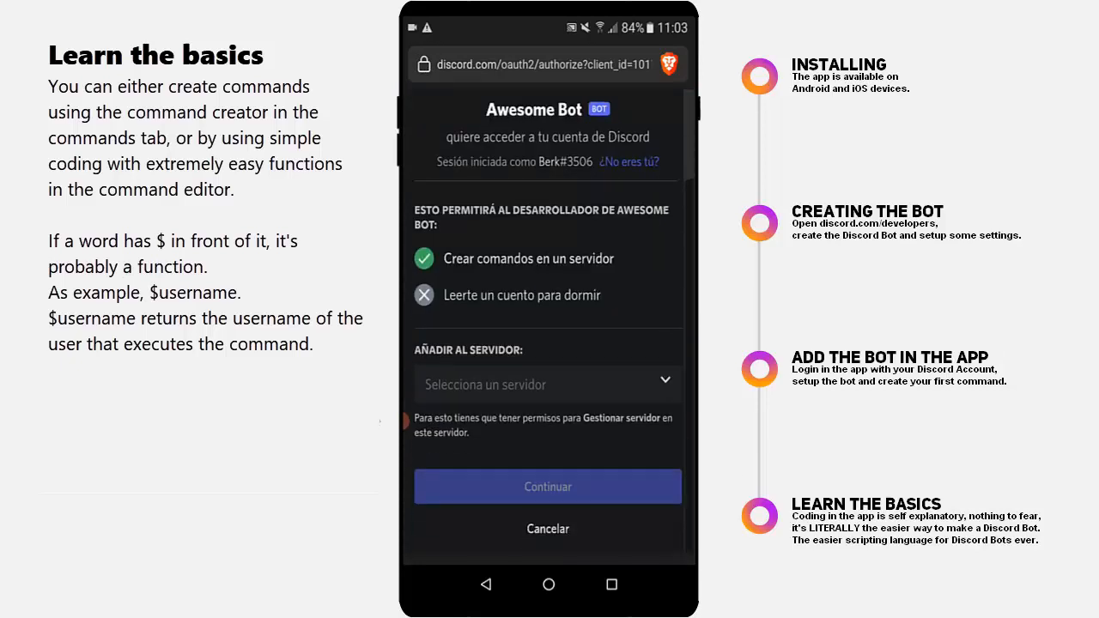
Choose the Development server from the dropdown and continue to authorize Awesome Bot.
left_click(546, 385)
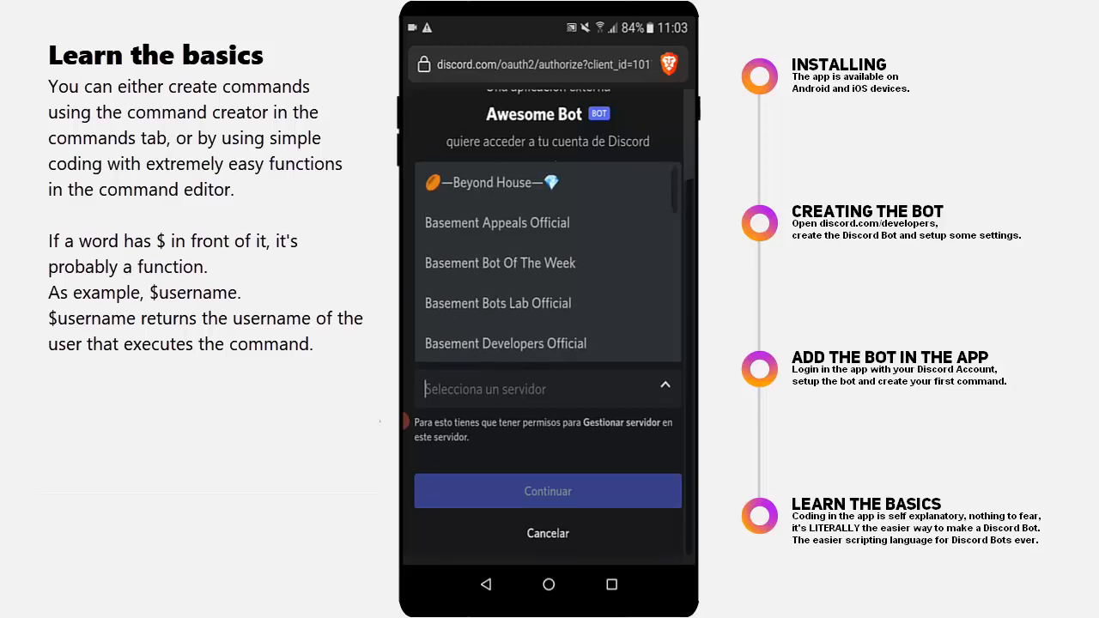
scroll("down", 3)
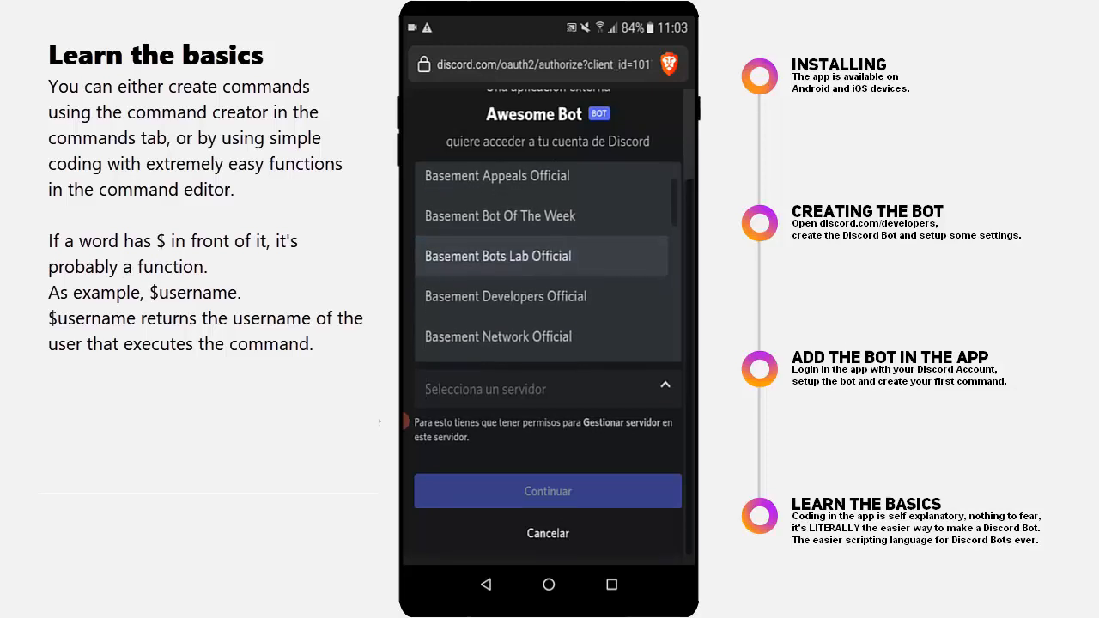
scroll("down", 3)
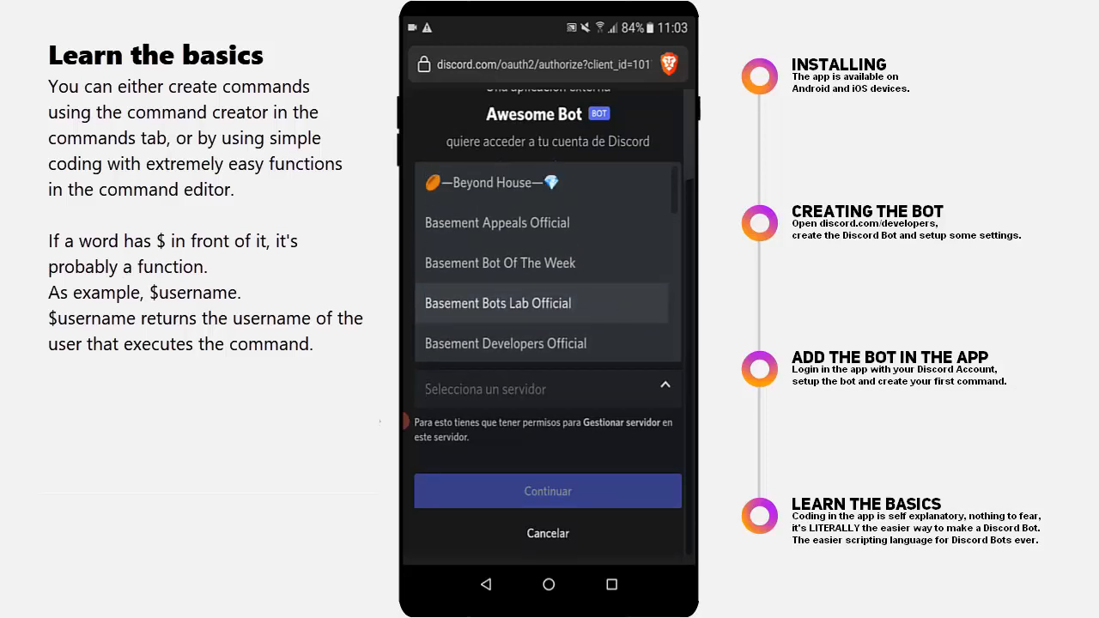
scroll("down", 3)
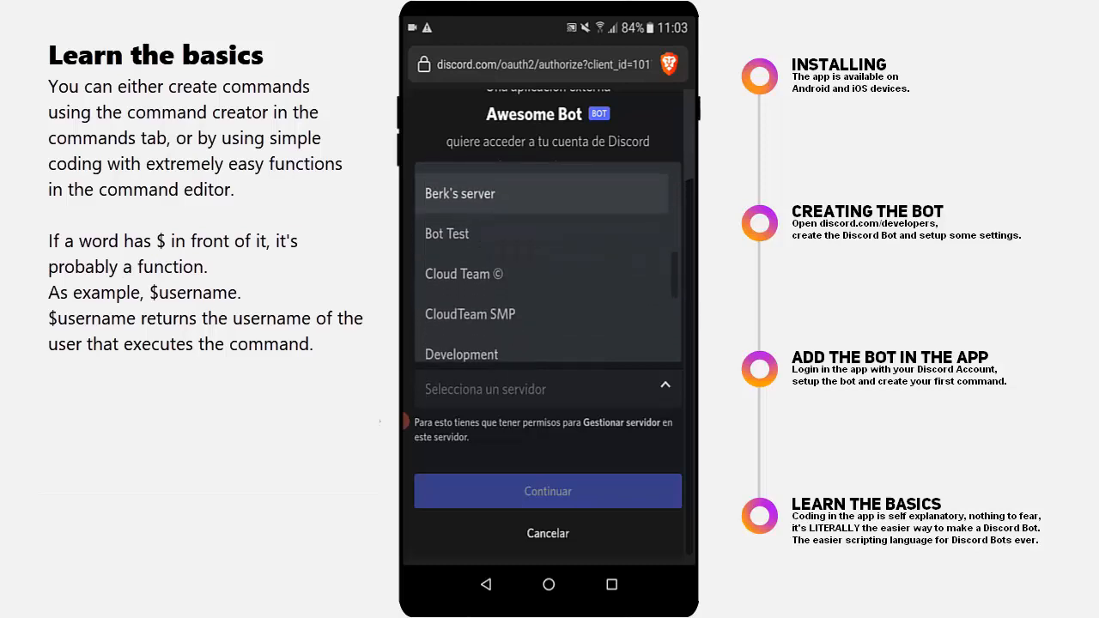
scroll("down", 3)
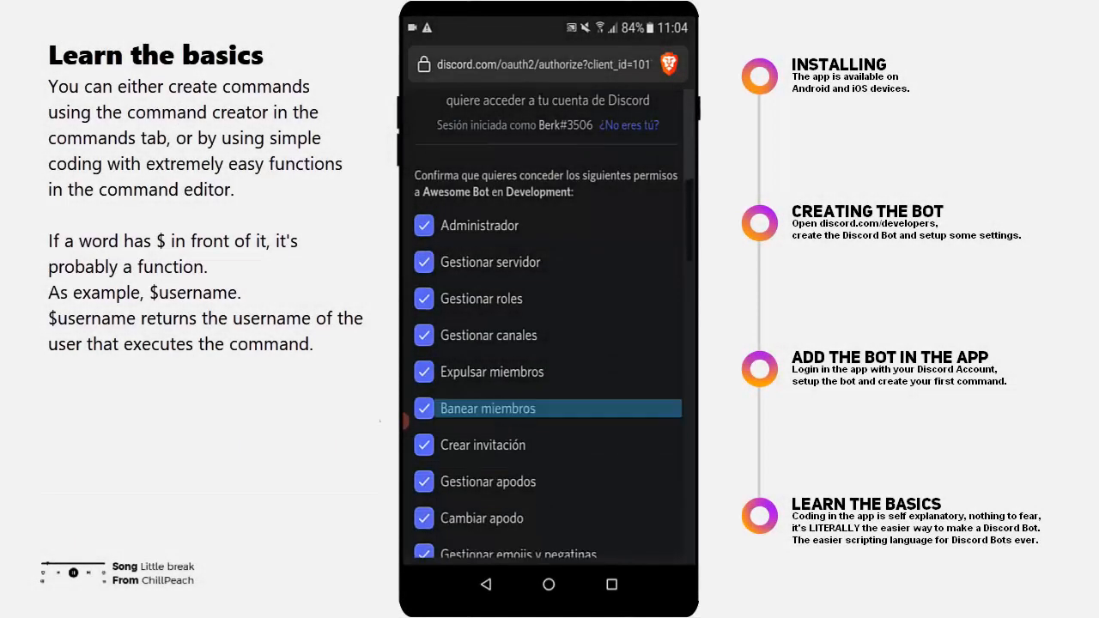
scroll("down", 3)
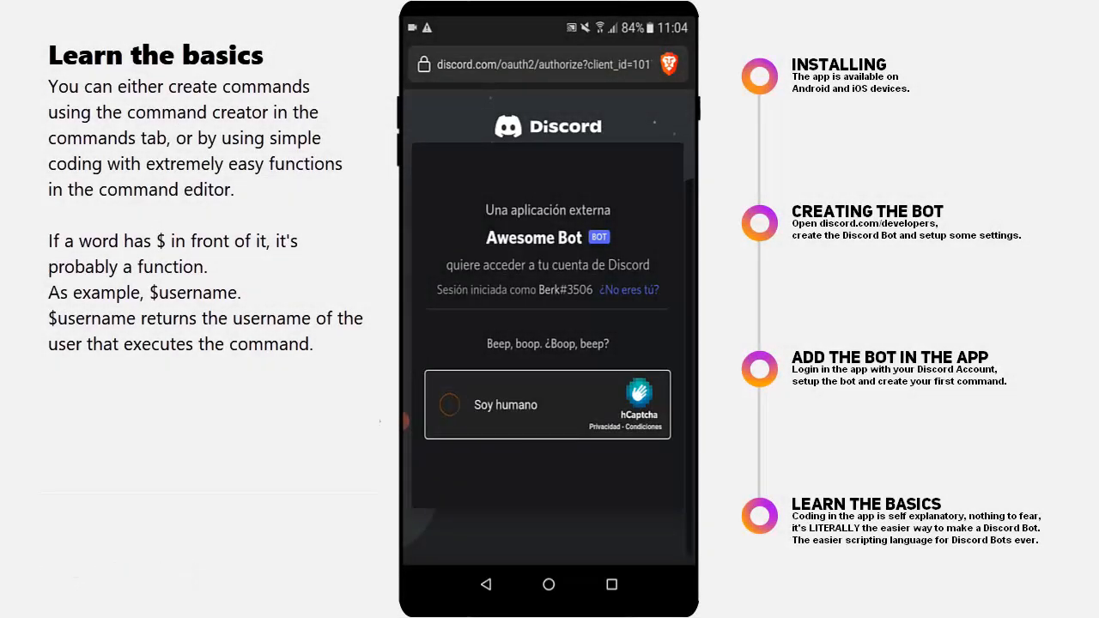
Pass the hCaptcha human check and continue into the Discord app.
left_click(450, 406)
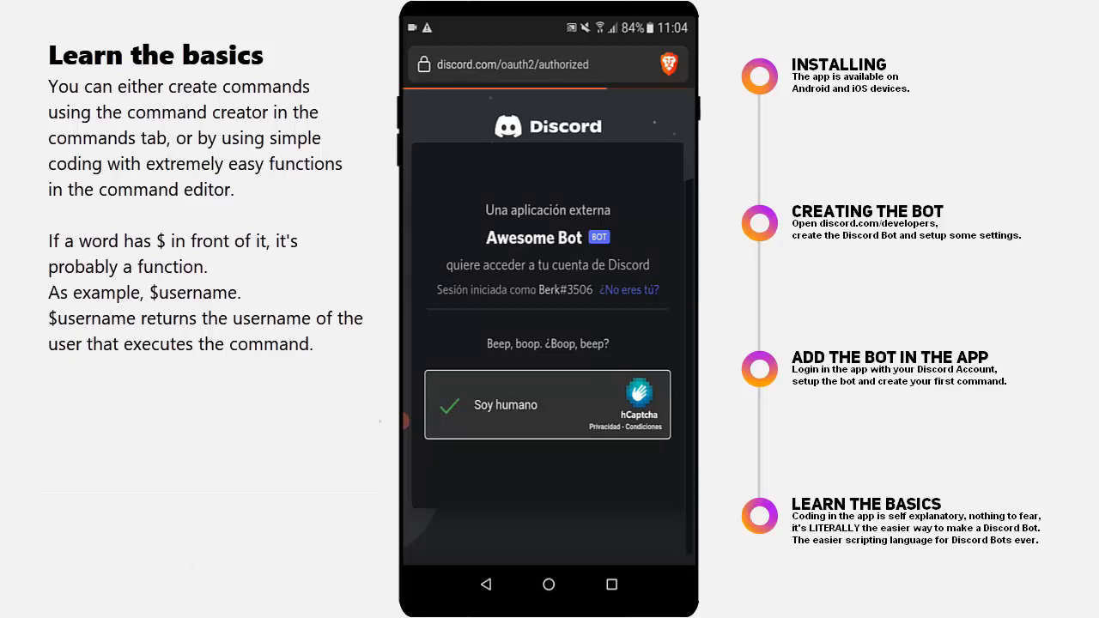
left_click(450, 405)
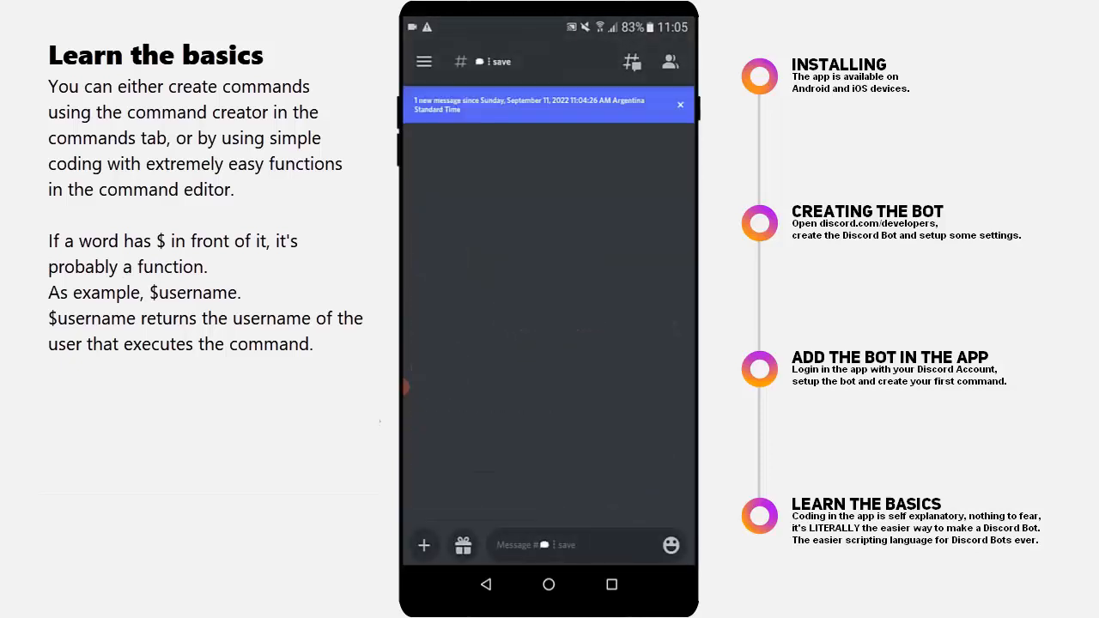
Send !hello in the channel, get the bot's greeting, then go to the phone's home screen.
left_click(532, 544)
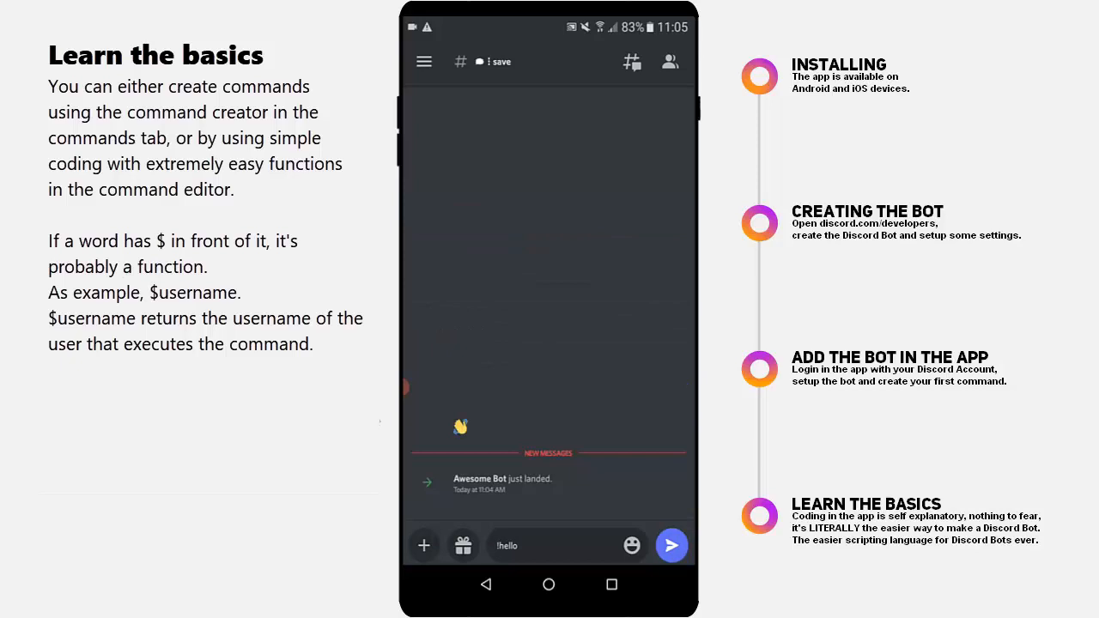
left_click(672, 546)
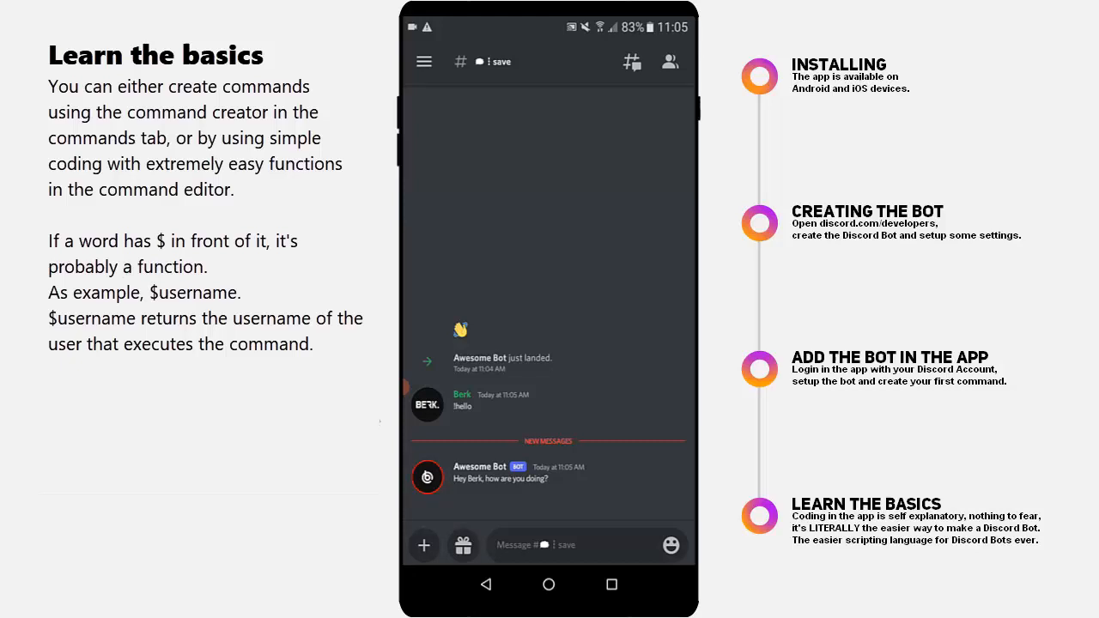
left_click(548, 584)
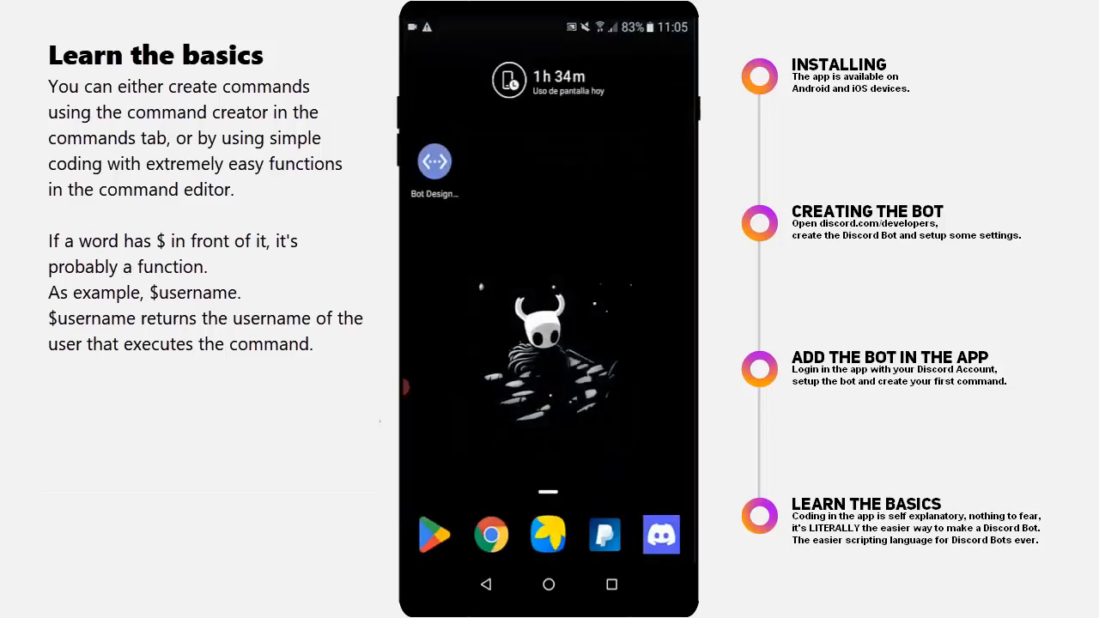
Return to Bot Designer's Commands list and edit the !echo reply code.
left_click(433, 161)
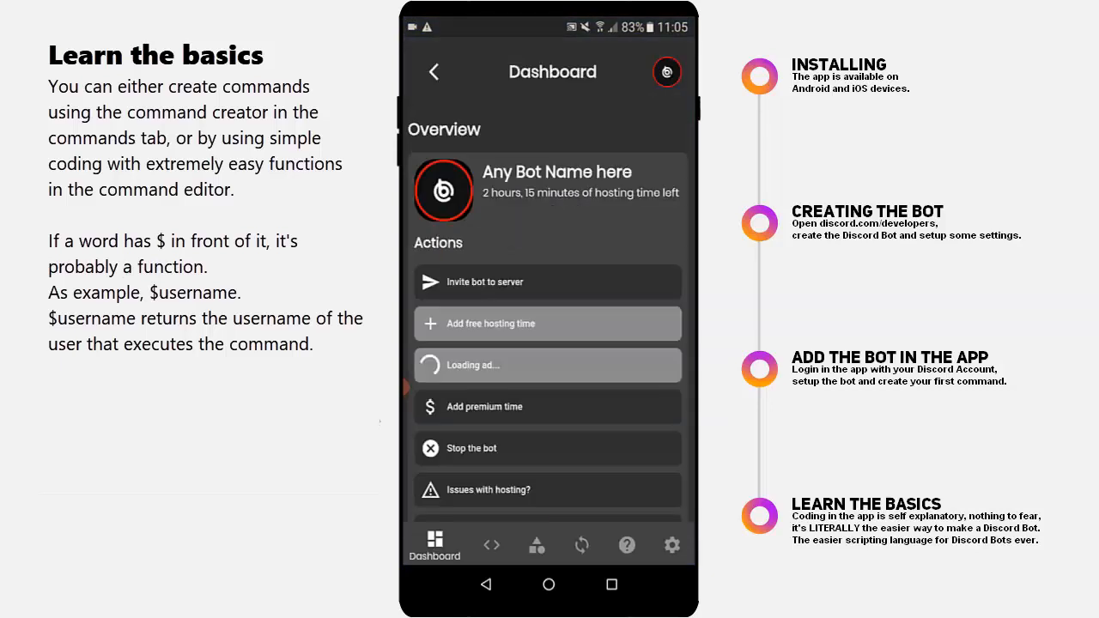
left_click(491, 546)
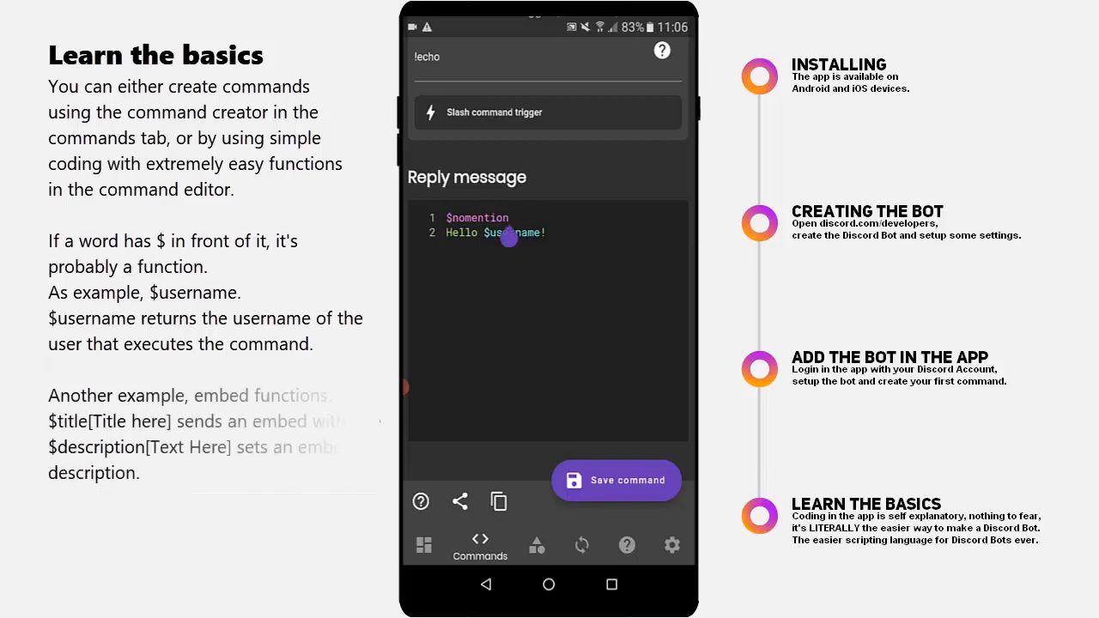
left_click(515, 234)
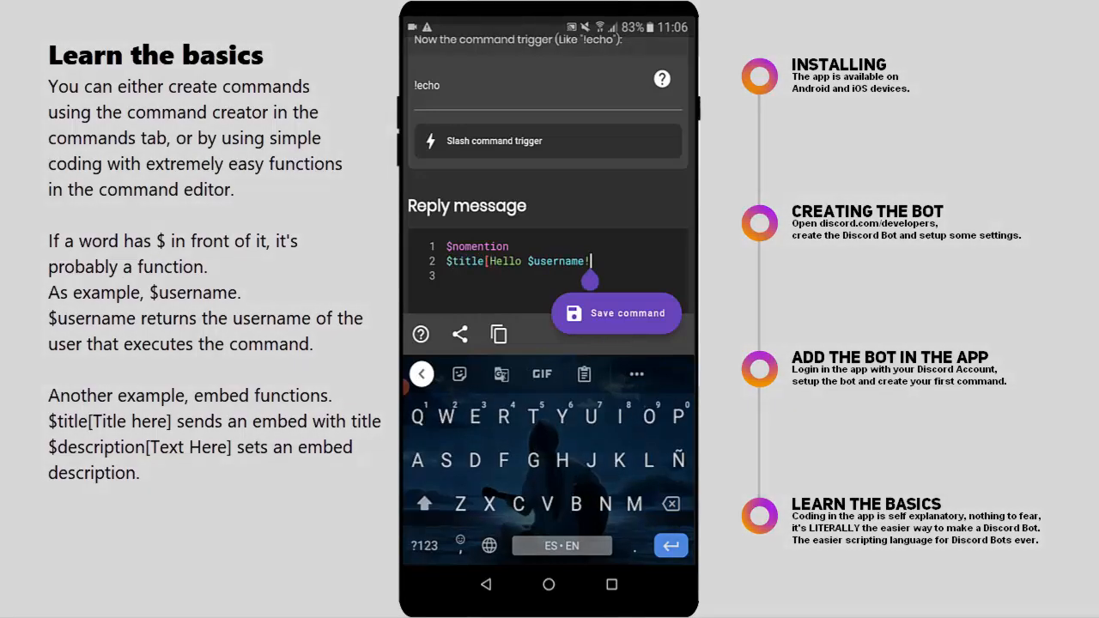
Add $description[This is an embed] to the embed reply and save the !echo command.
type("$description[")
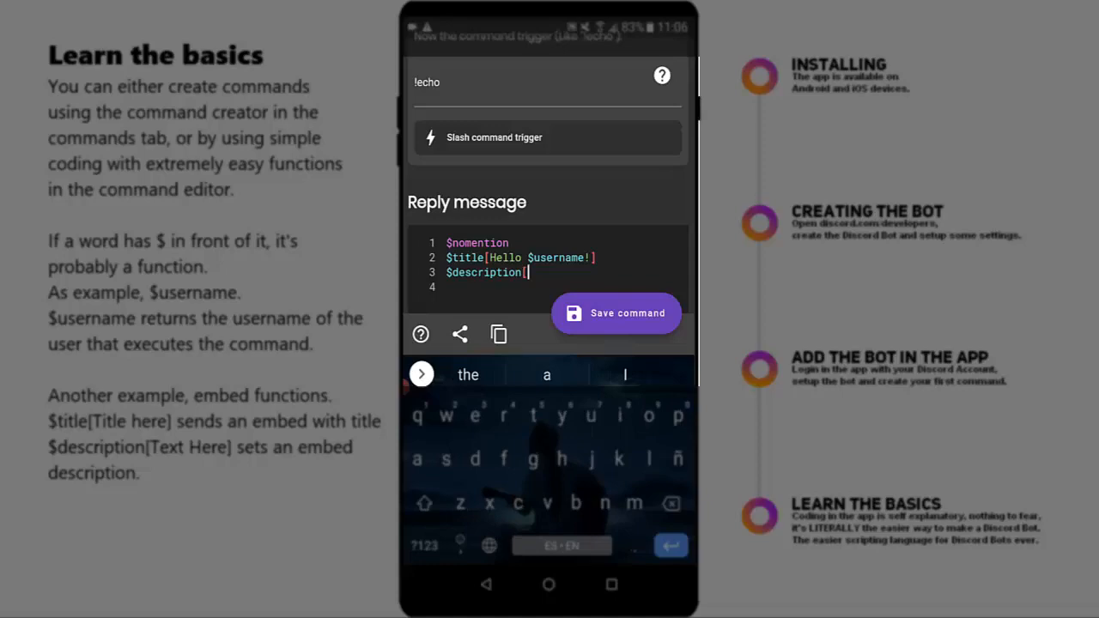
type("This is an embed]")
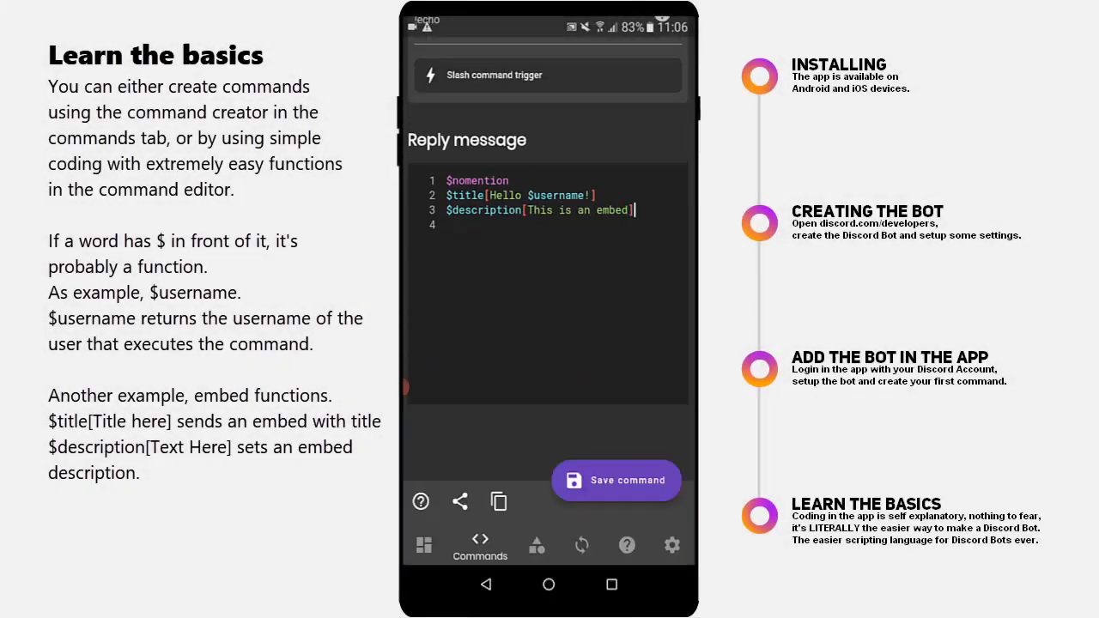
left_click(614, 480)
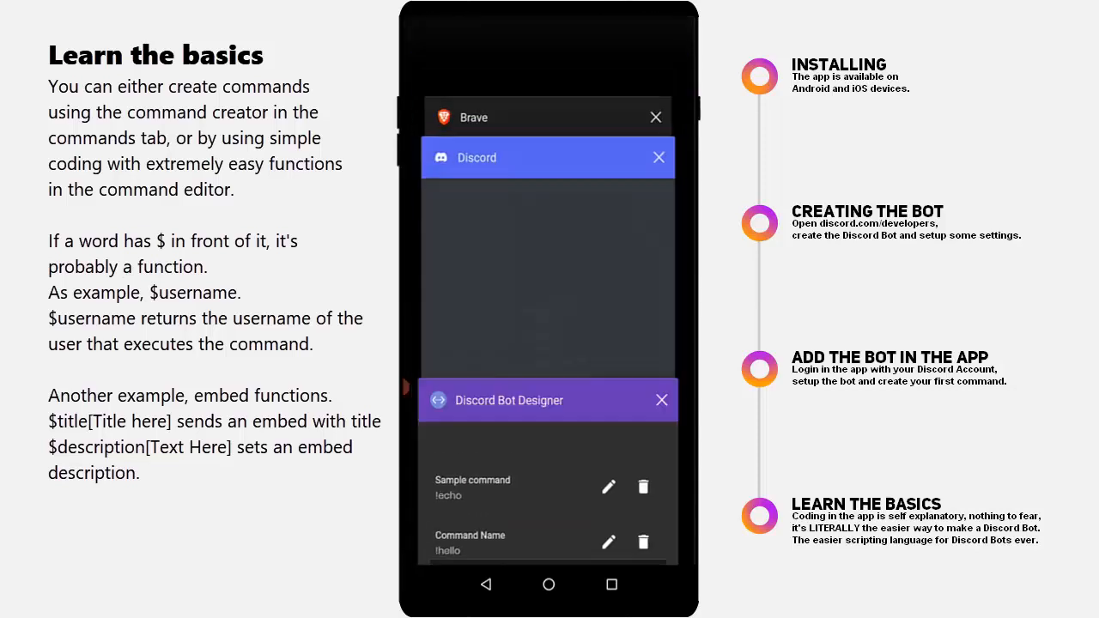
Switch to Discord to see the !echo embed reply, then head back to Bot Designer.
left_click(546, 158)
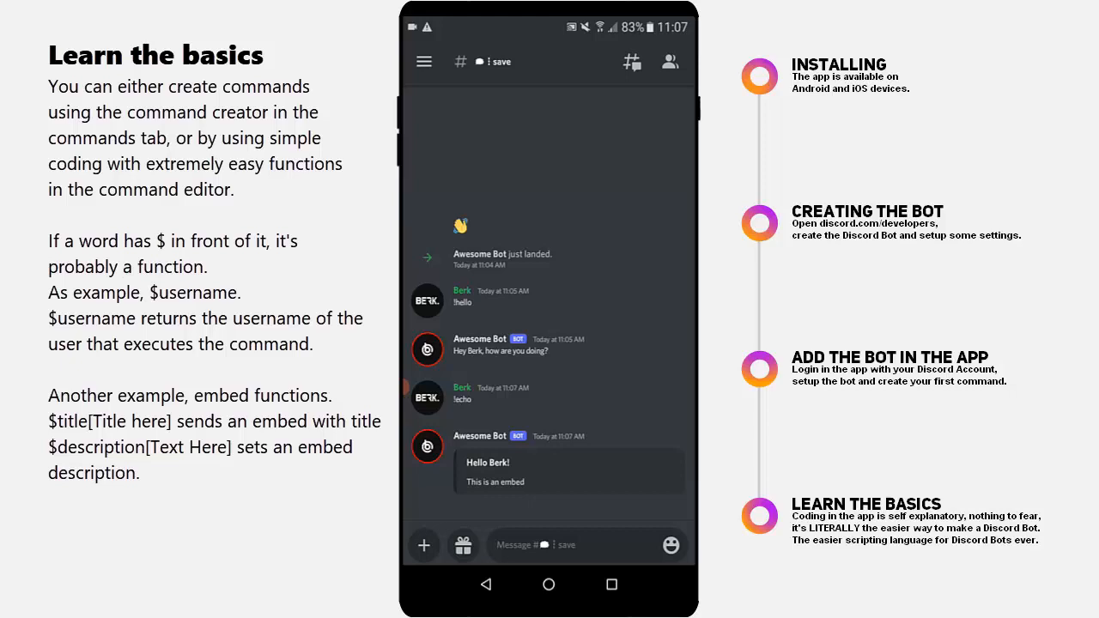
left_click(479, 546)
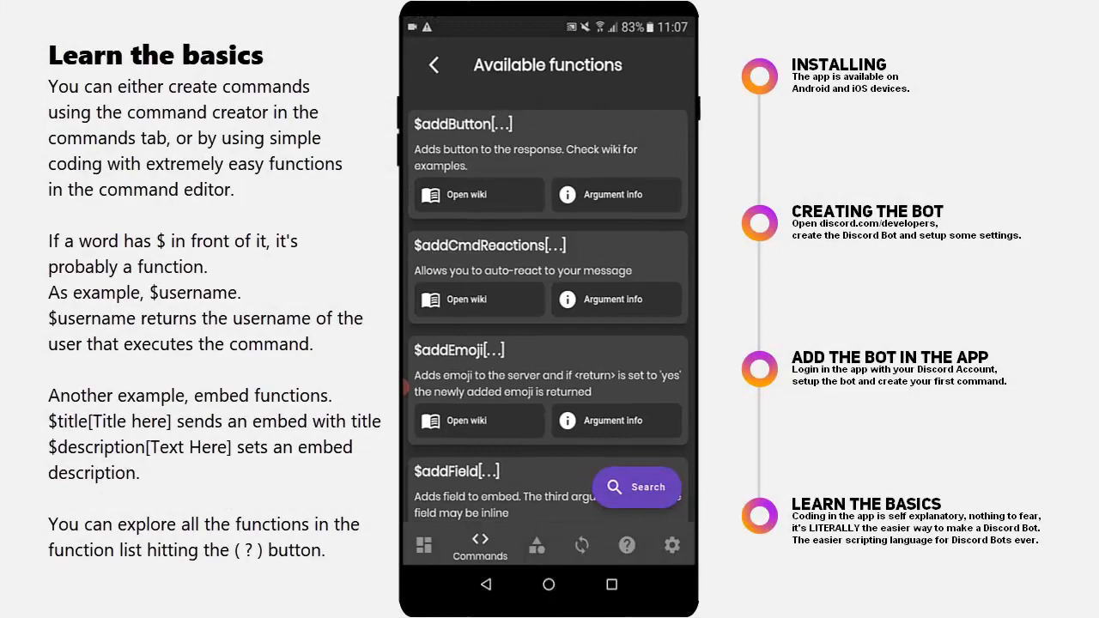
scroll("down", 3)
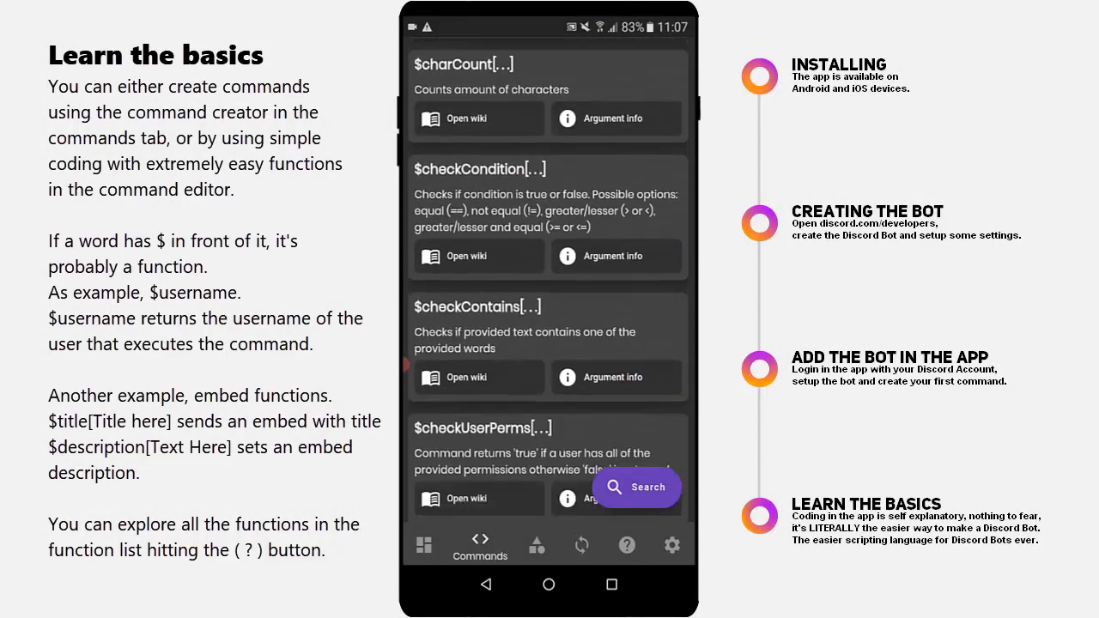
scroll("down", 3)
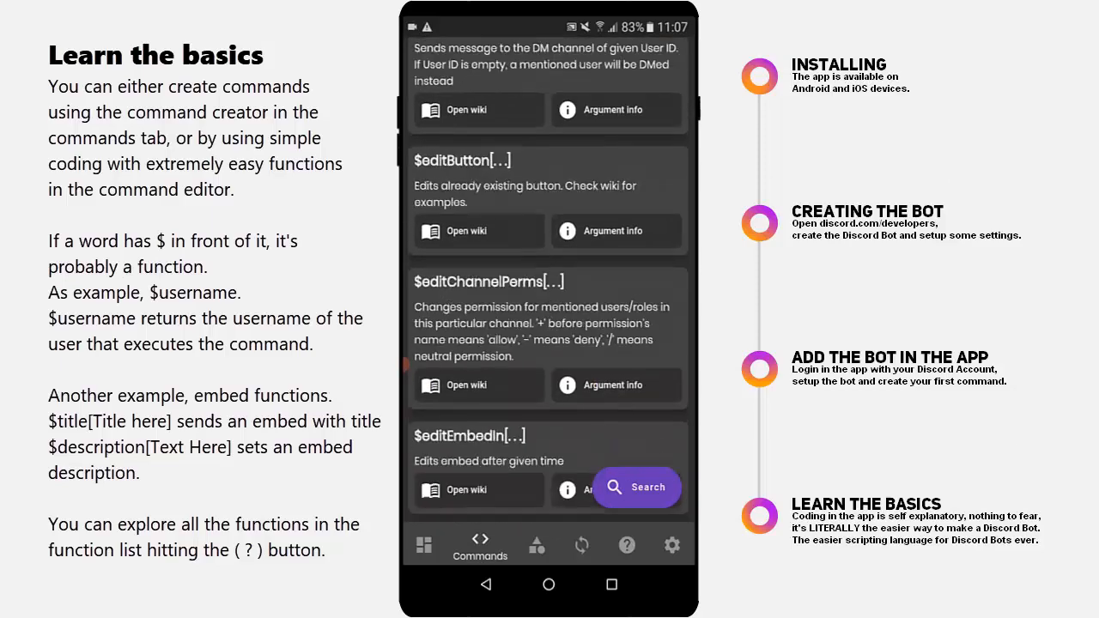
scroll("down", 3)
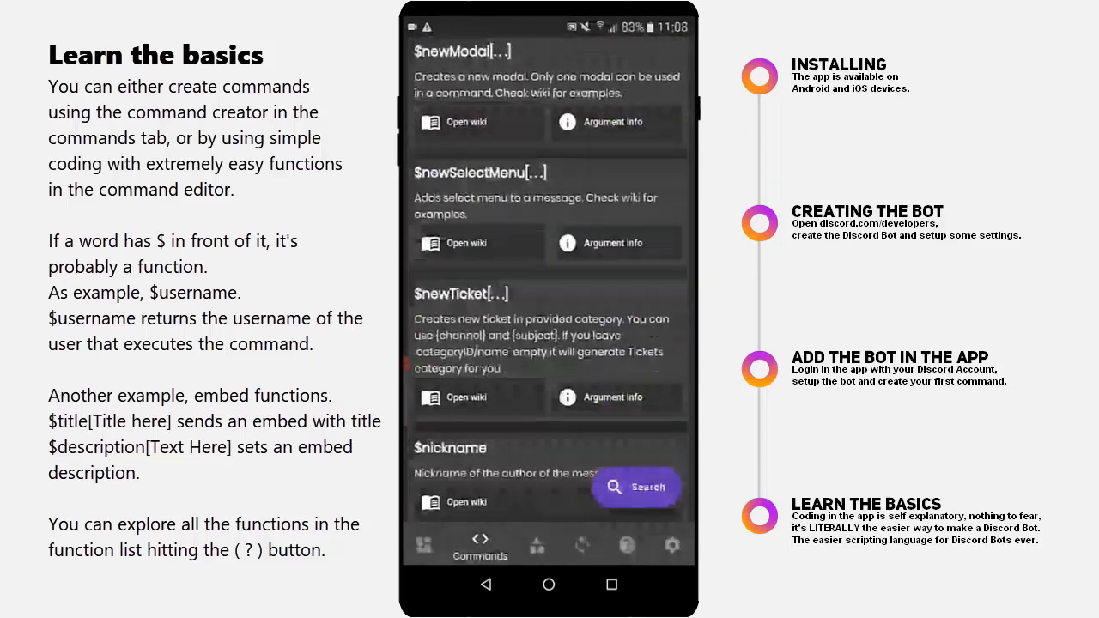
scroll("down", 3)
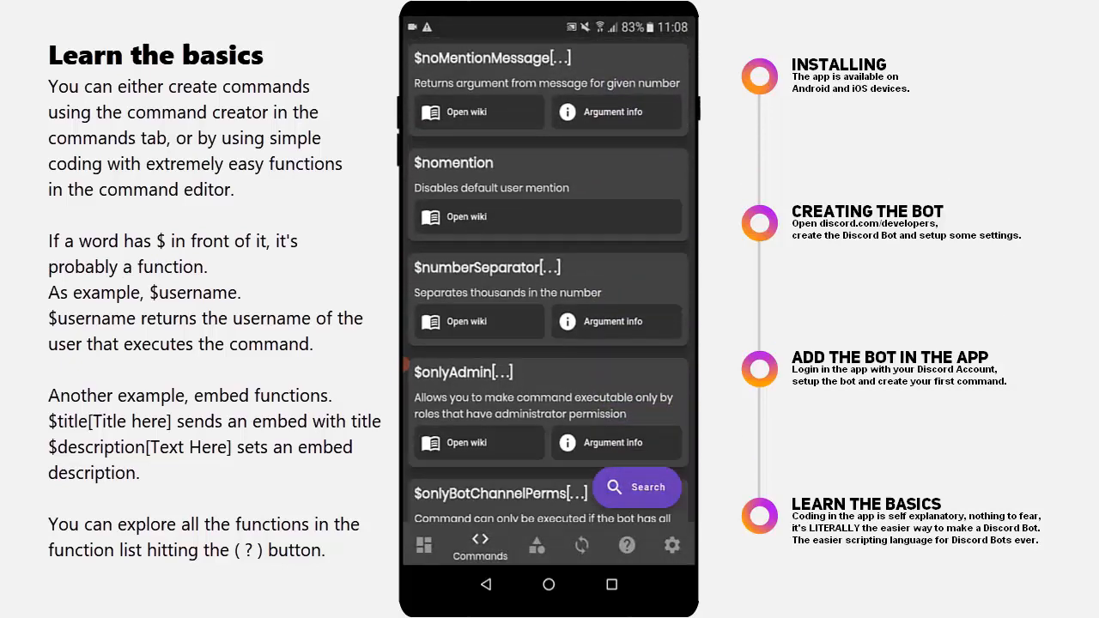
scroll("down", 3)
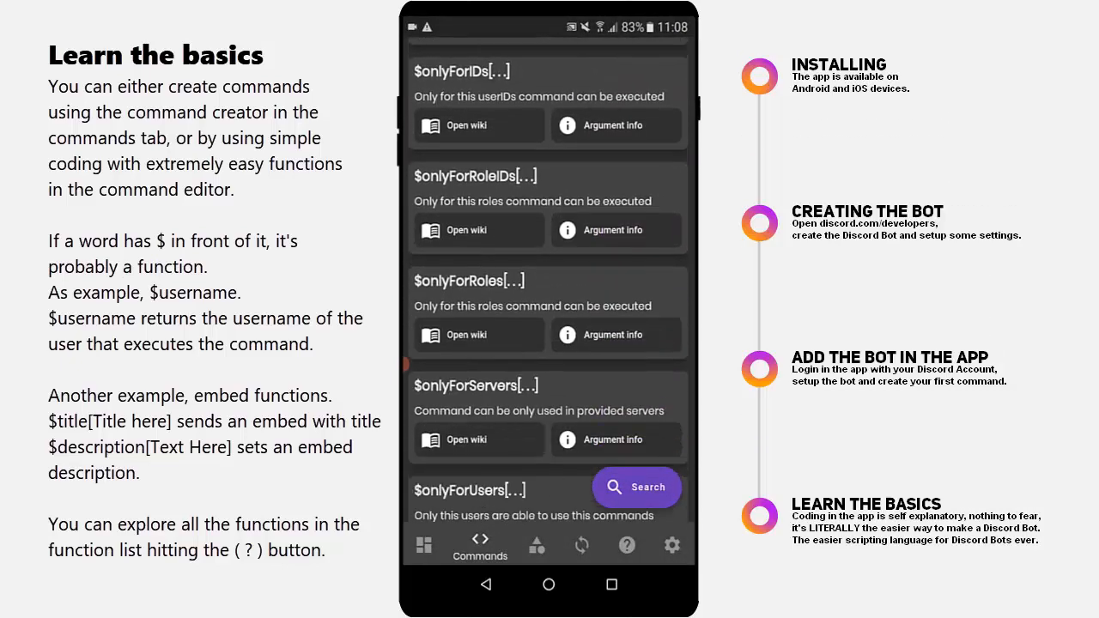
scroll("down", 3)
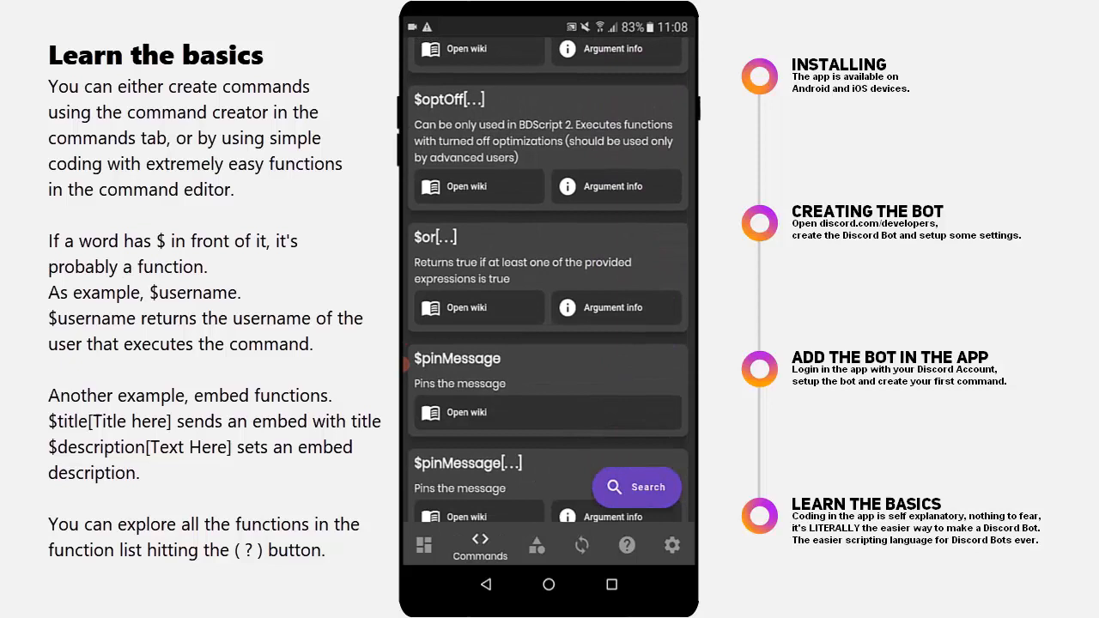
scroll("down", 3)
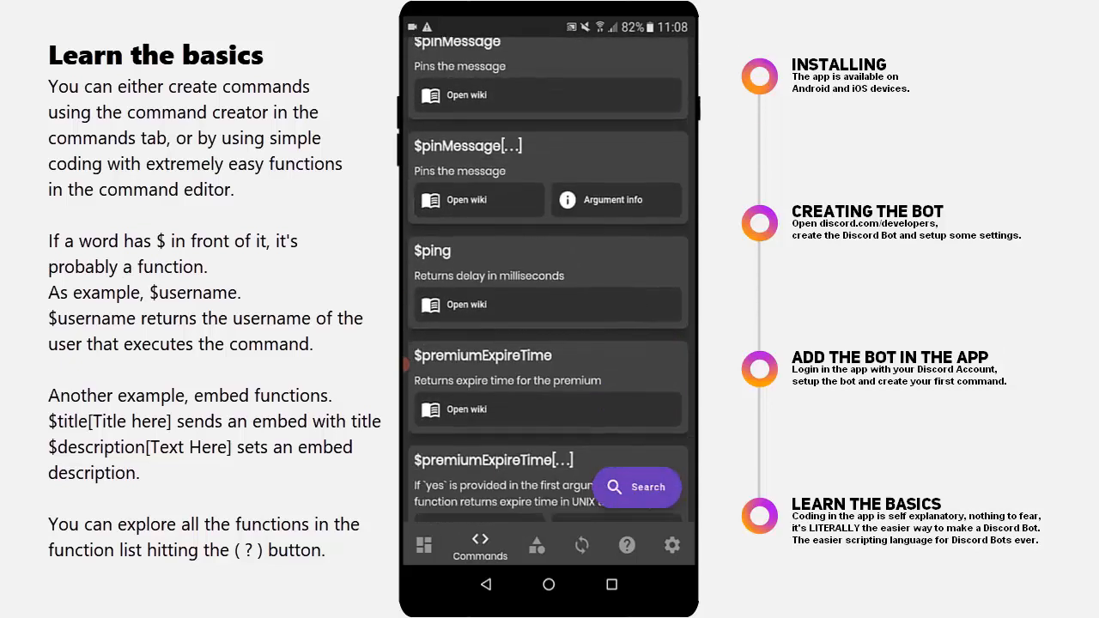
scroll("down", 3)
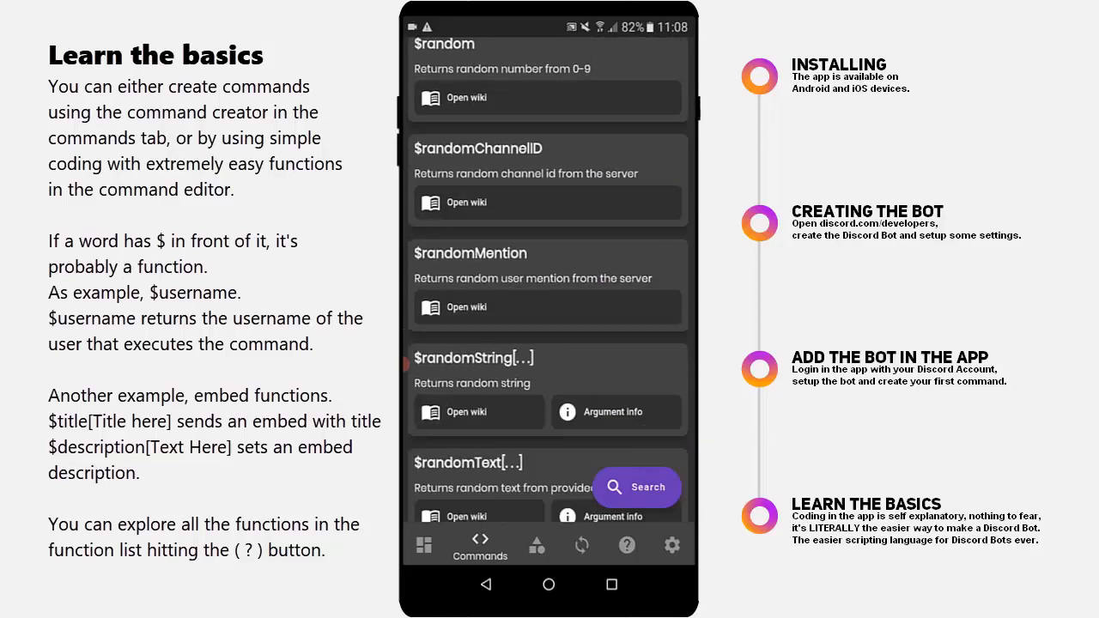
scroll("down", 3)
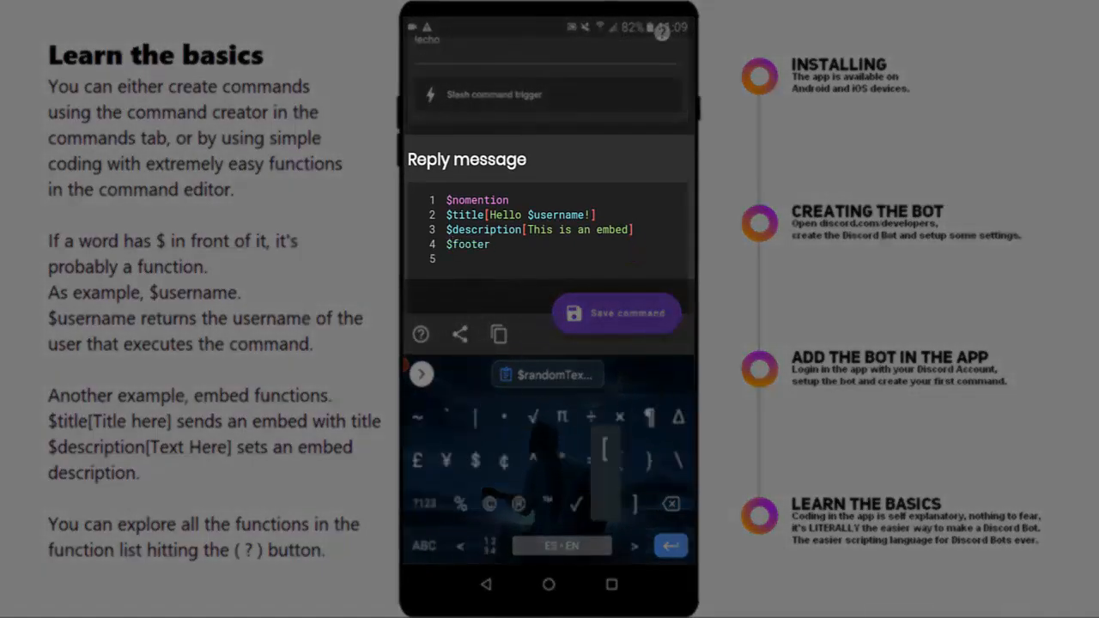
Add $footer[Your random text is: $randomText[This one;Second one;Third one]] to the !echo reply and save.
type("[Your random text is:")
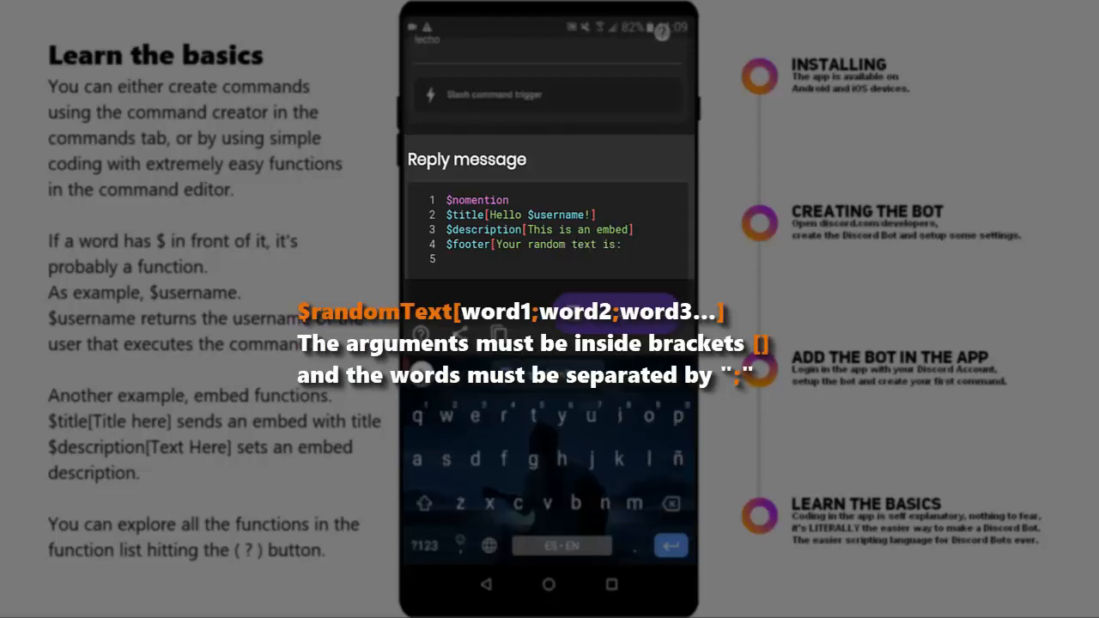
type("$randomText[This one; Second one;Third")
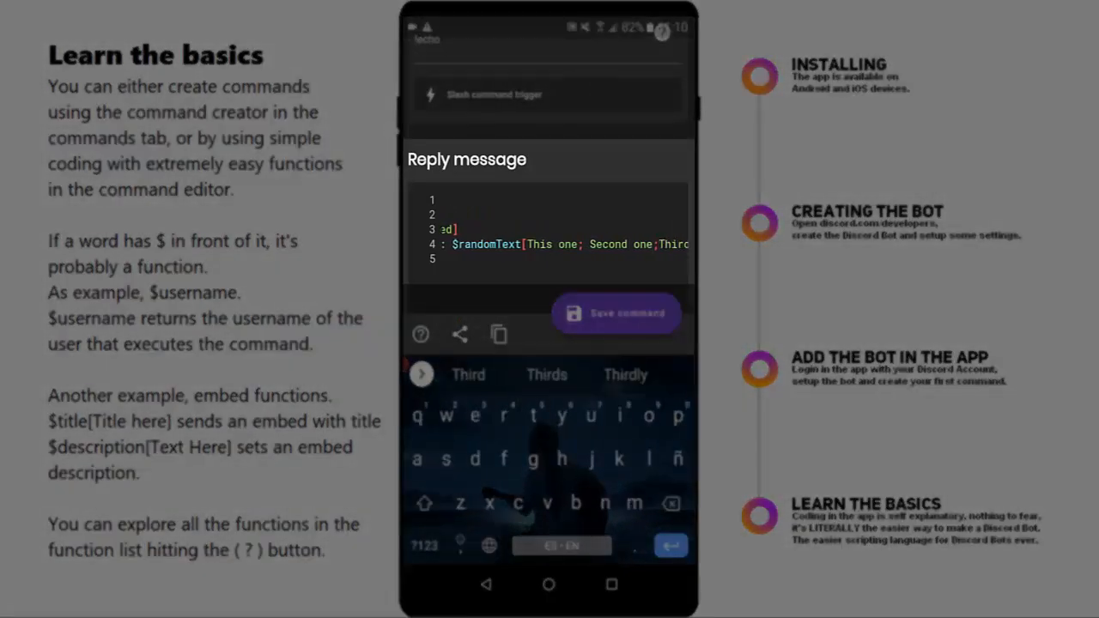
left_click(423, 546)
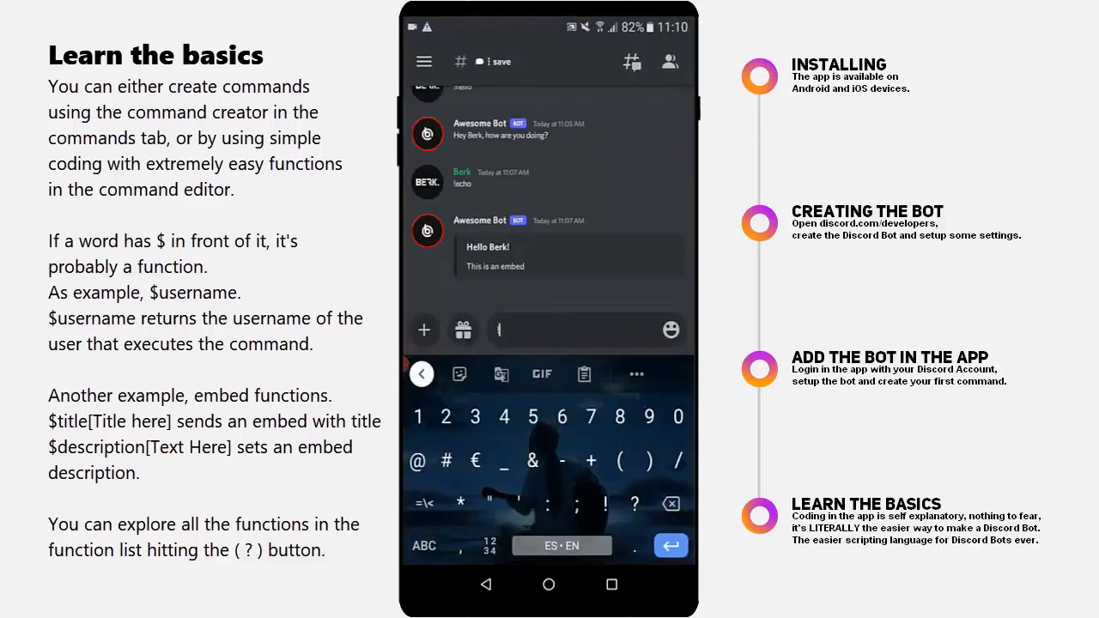
Send !echo three times in the channel and compare the random footer phrase in each embed.
type("!echo")
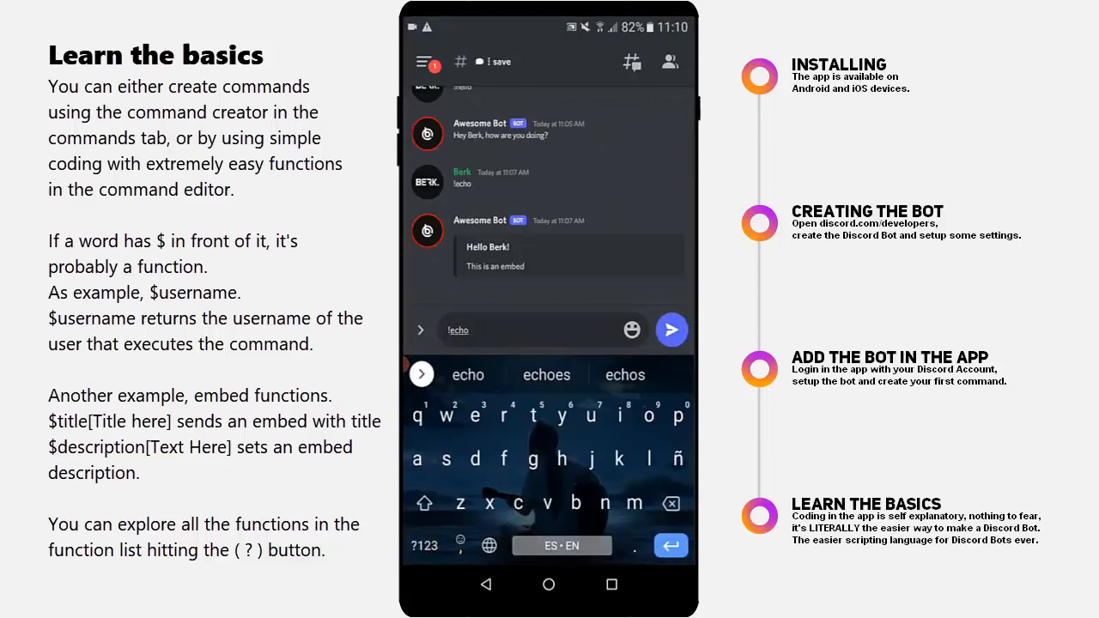
left_click(671, 330)
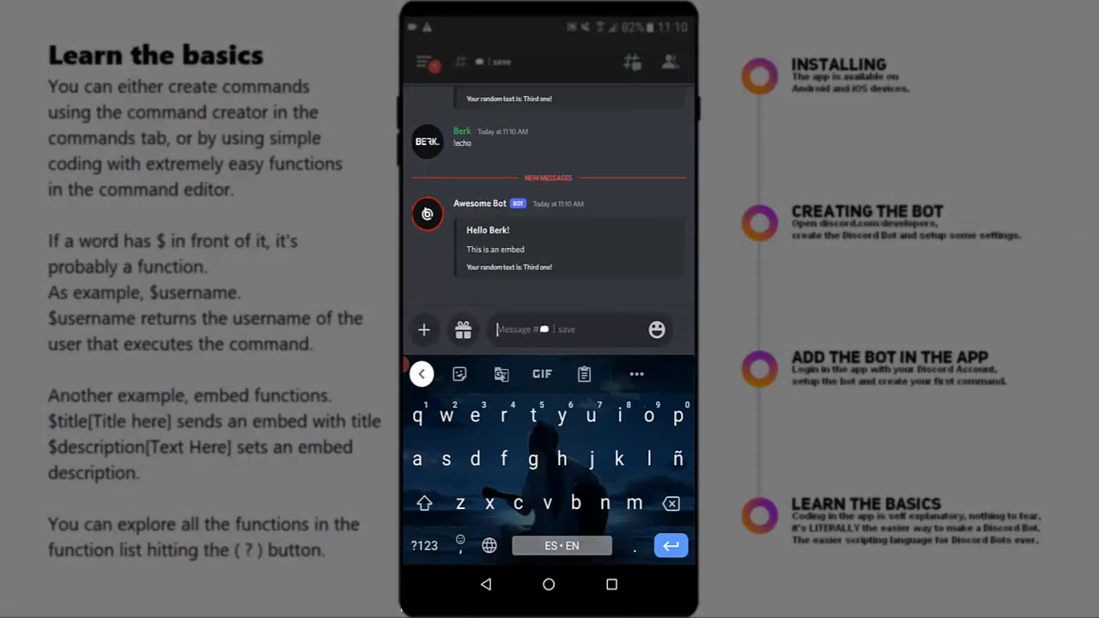
type("!echo")
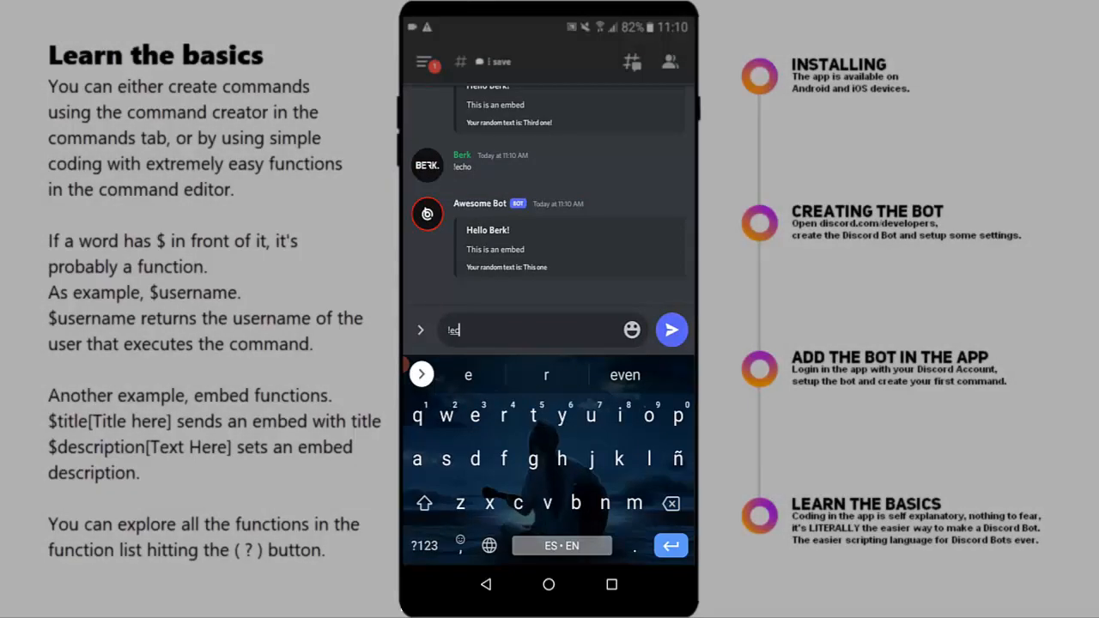
left_click(671, 330)
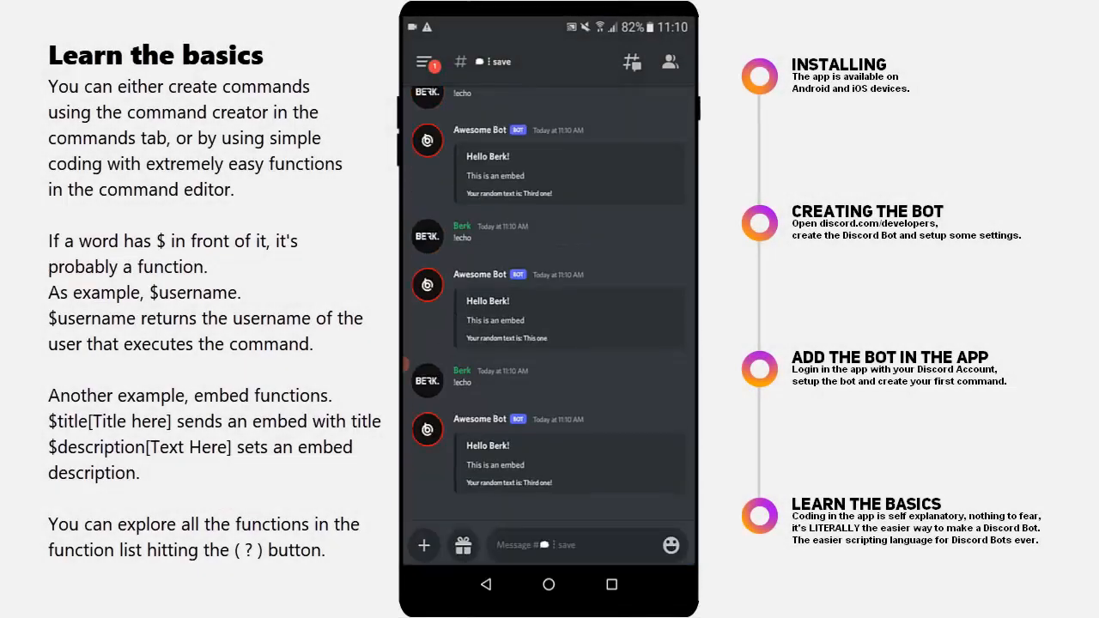
left_click(422, 546)
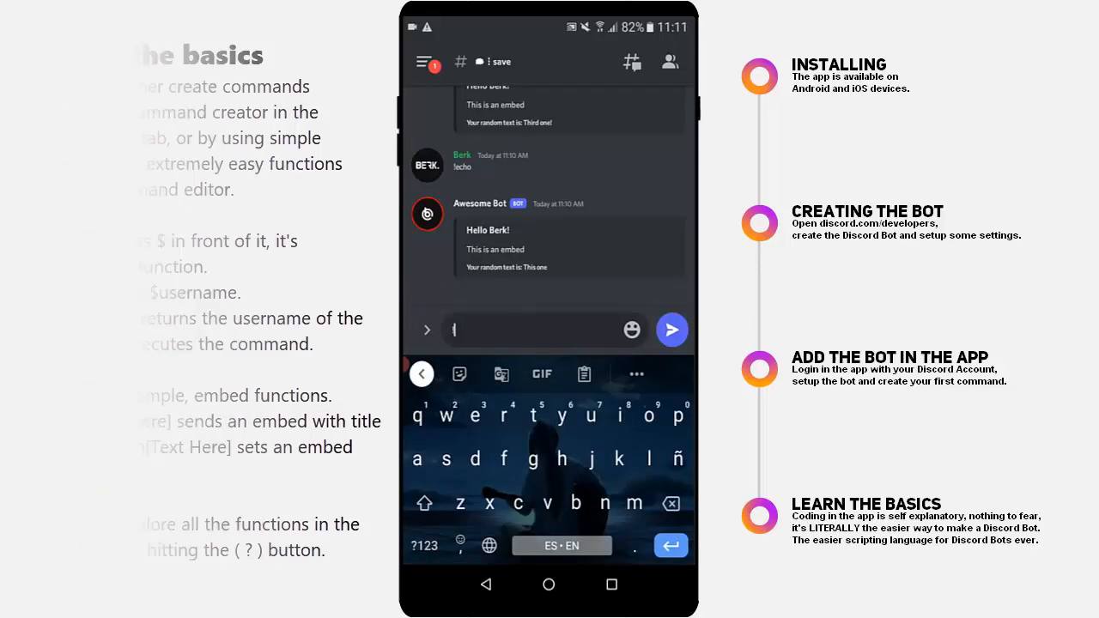
left_click(672, 330)
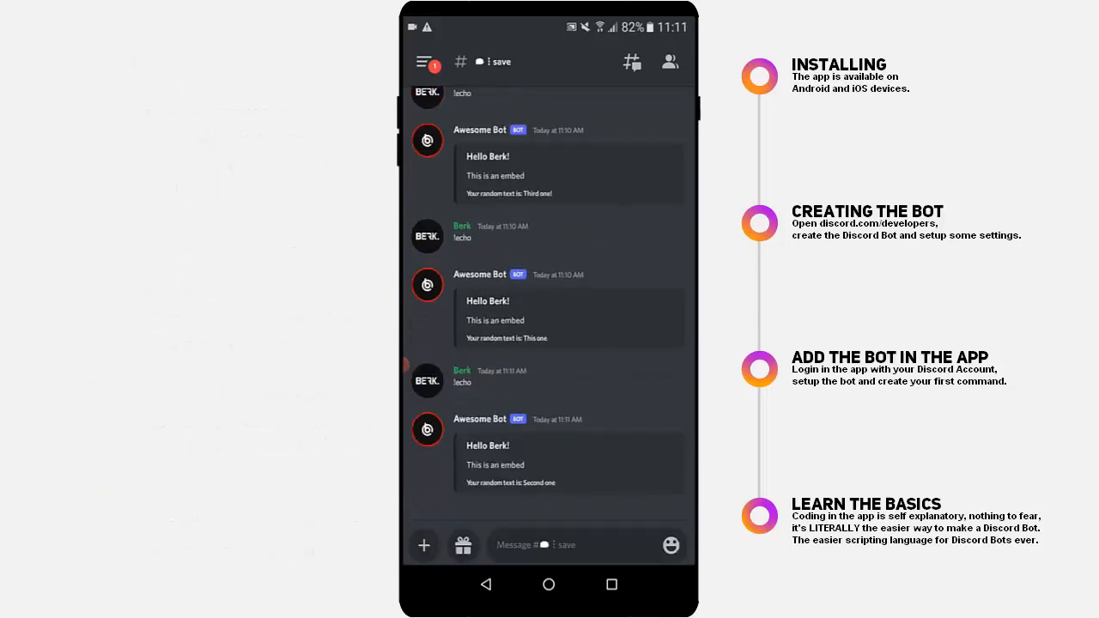